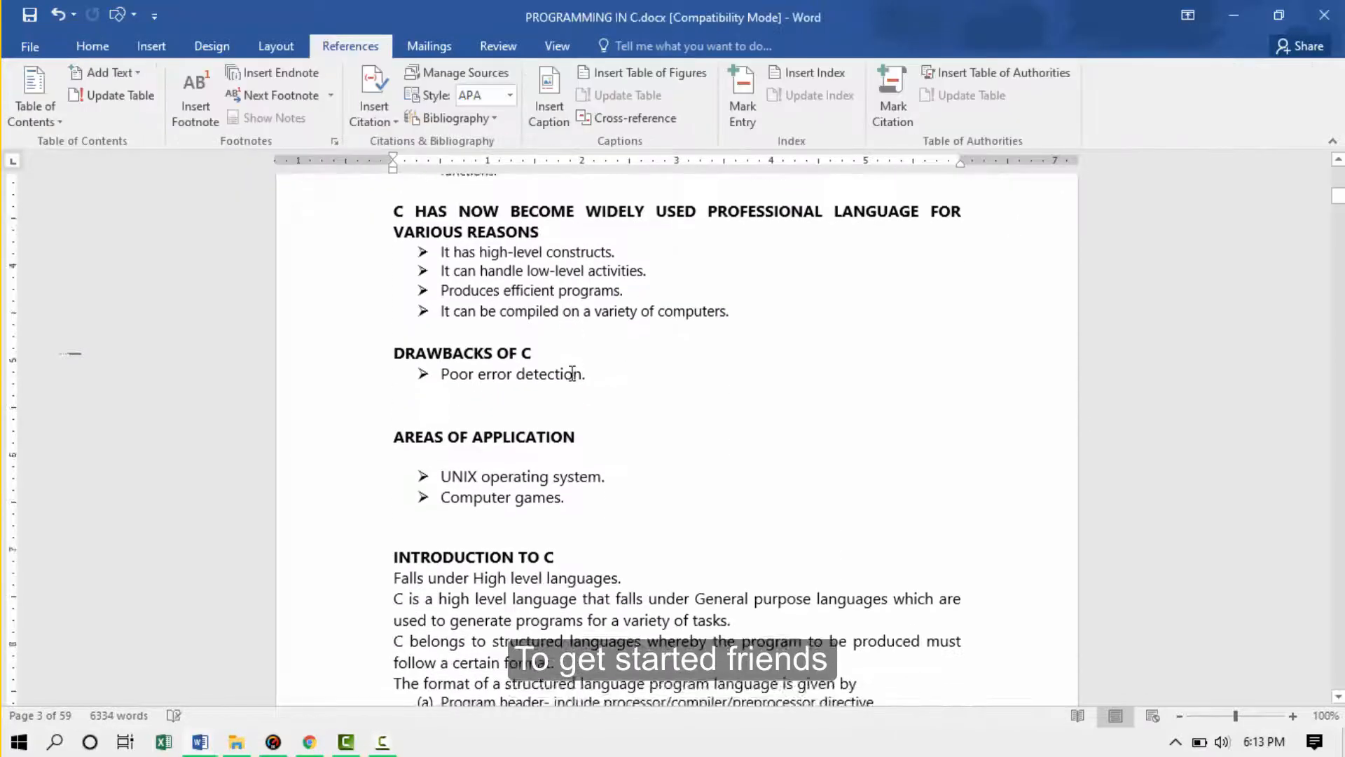
- Select the console screenshot under the Karibu program and caption it Figure 1
scroll(down, 3)
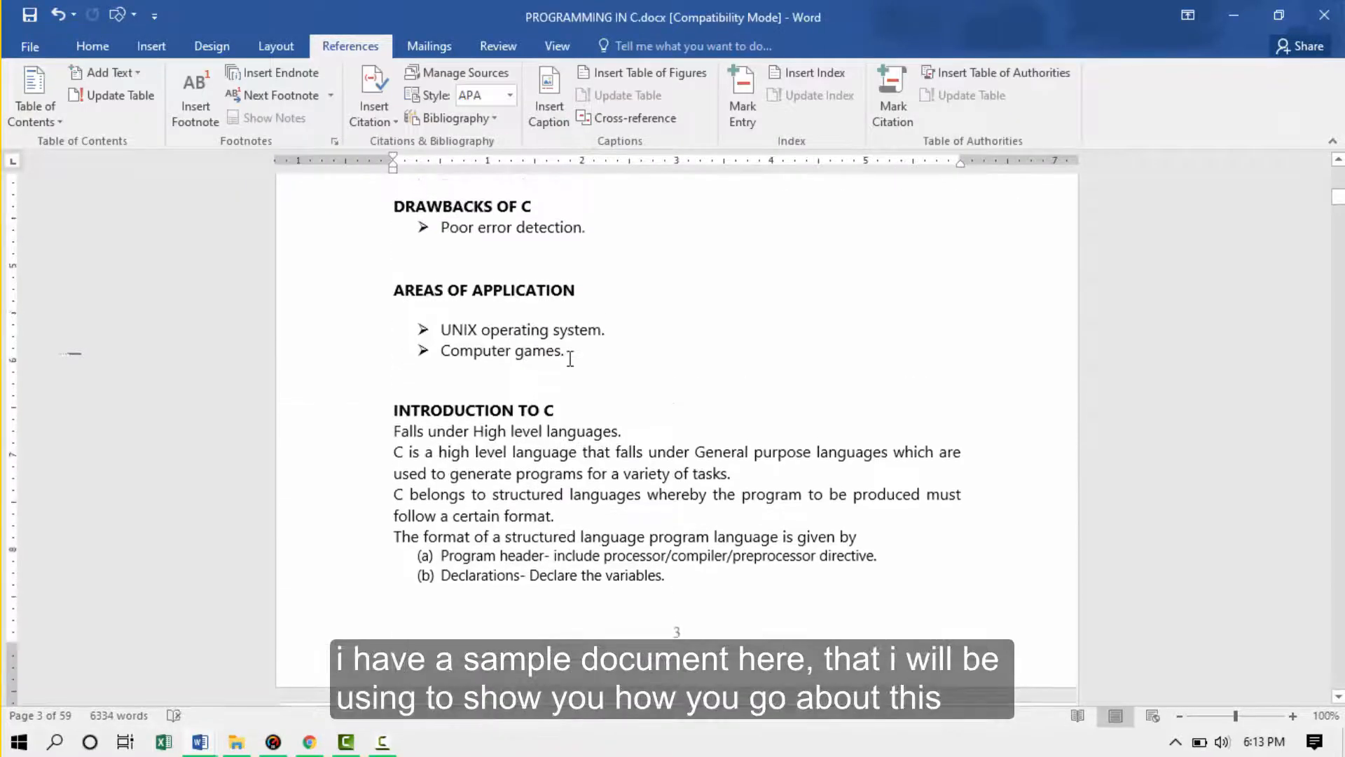
scroll(down, 3)
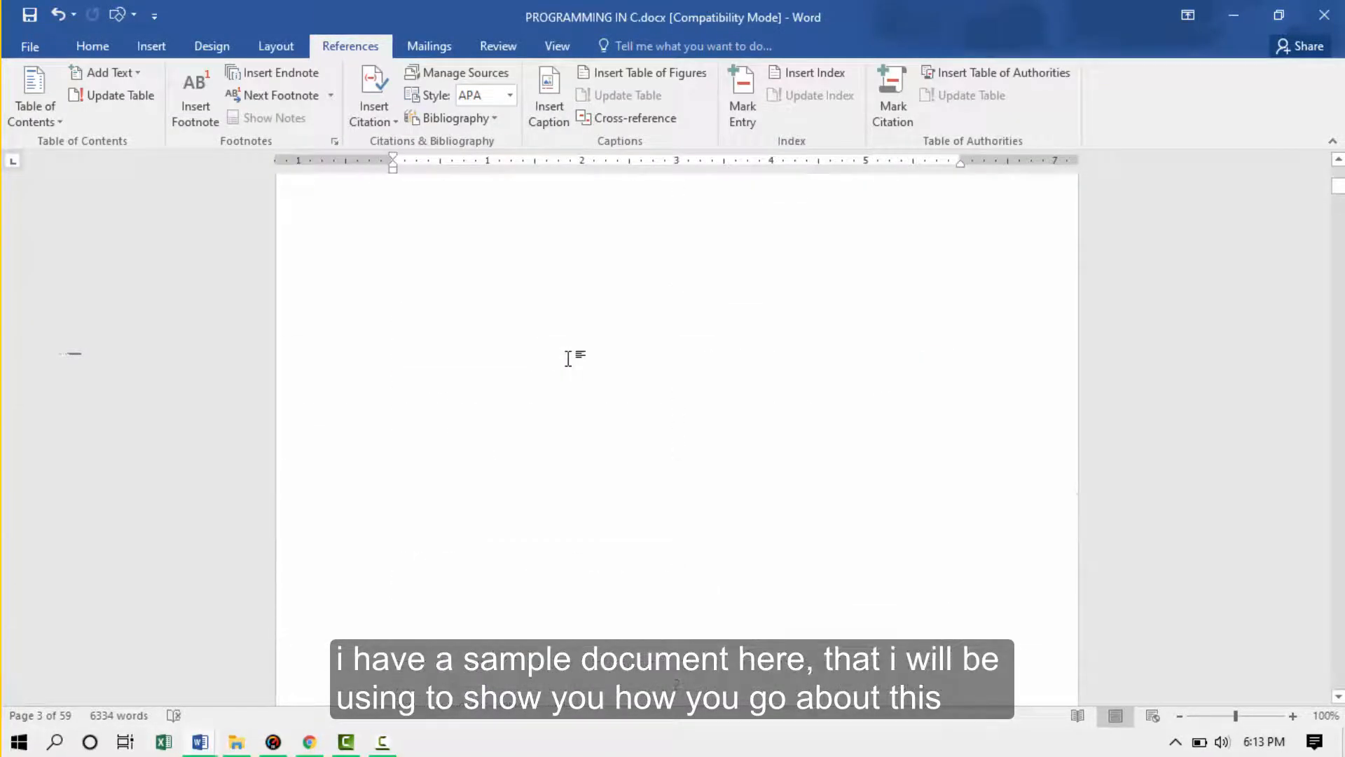
scroll(up, 3)
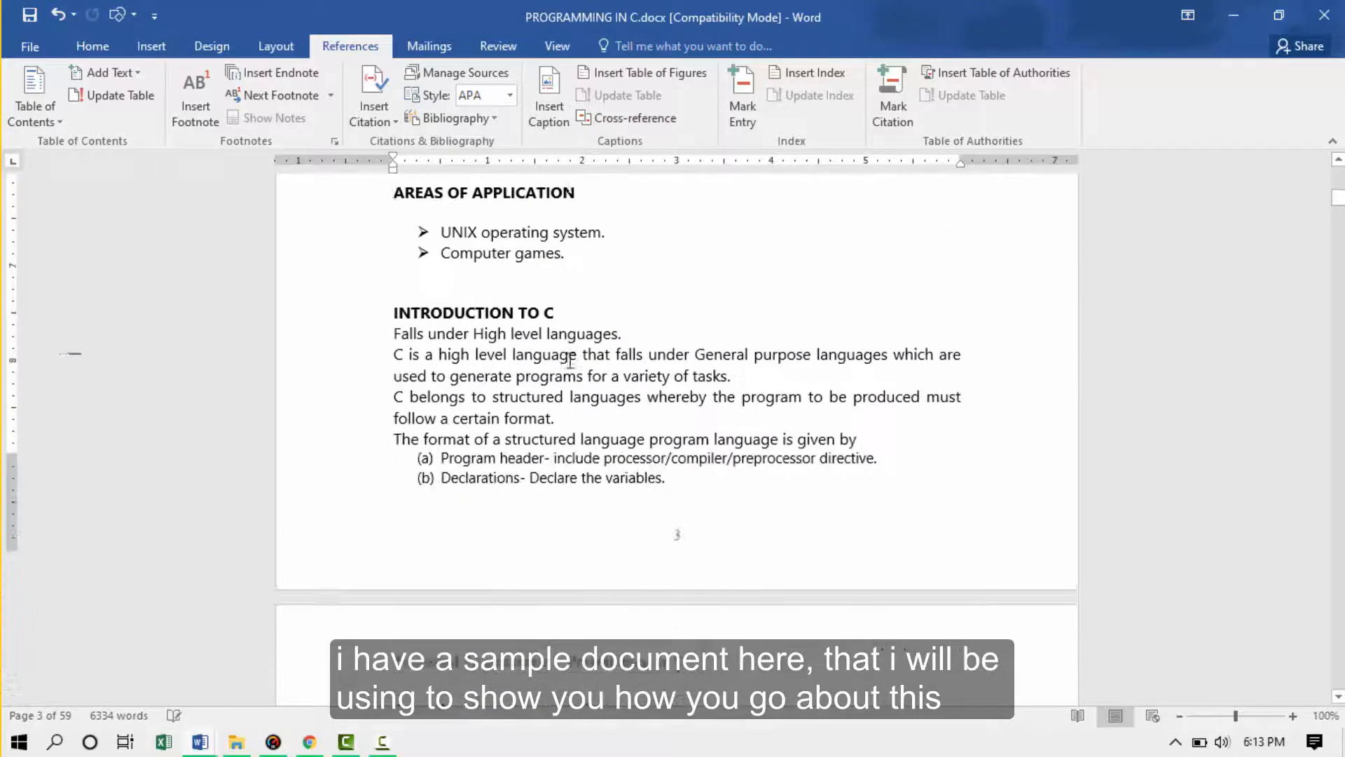
scroll(down, 3)
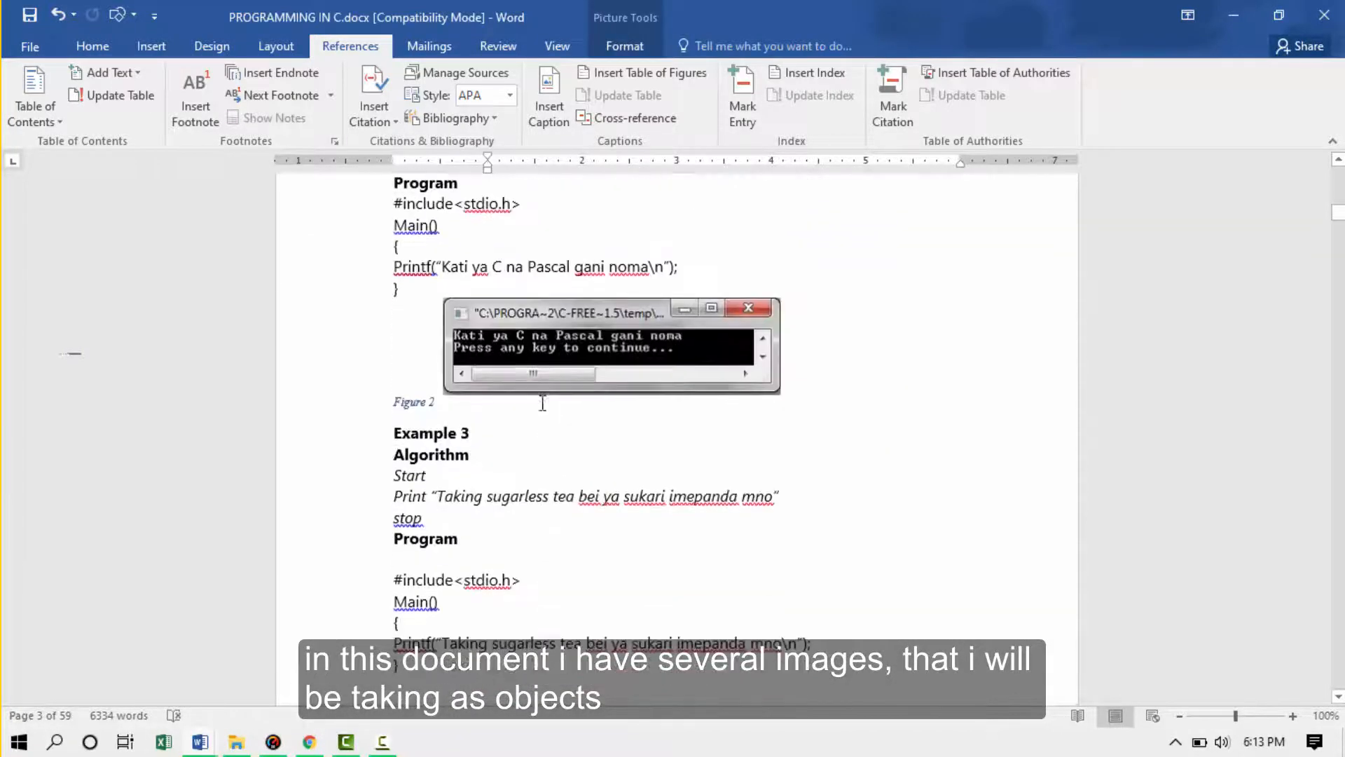
click(611, 346)
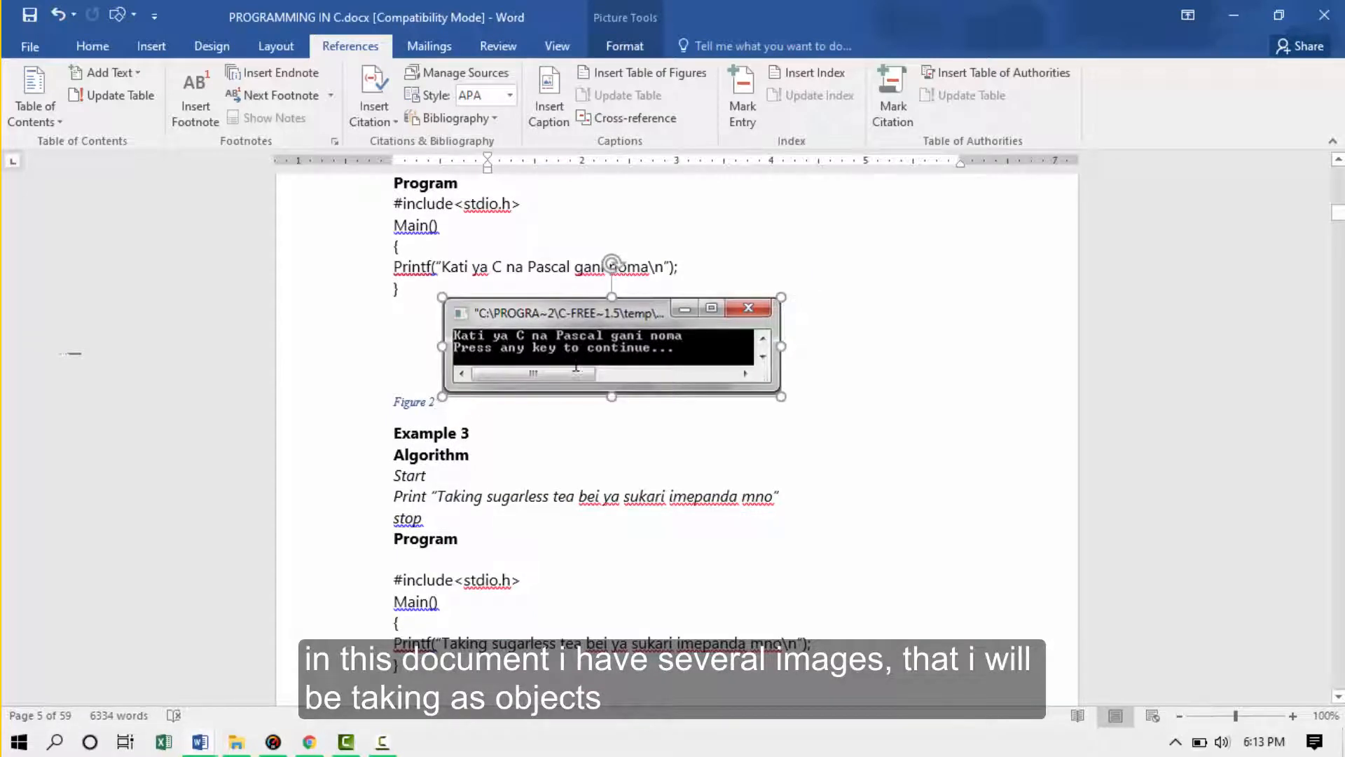
scroll(down, 3)
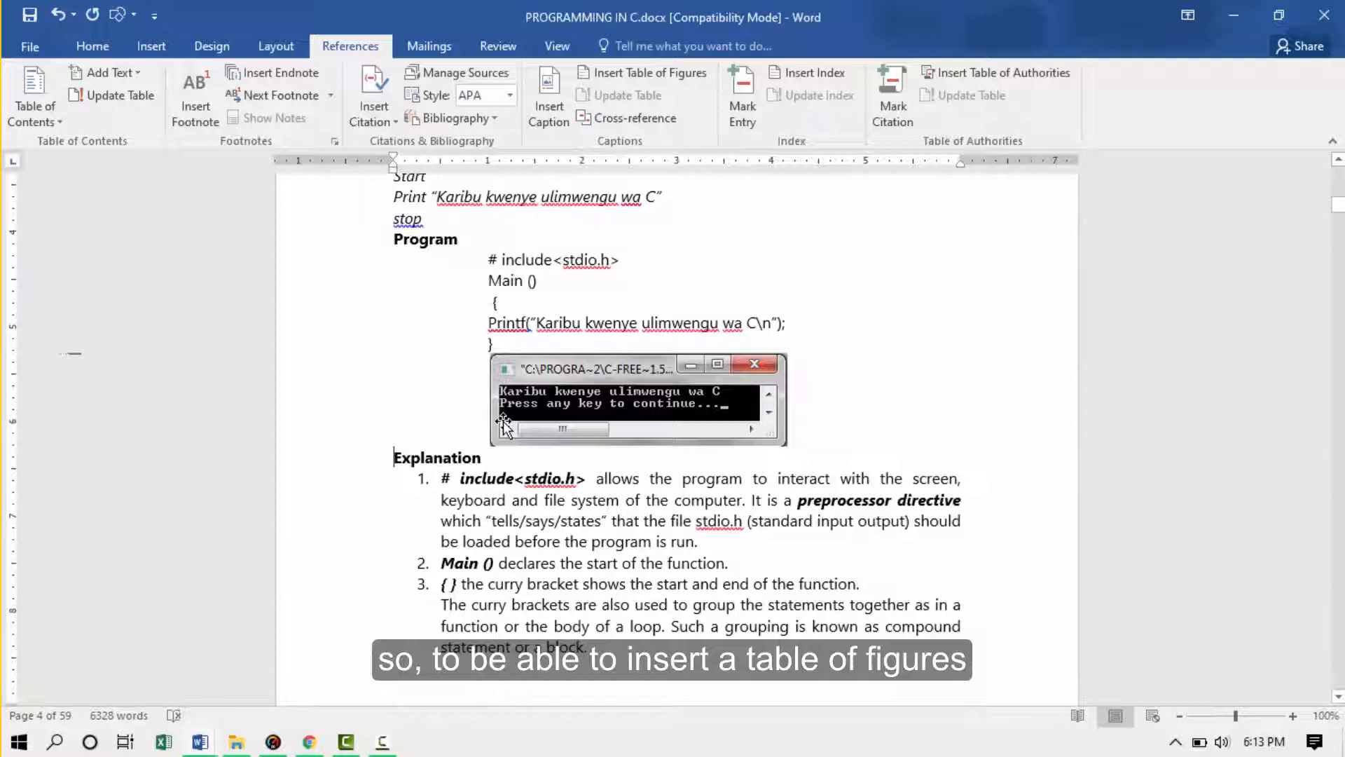
click(637, 404)
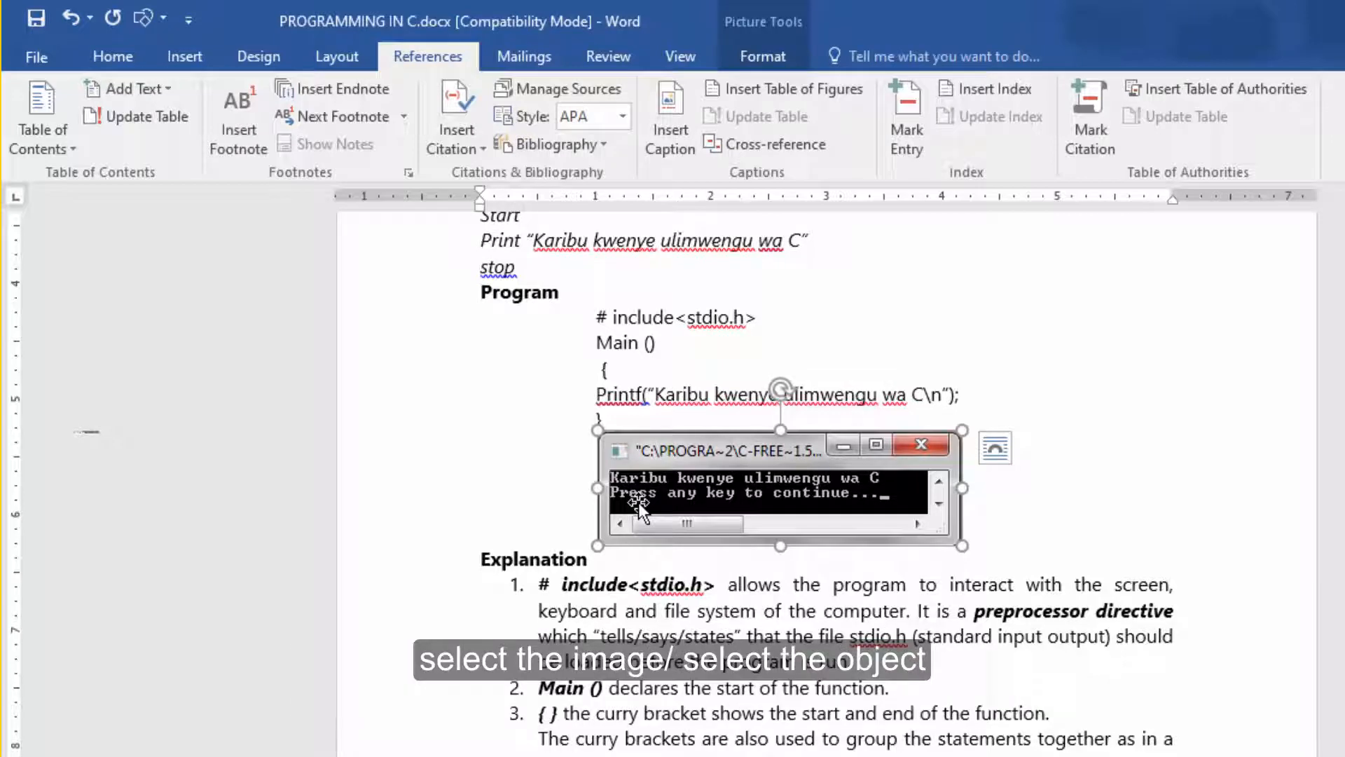
mouse_move(329, 287)
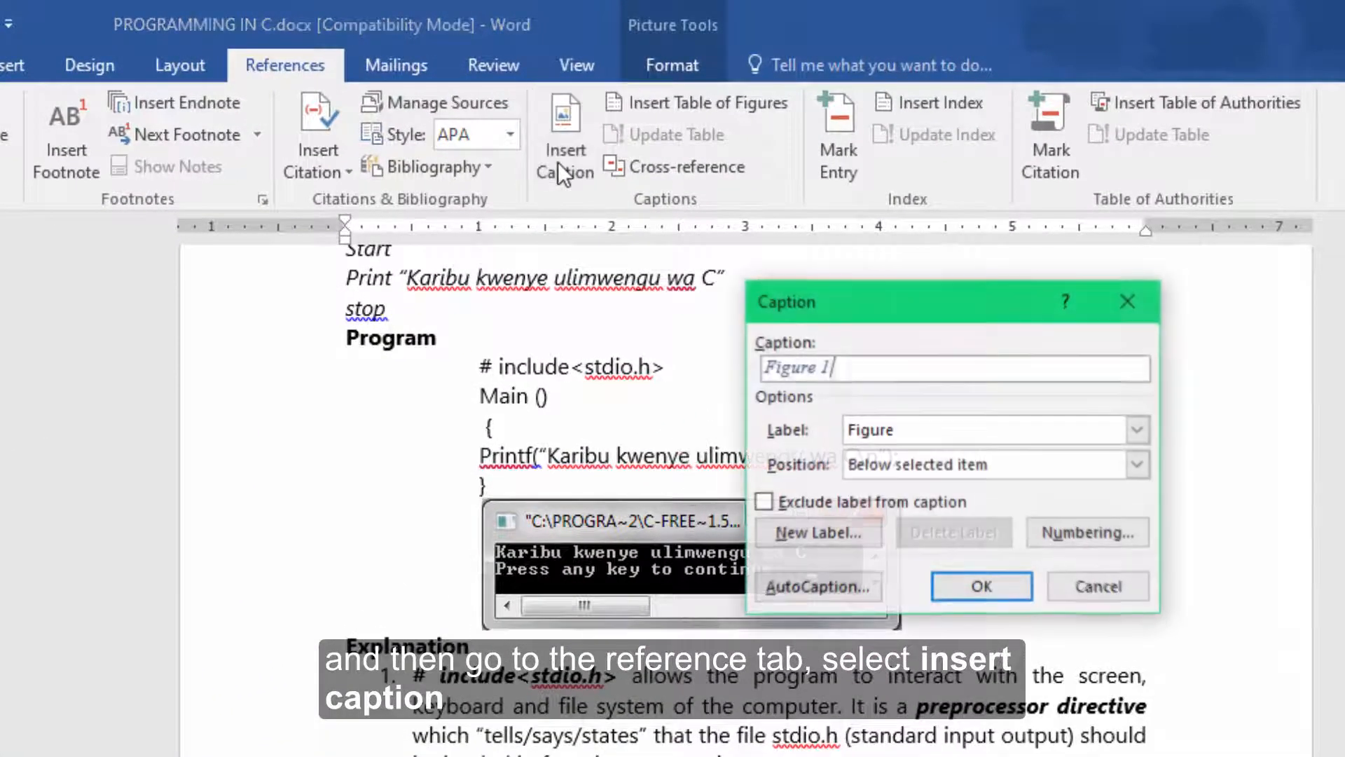
mouse_move(840, 376)
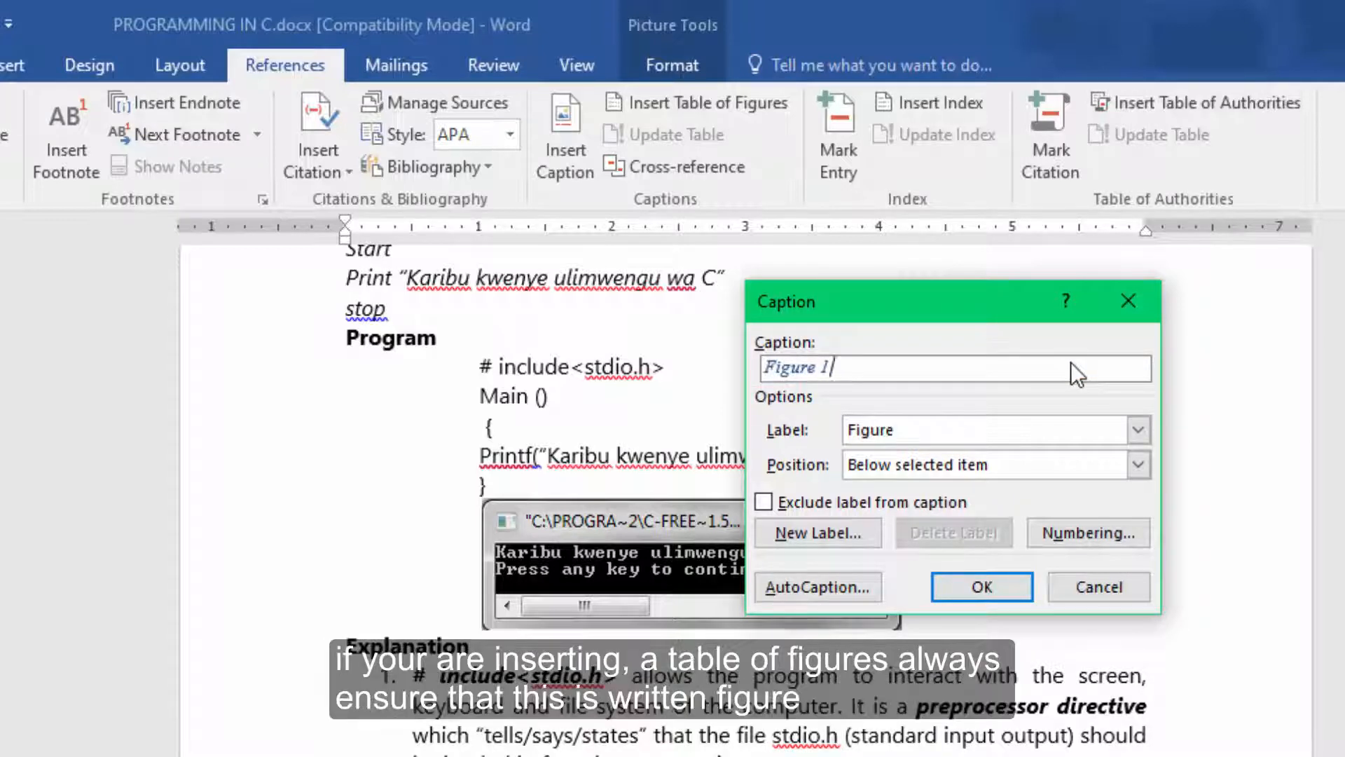
mouse_move(776, 375)
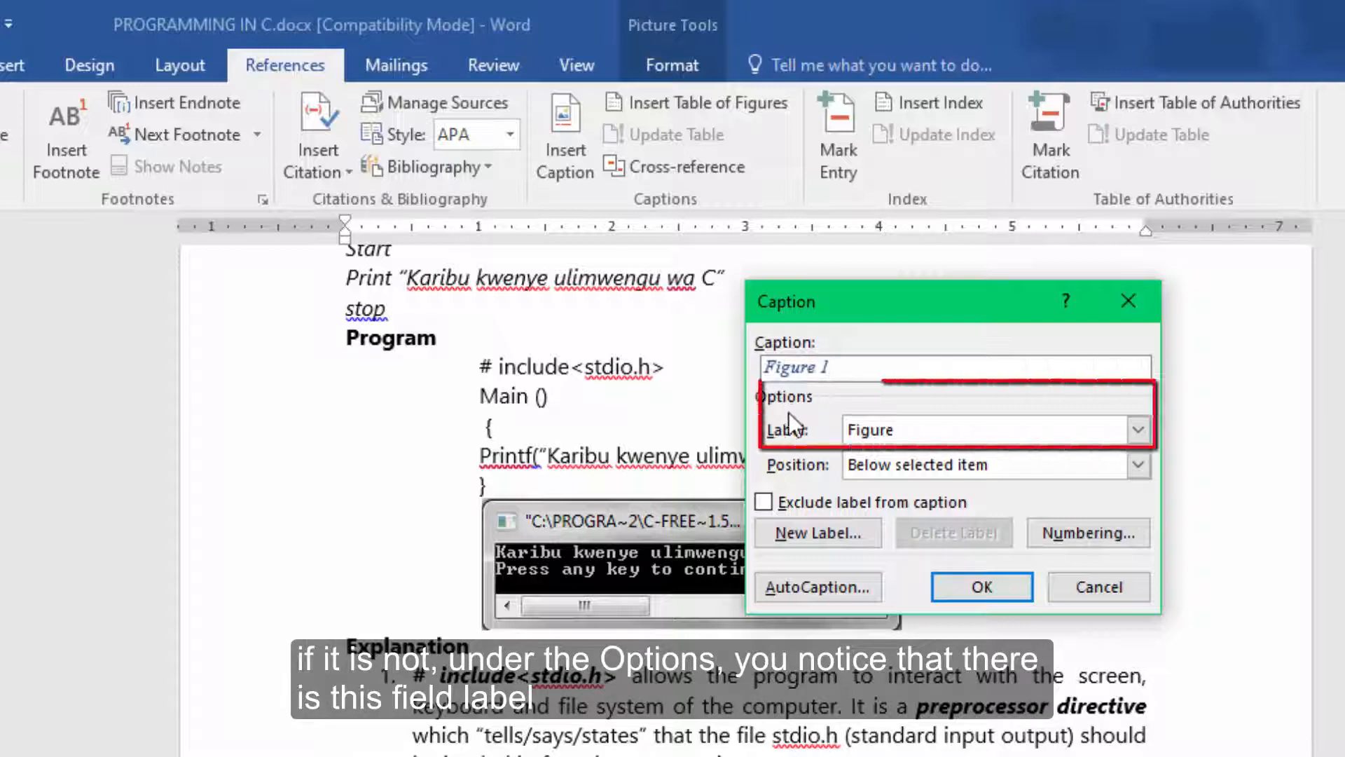
mouse_move(787, 443)
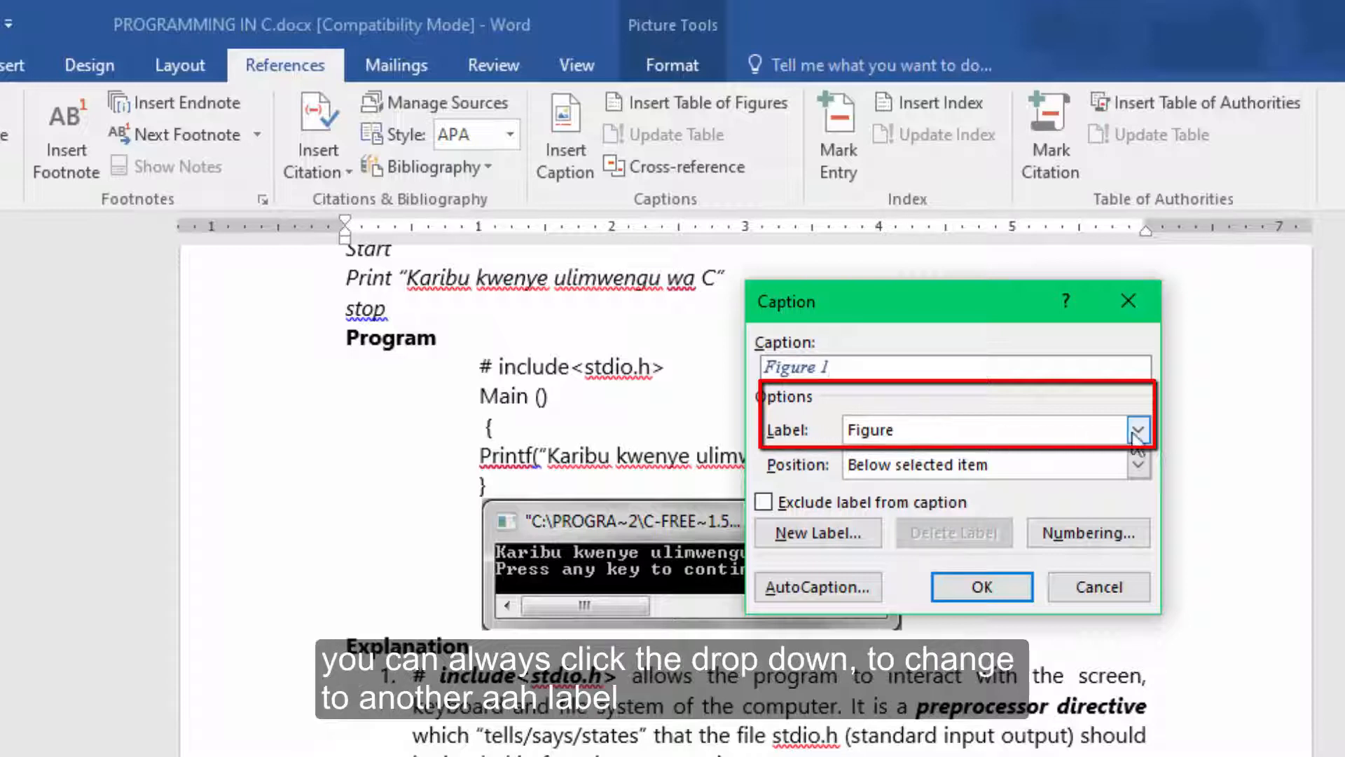
click(1138, 429)
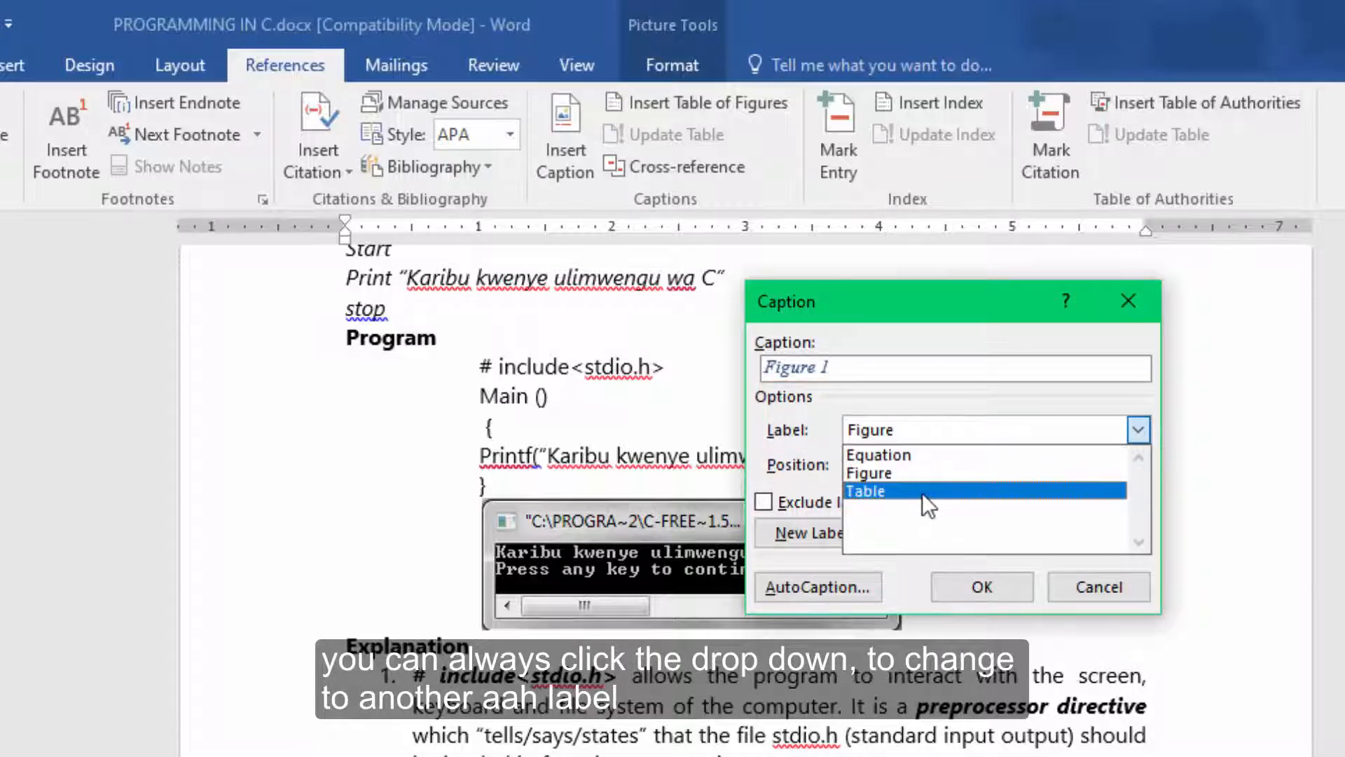
mouse_move(892, 455)
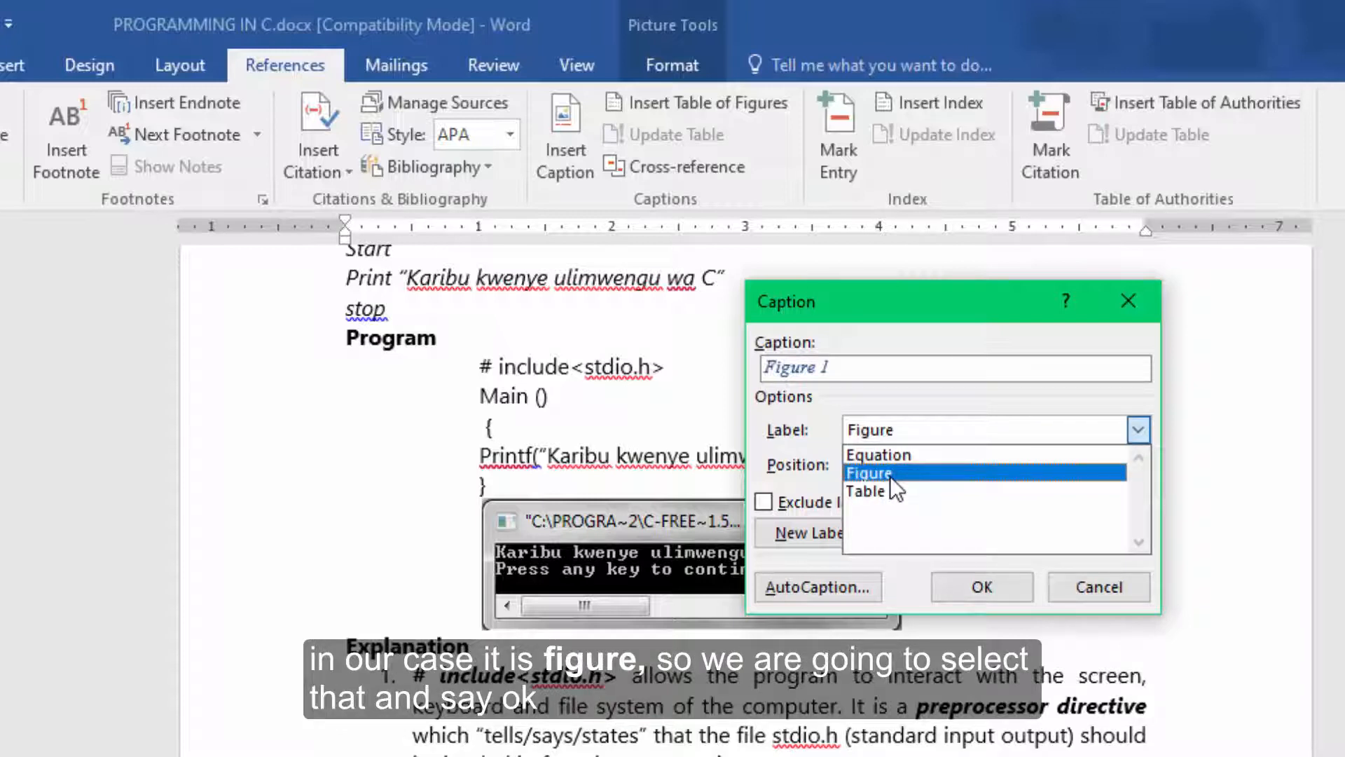
click(870, 473)
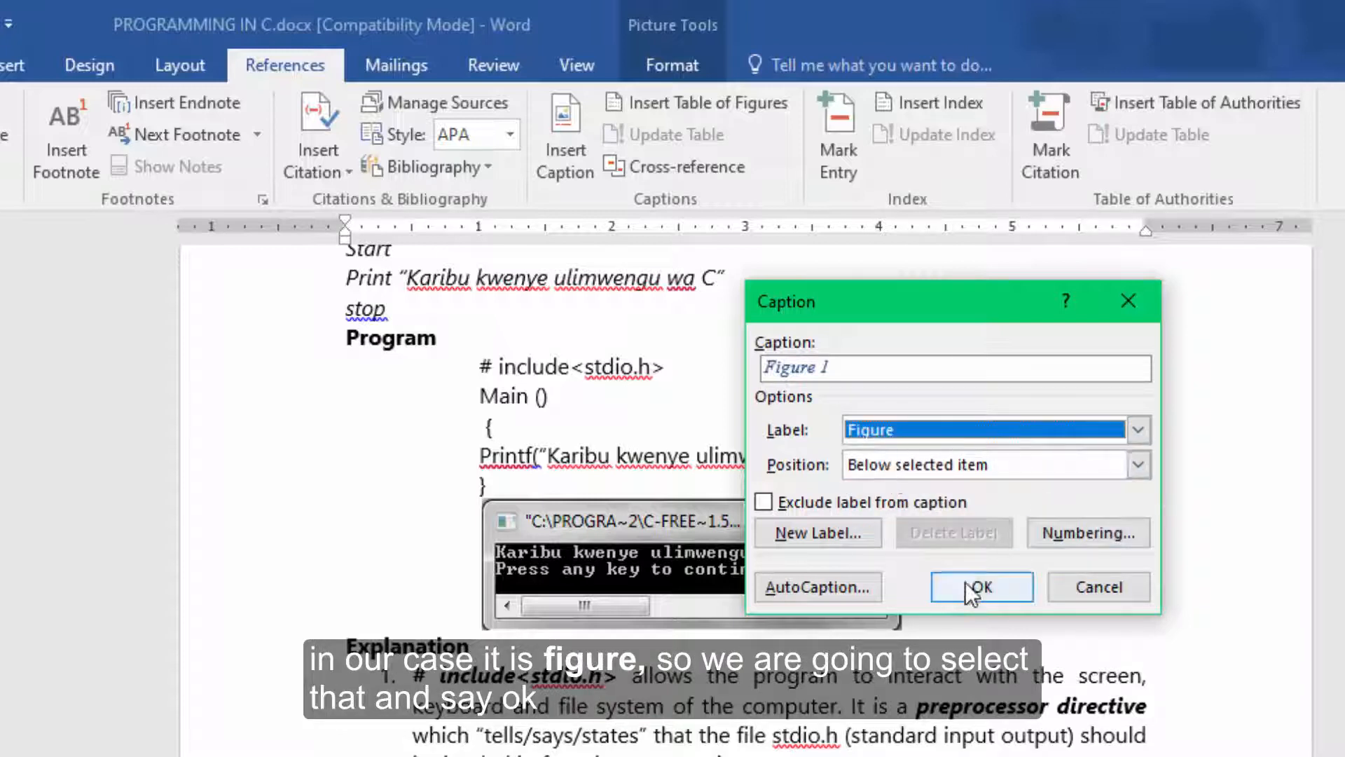
click(981, 587)
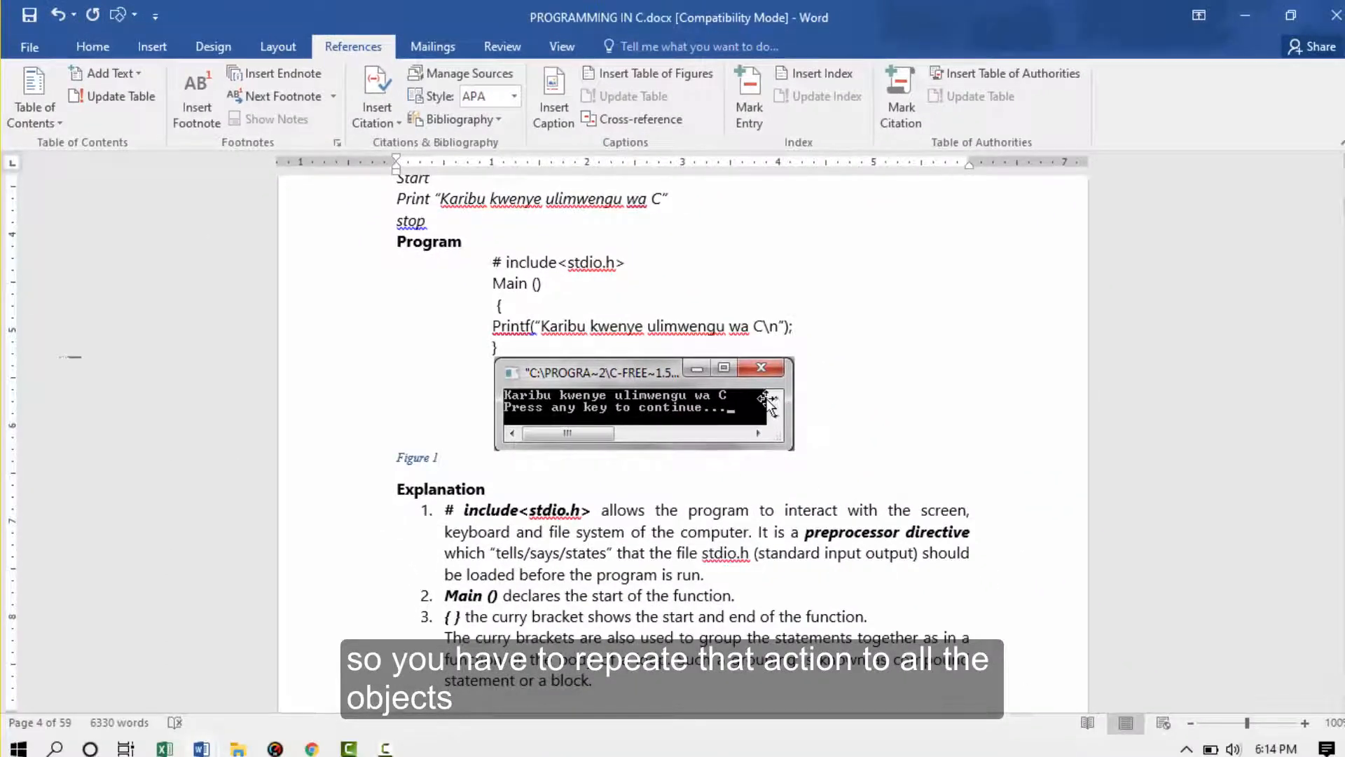
- Caption the next console screenshots, including the sugarless tea output, through Figure 3
scroll(down, 3)
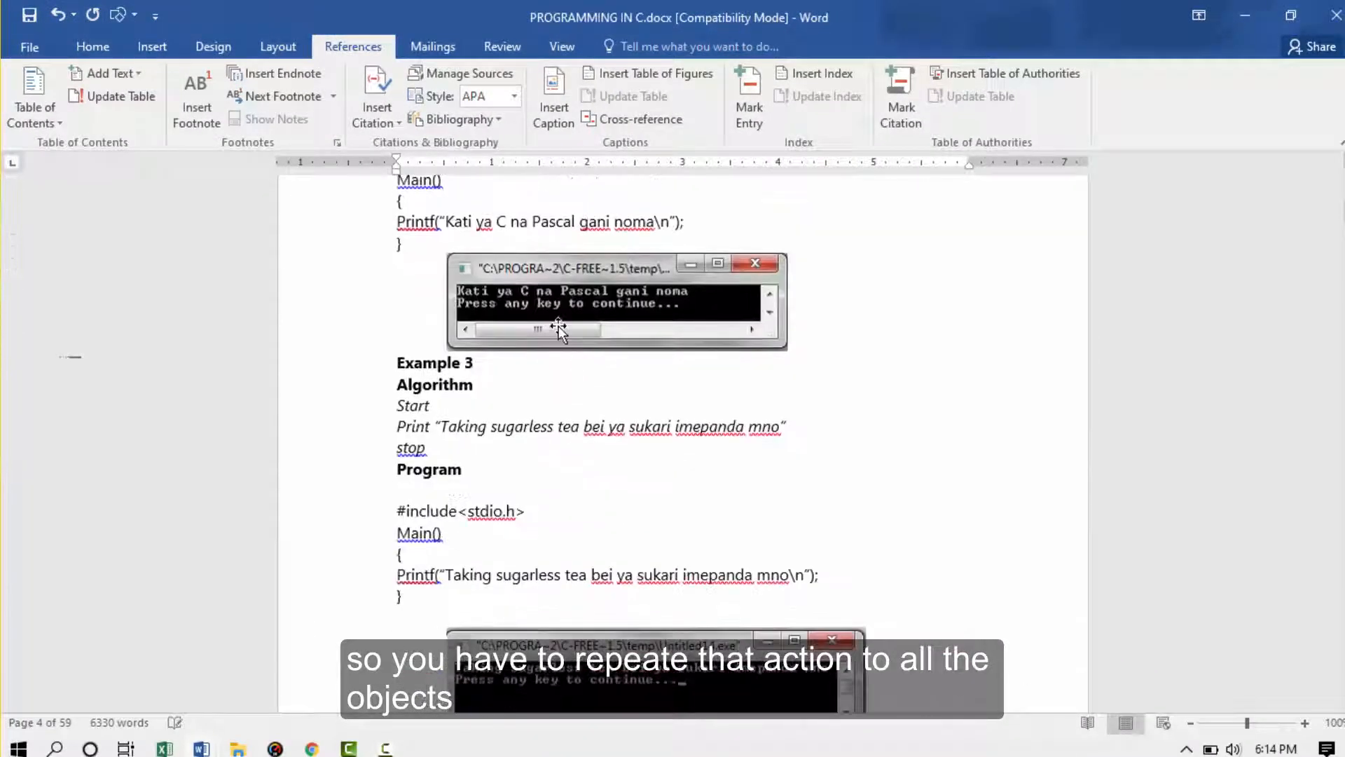
click(553, 96)
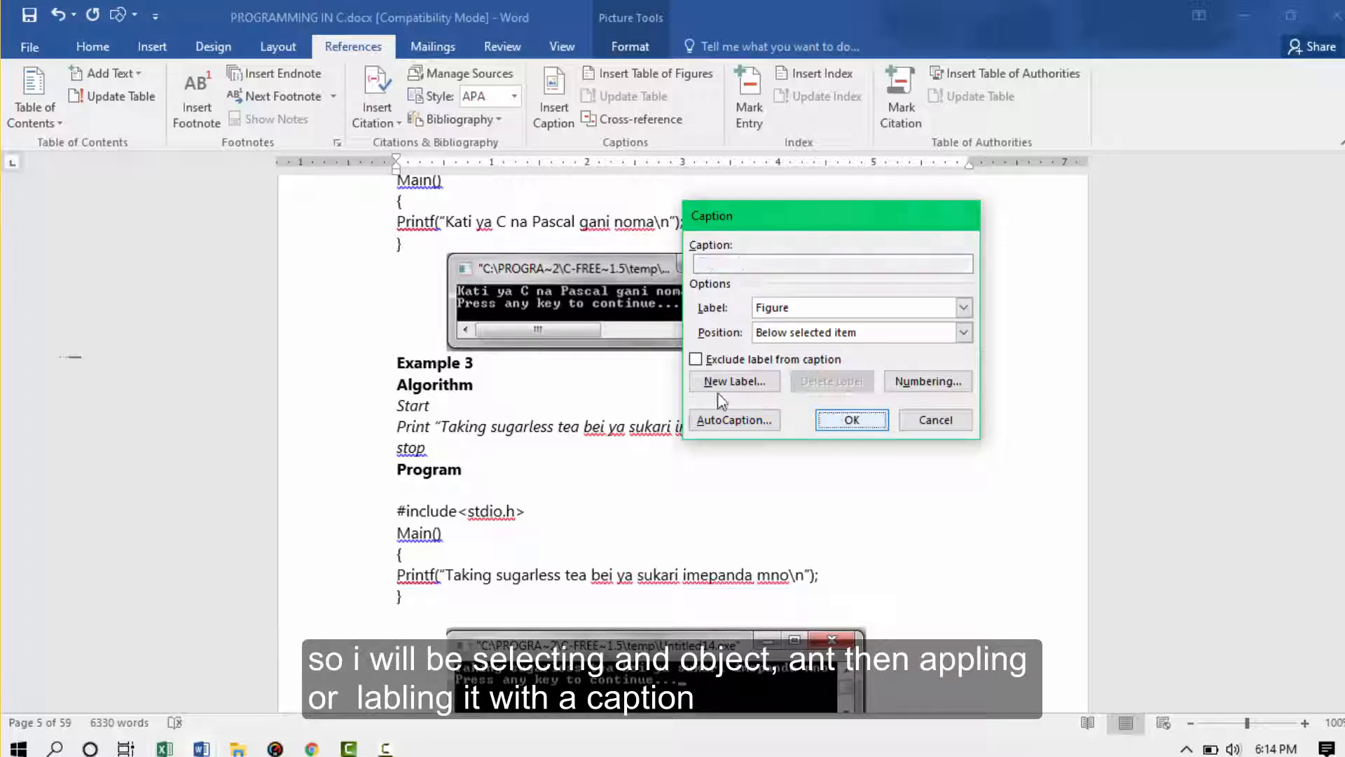
click(850, 420)
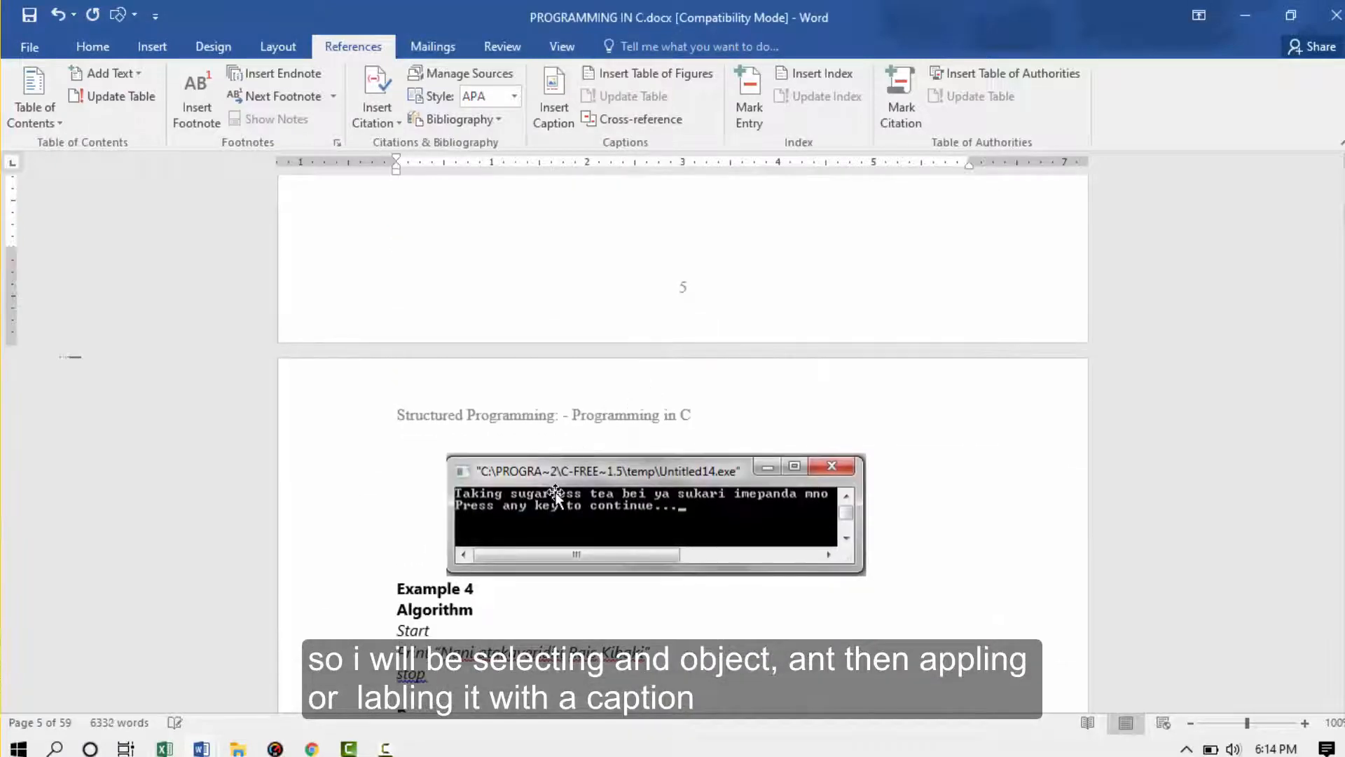
click(553, 95)
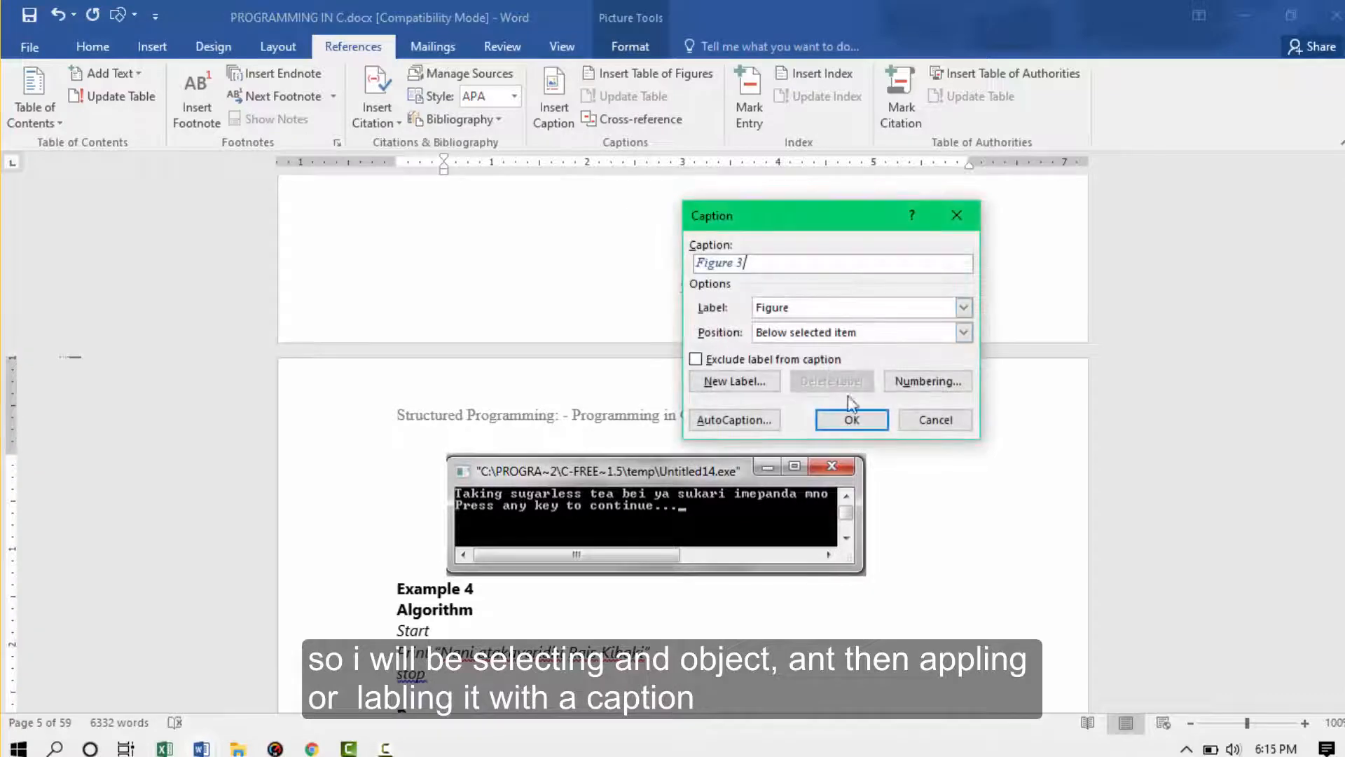
click(851, 419)
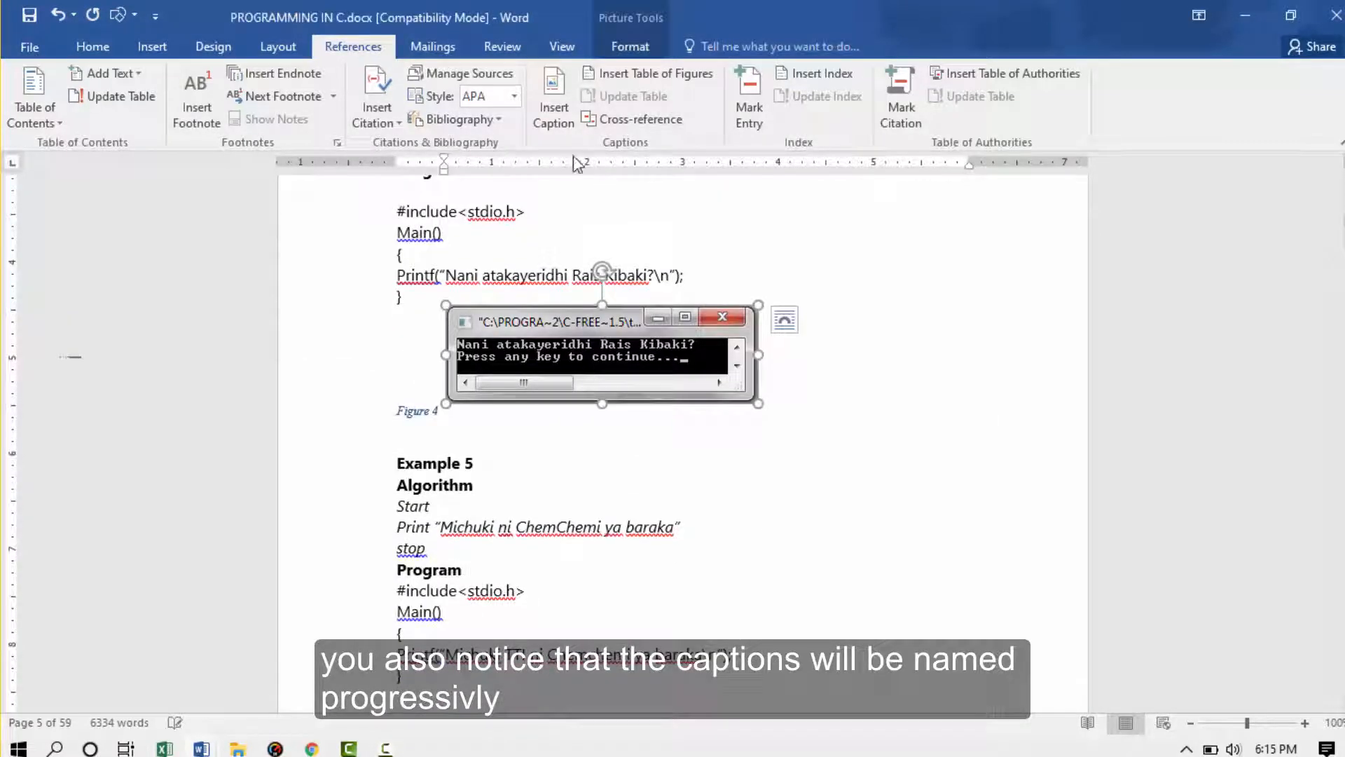
- Caption the Kusoma C and Endelea Kusoma screenshots as Figure 7 and Figure 8
scroll(down, 3)
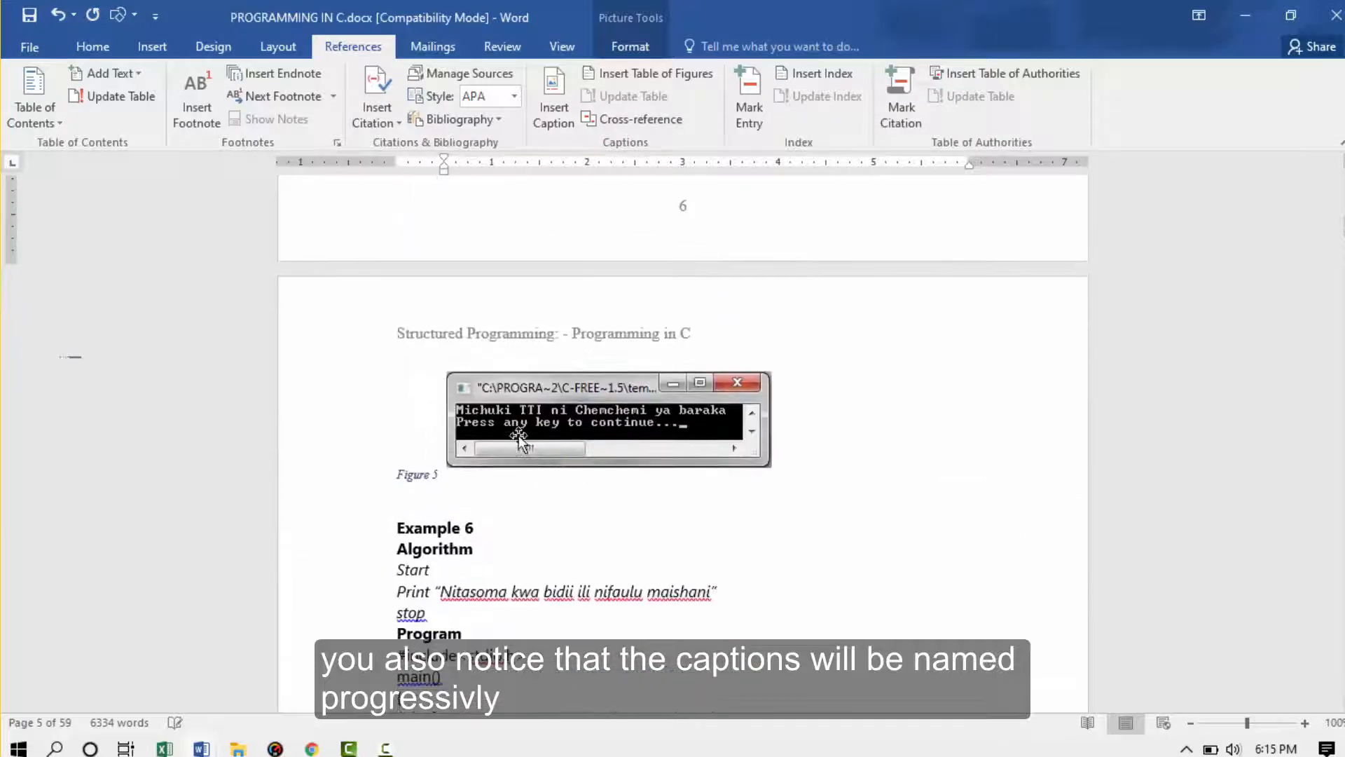
scroll(down, 3)
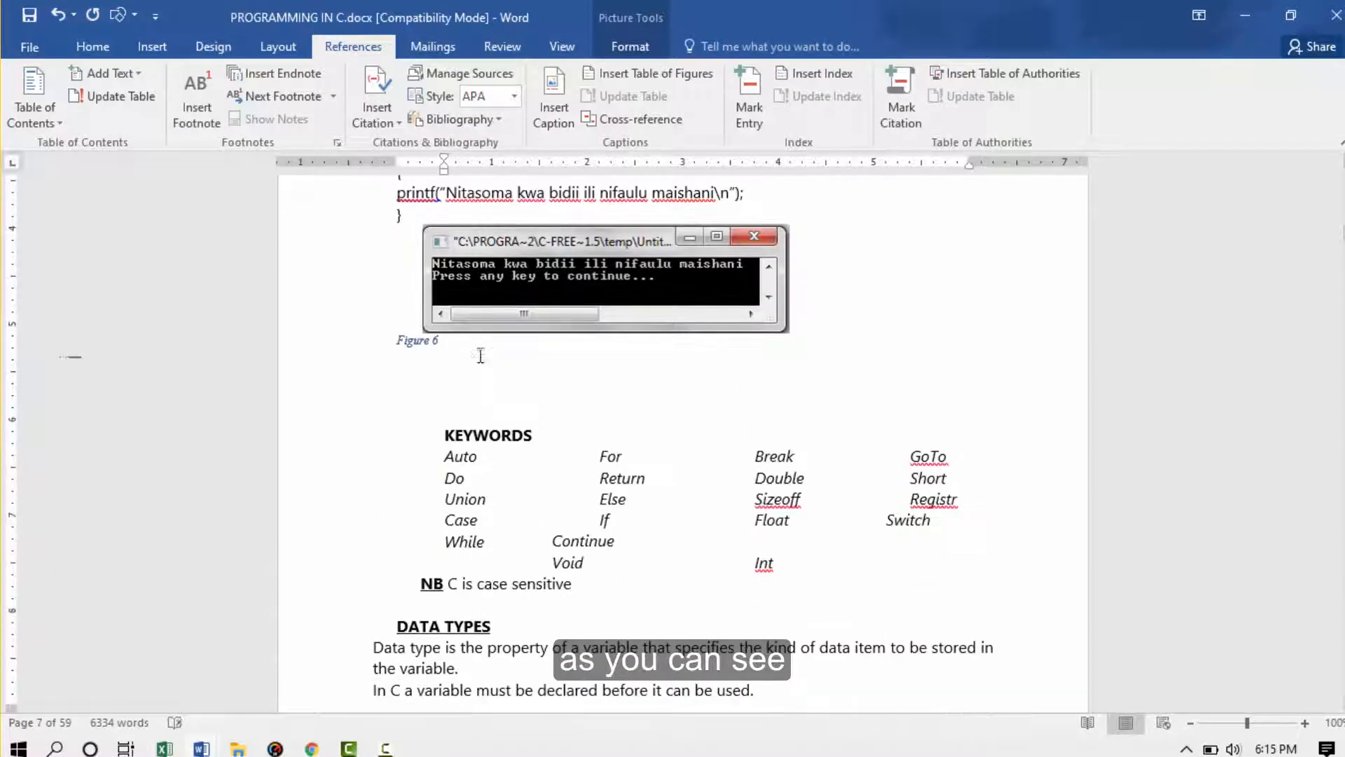
scroll(down, 3)
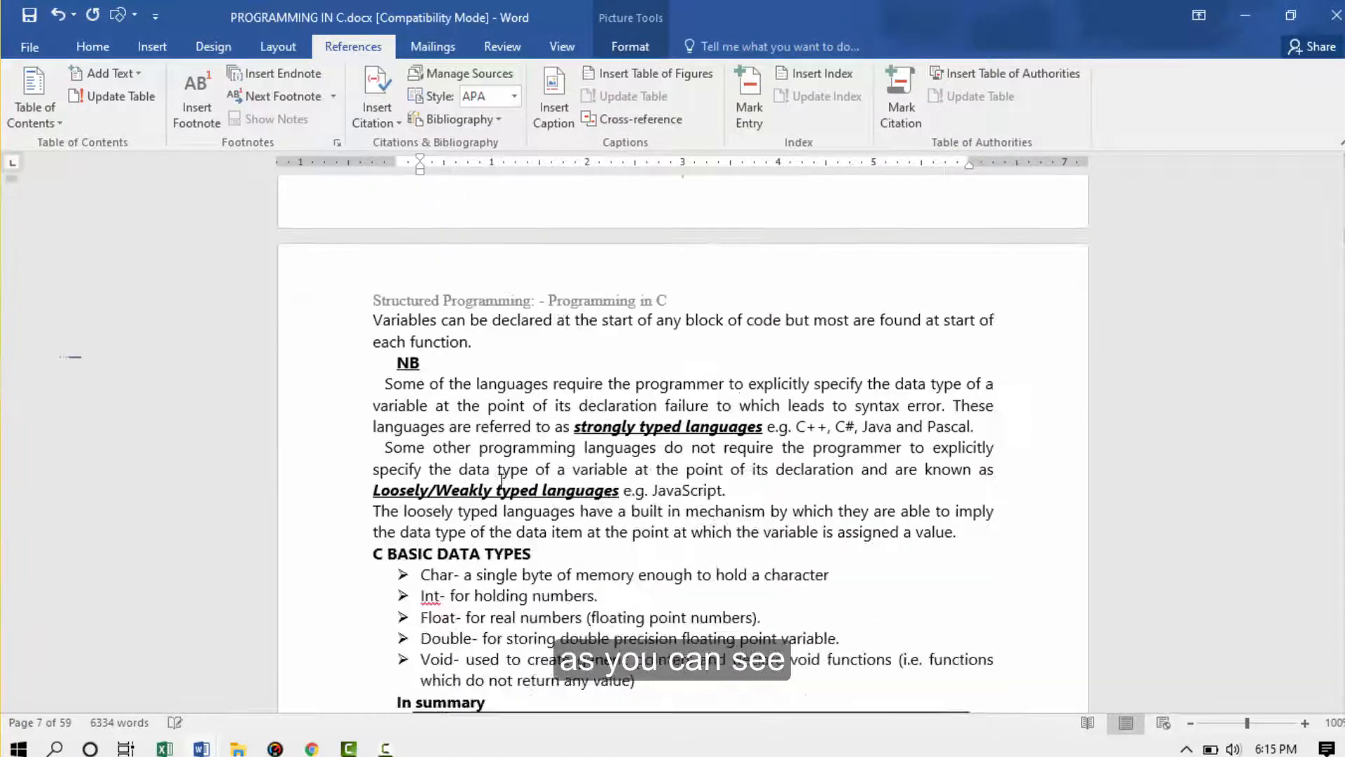
scroll(down, 3)
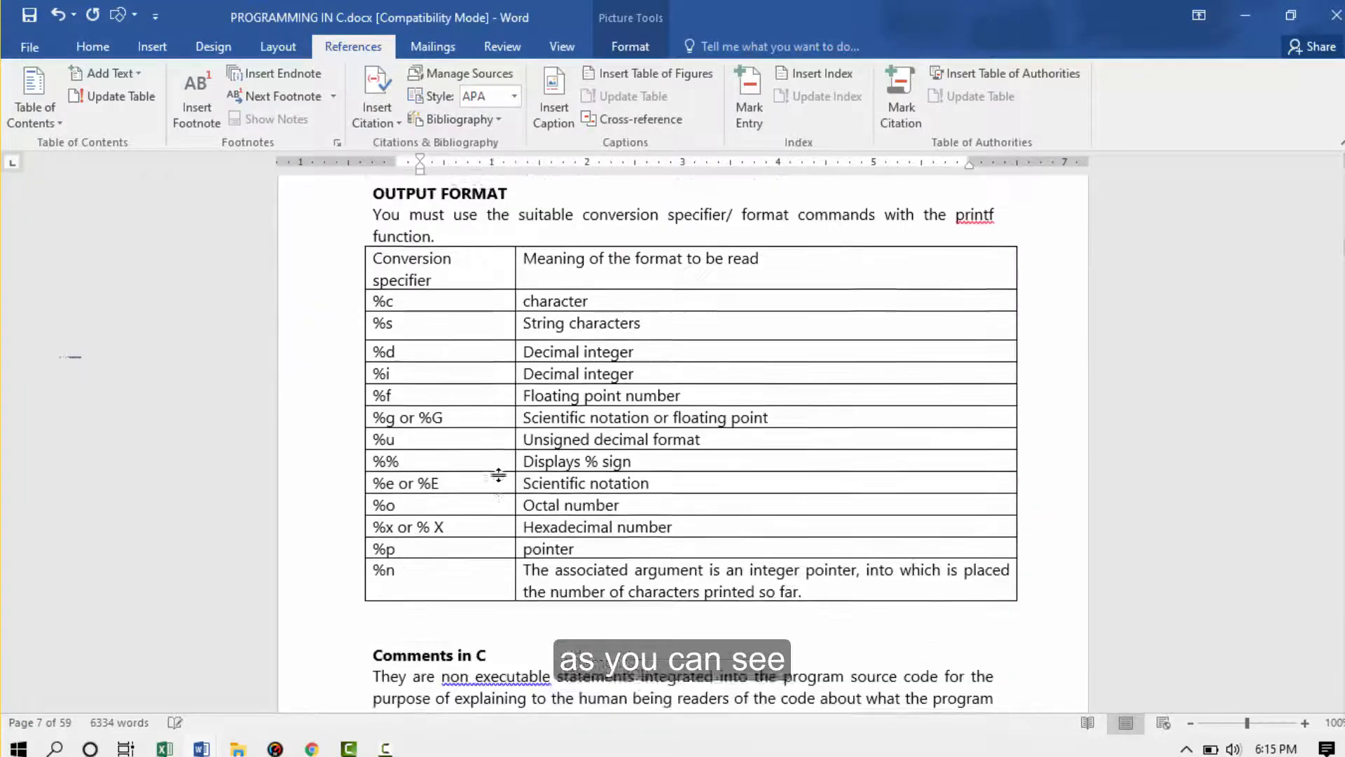
scroll(down, 3)
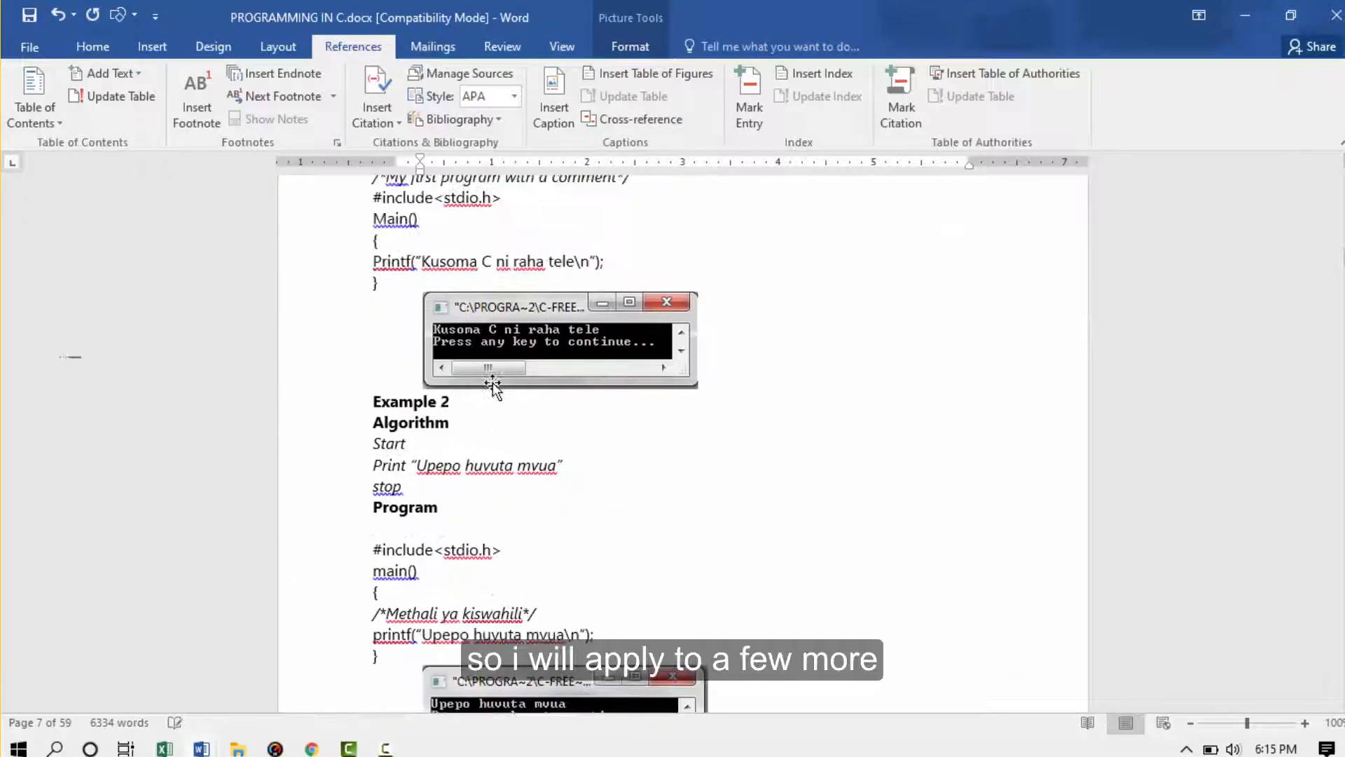
click(553, 97)
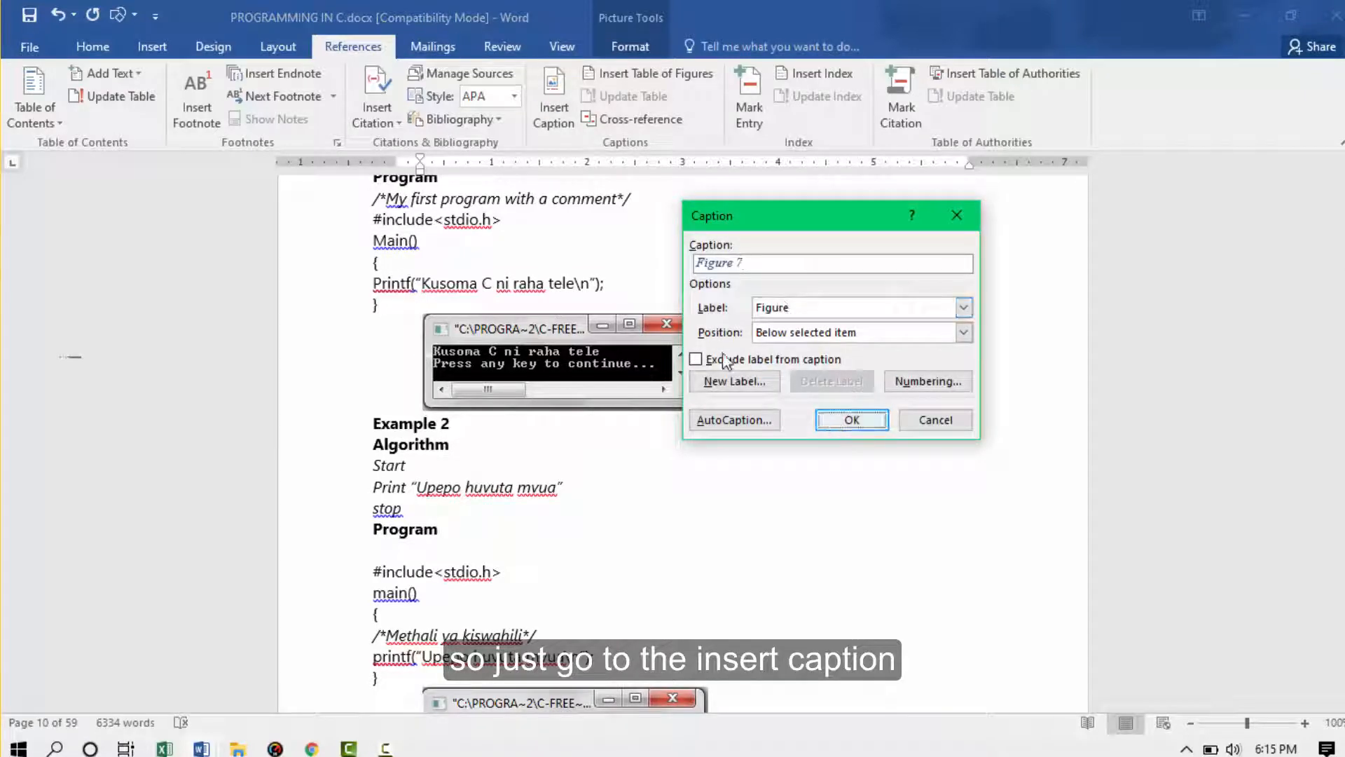
click(850, 420)
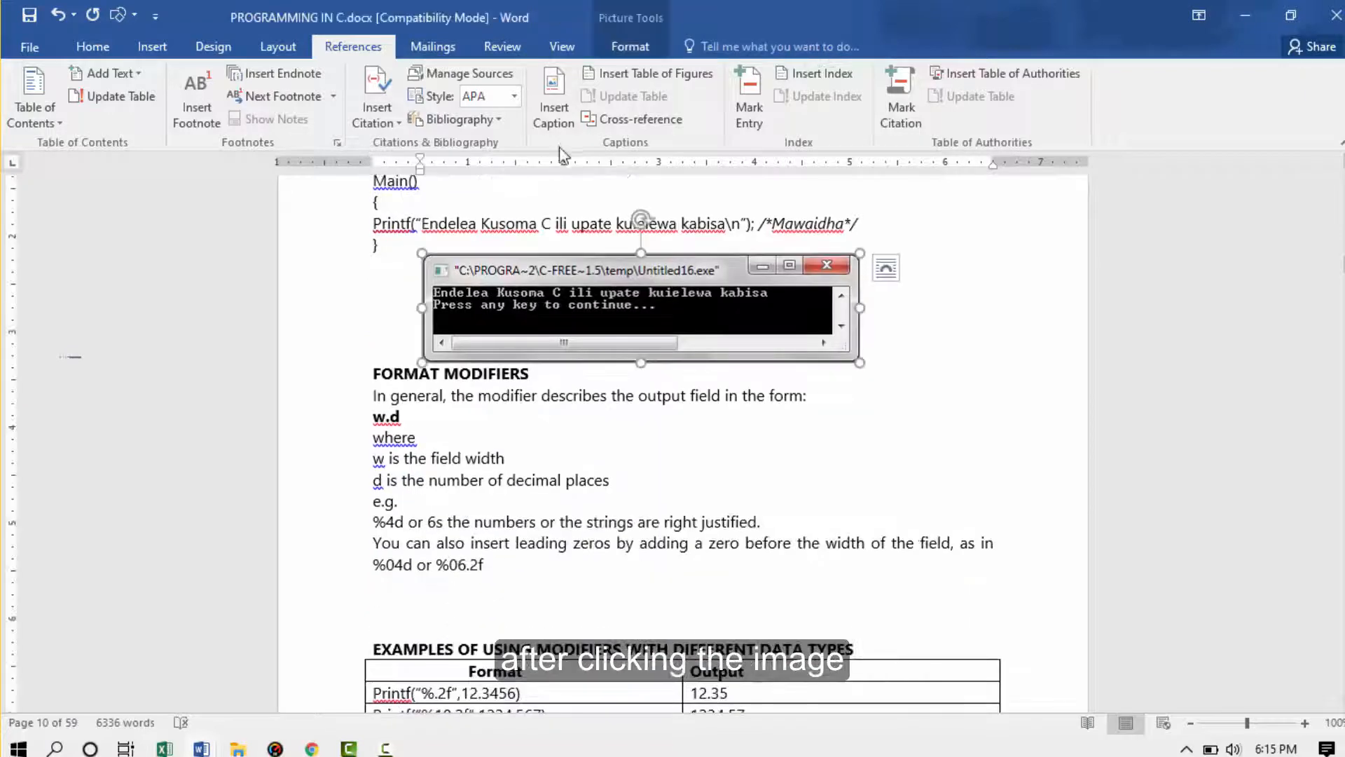
click(553, 95)
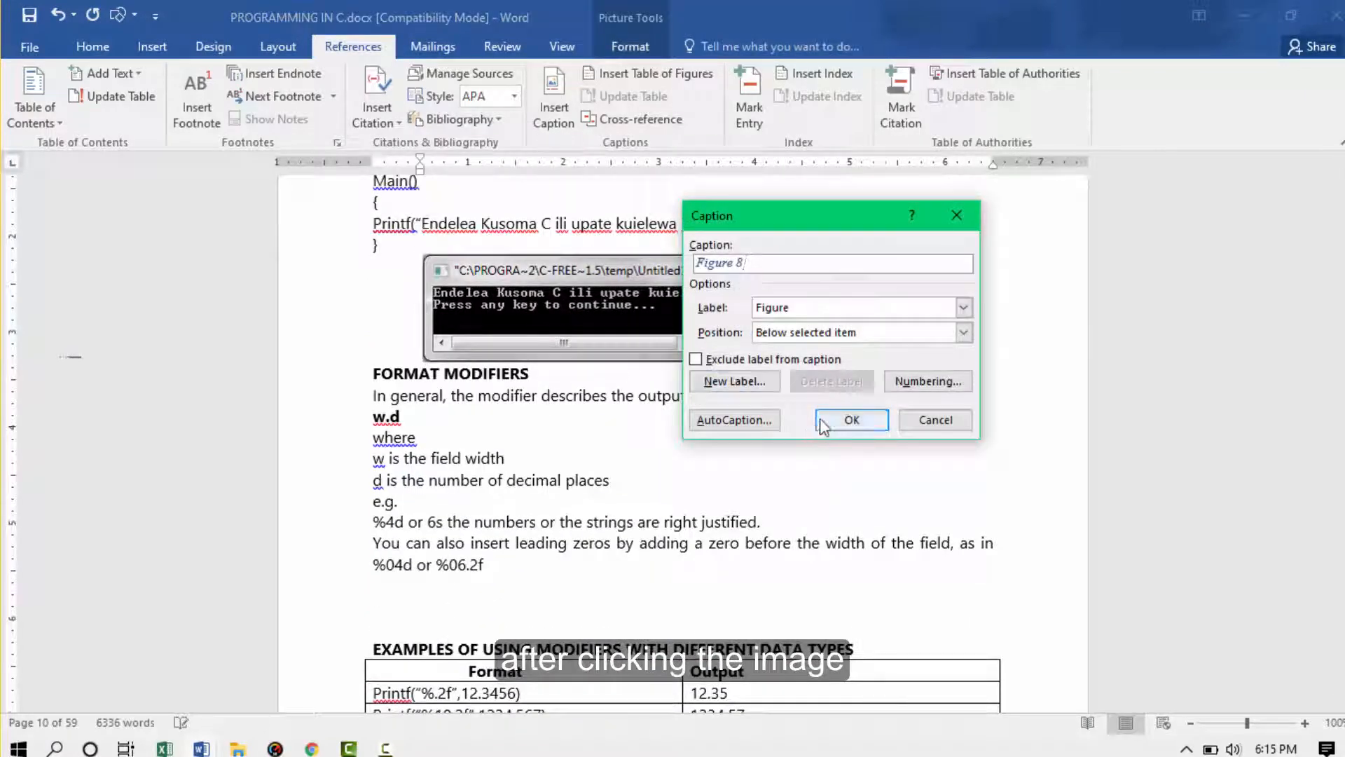
click(850, 420)
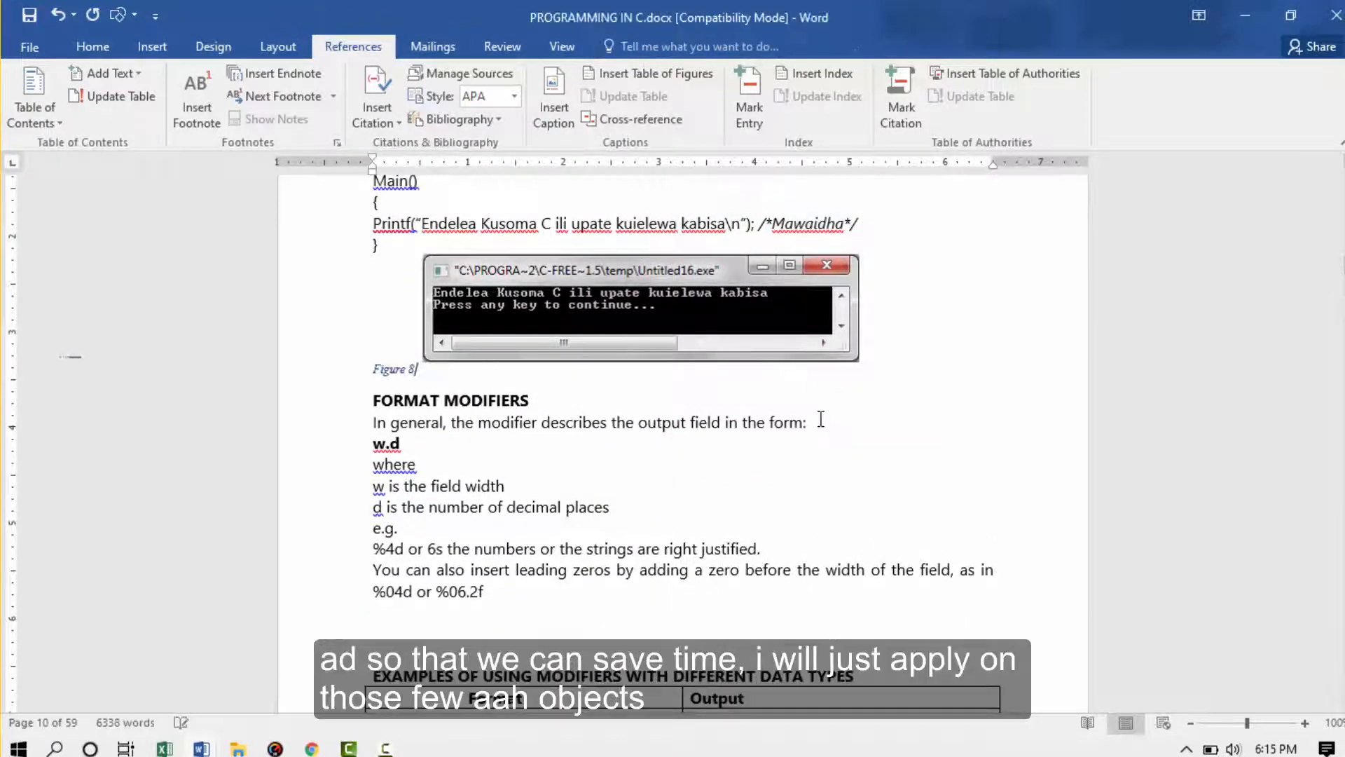
scroll(up, 3)
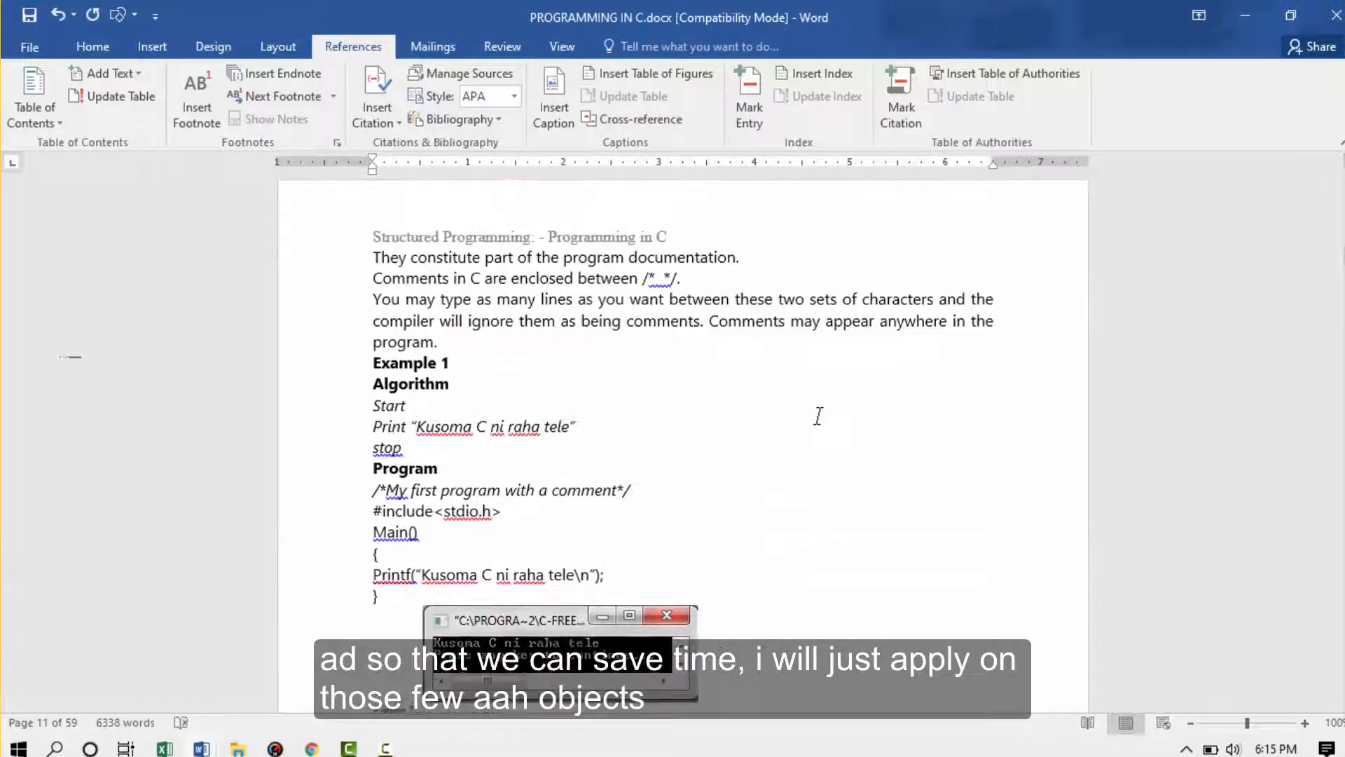
scroll(down, 3)
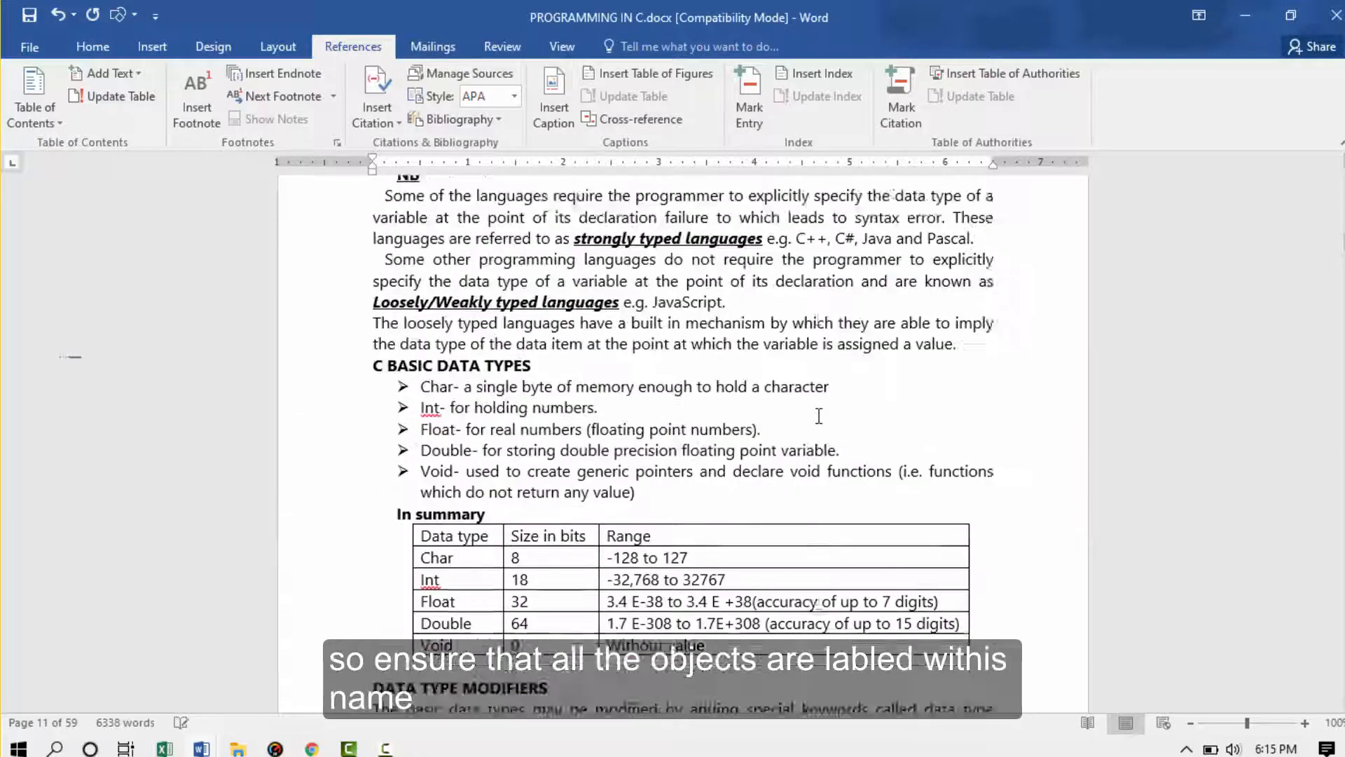
scroll(up, 3)
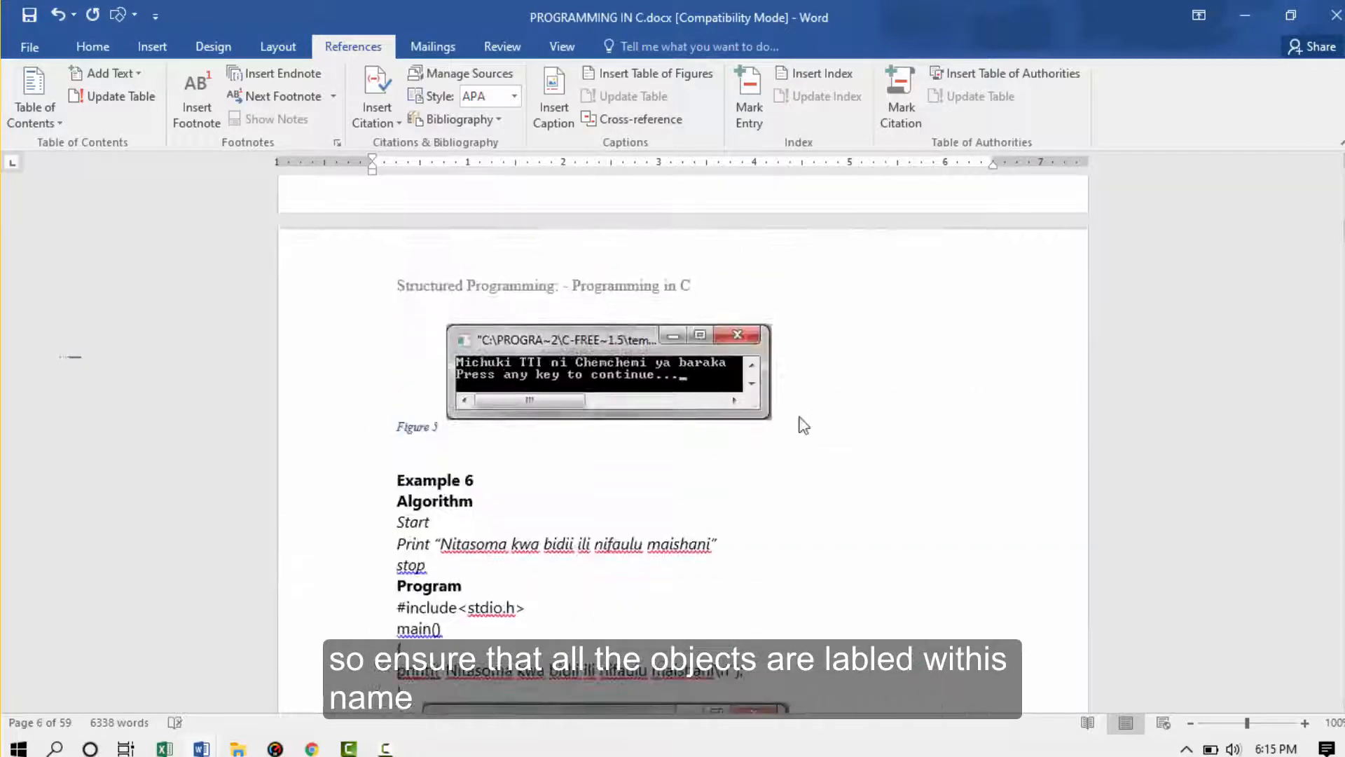
scroll(up, 3)
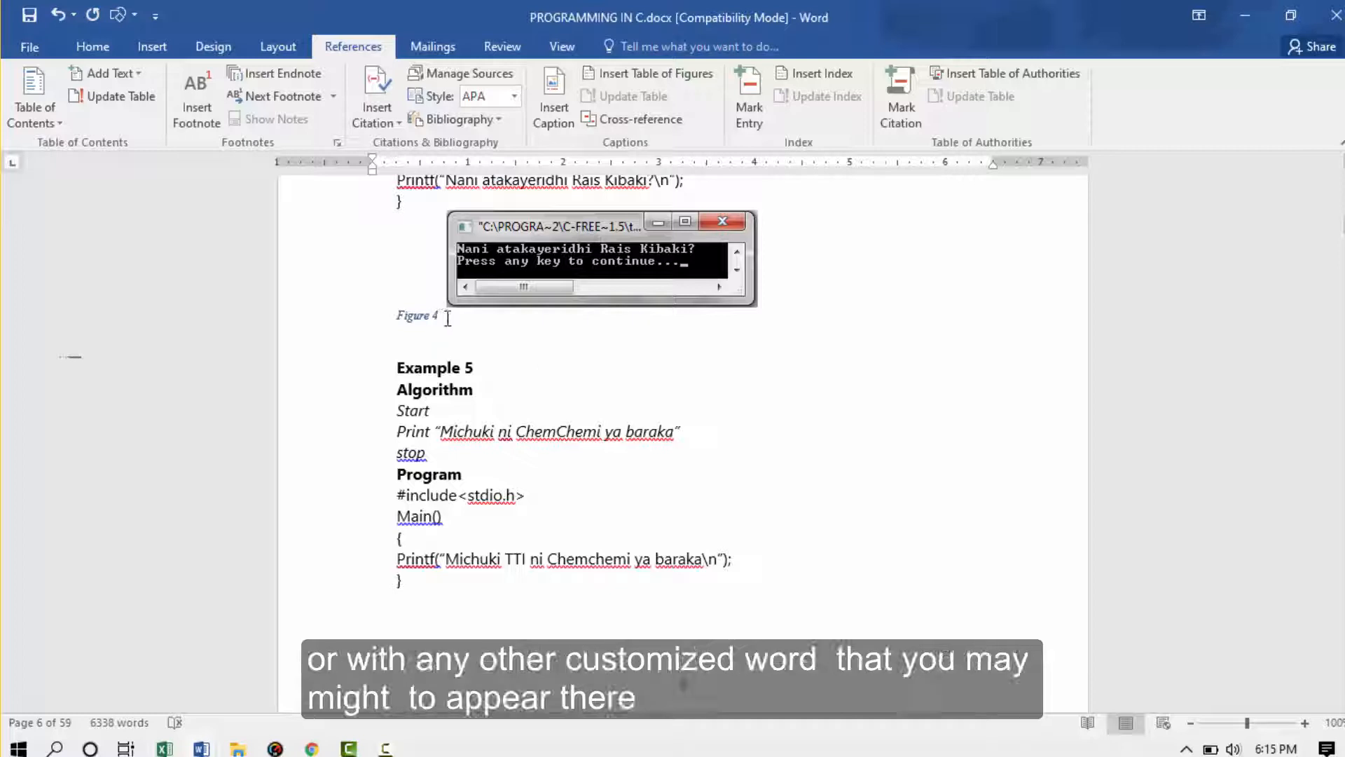
mouse_move(562, 340)
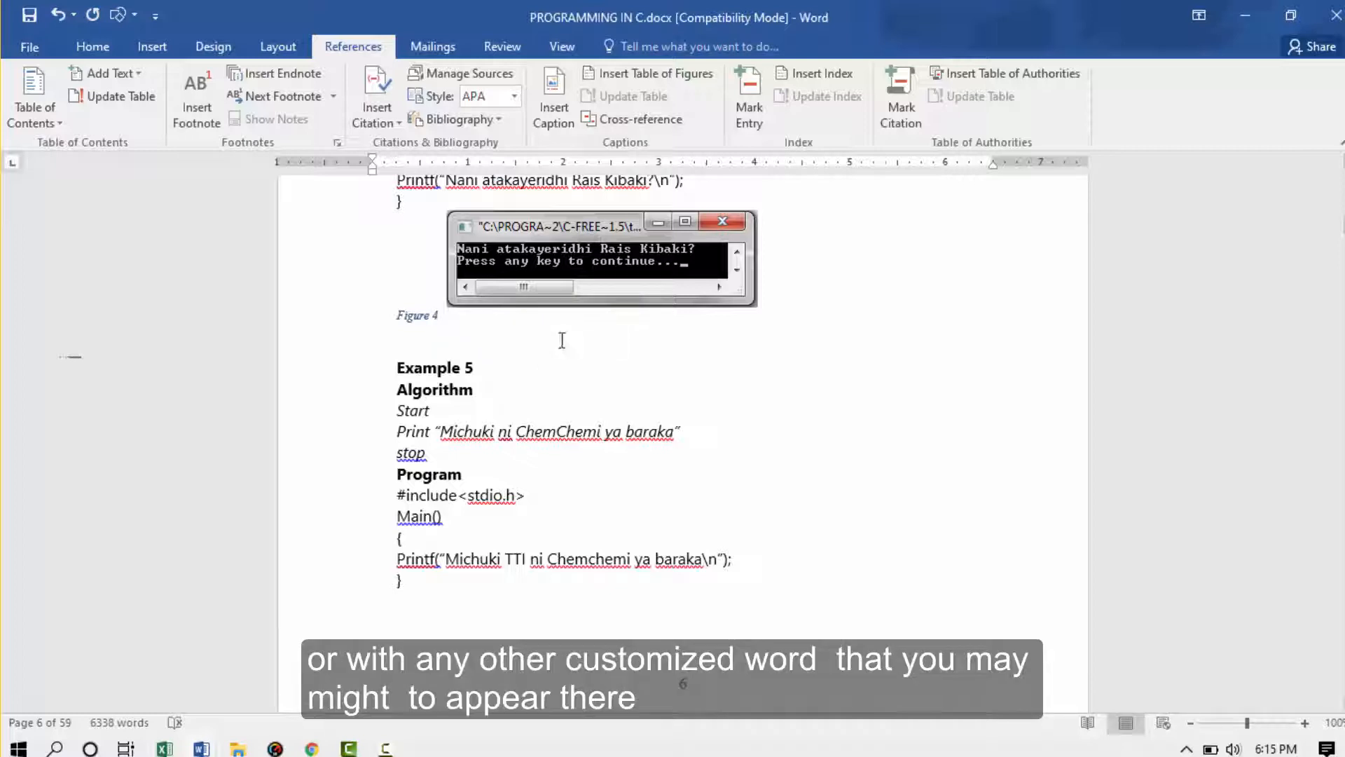
scroll(up, 3)
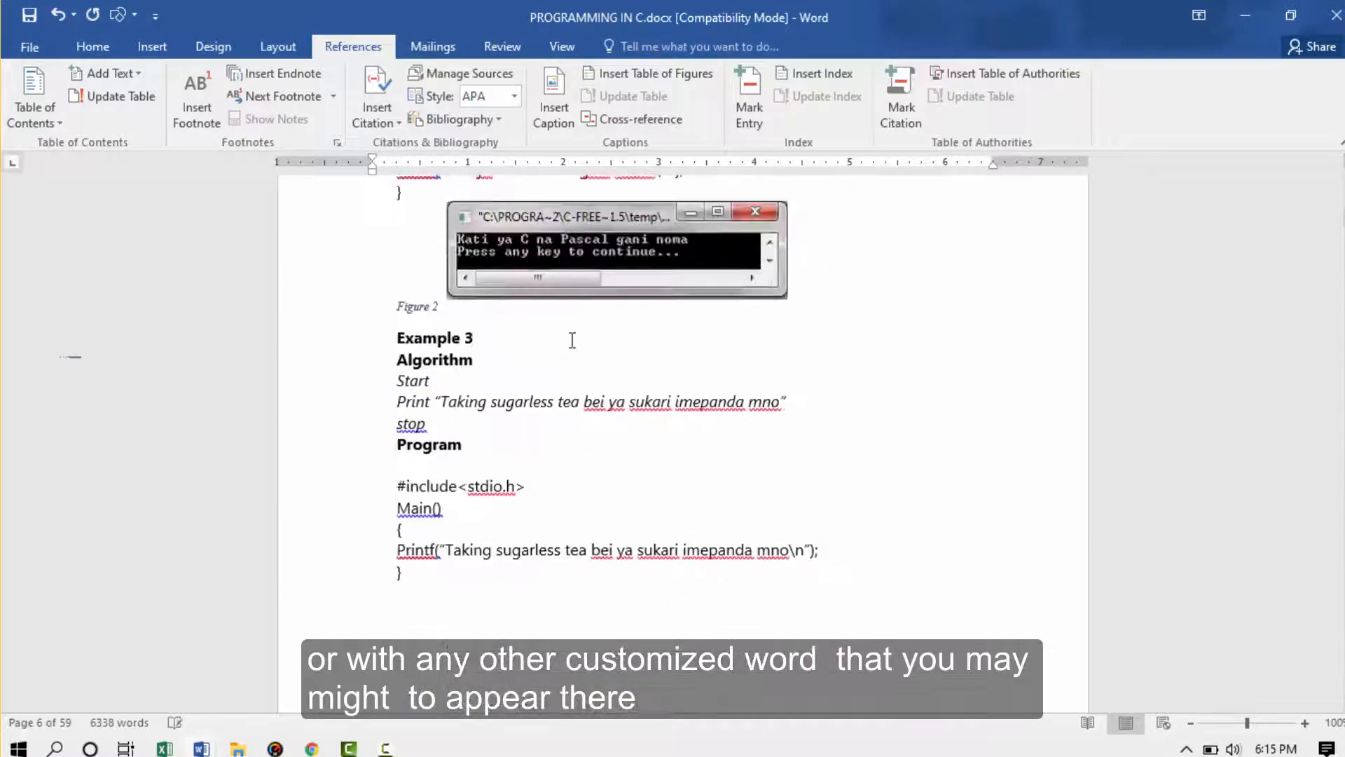
scroll(up, 3)
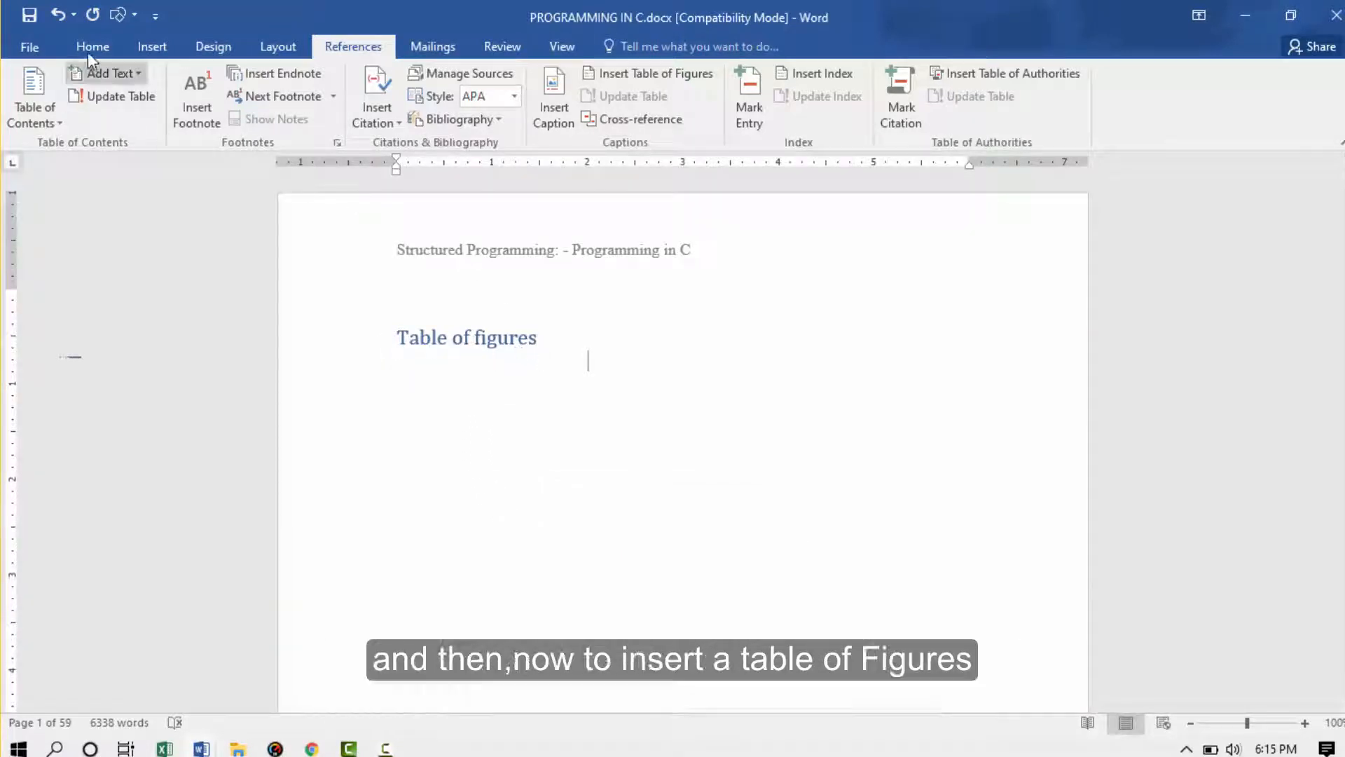
- With the cursor under 'Table of figures', switch to Home and back to References
click(93, 46)
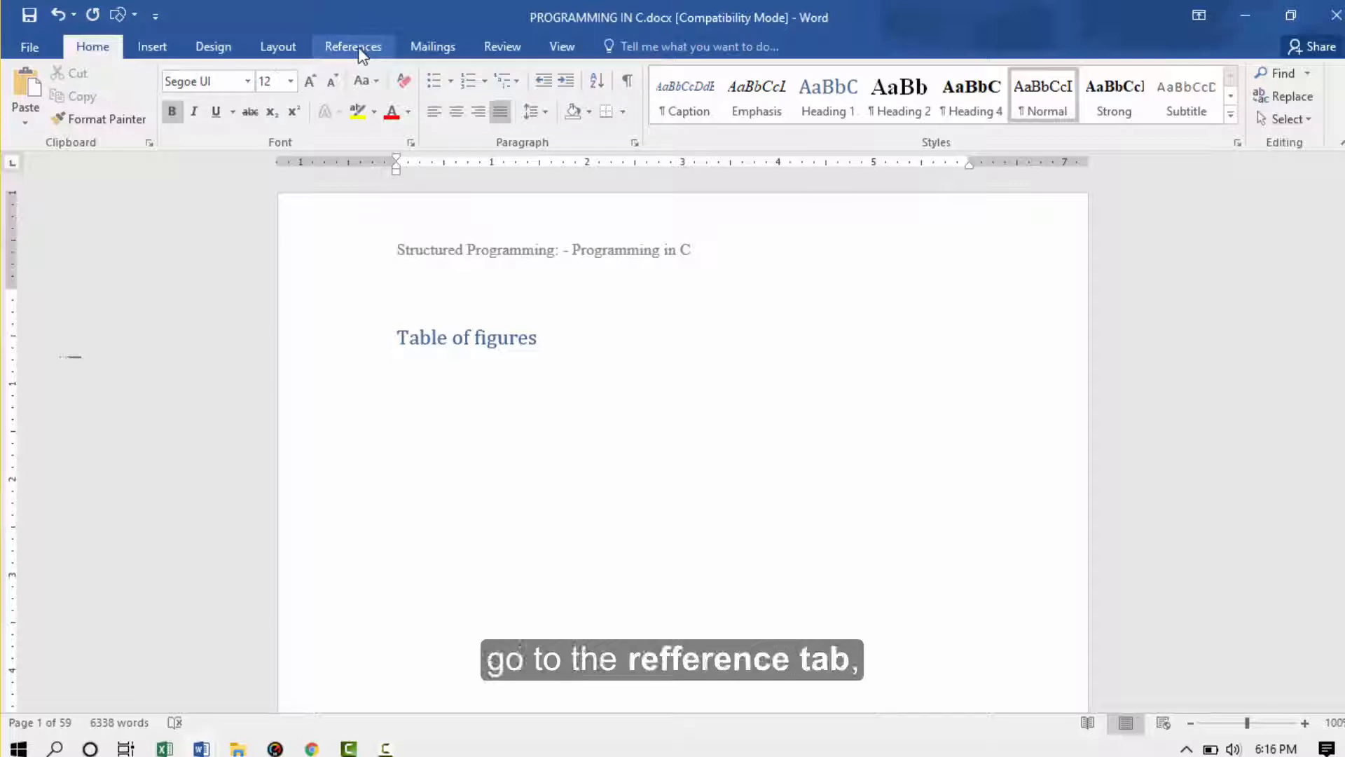
click(353, 46)
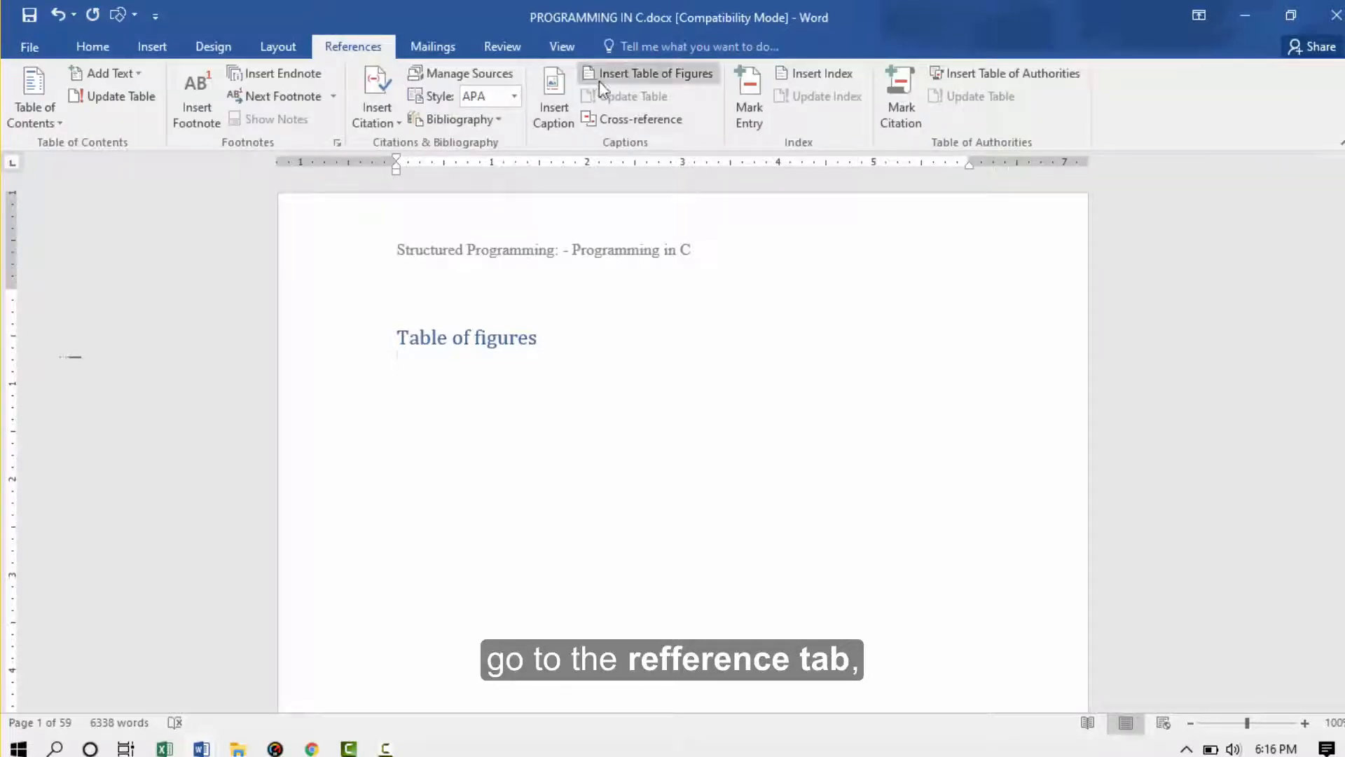
mouse_move(619, 154)
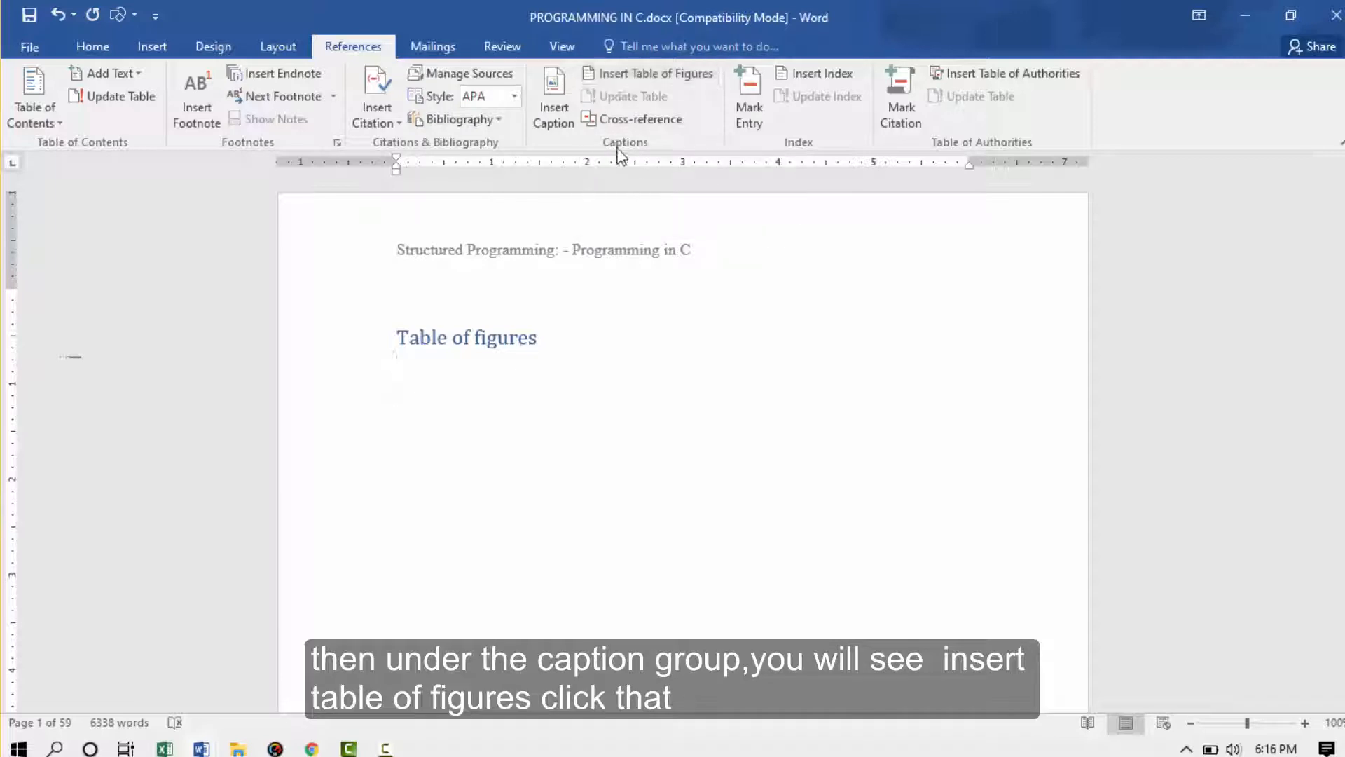
mouse_move(656, 73)
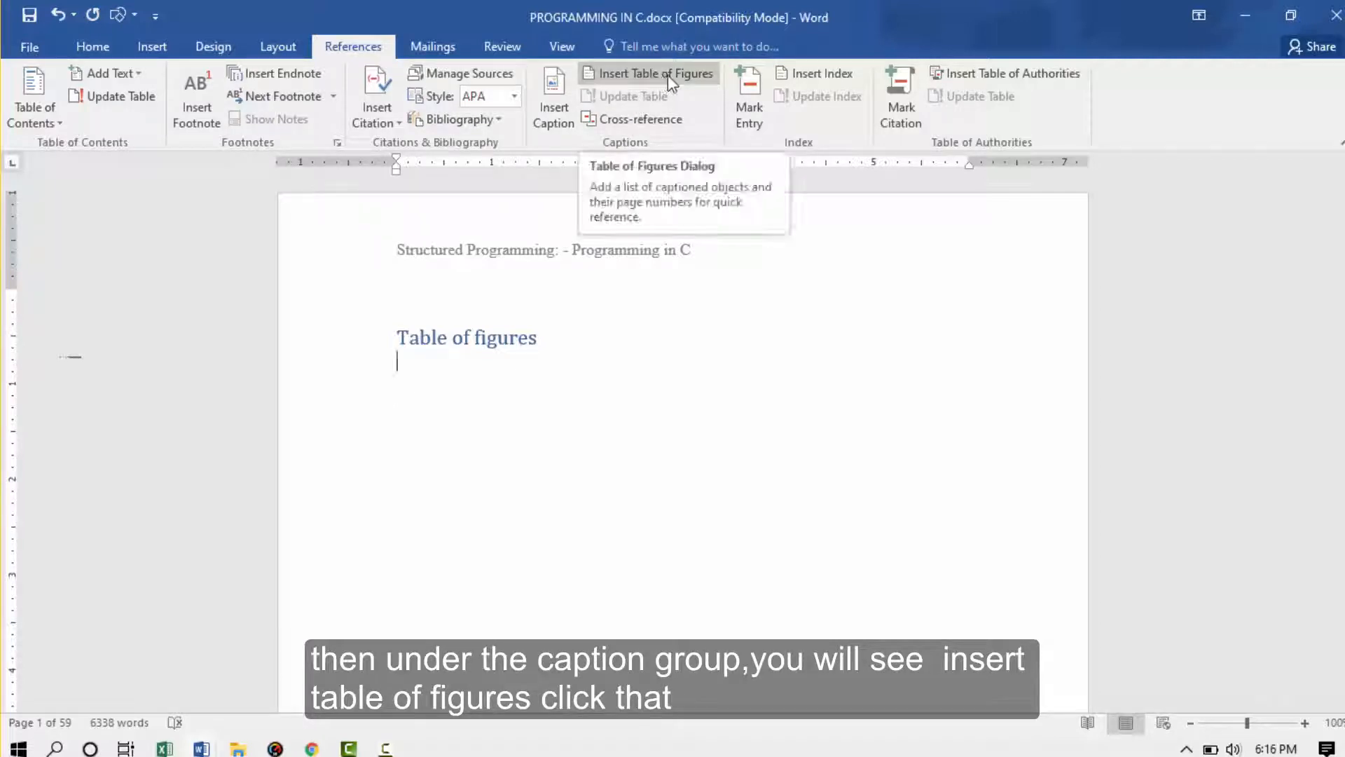
- Open the Table of Figures settings and change the tab leader to a solid underline
click(649, 73)
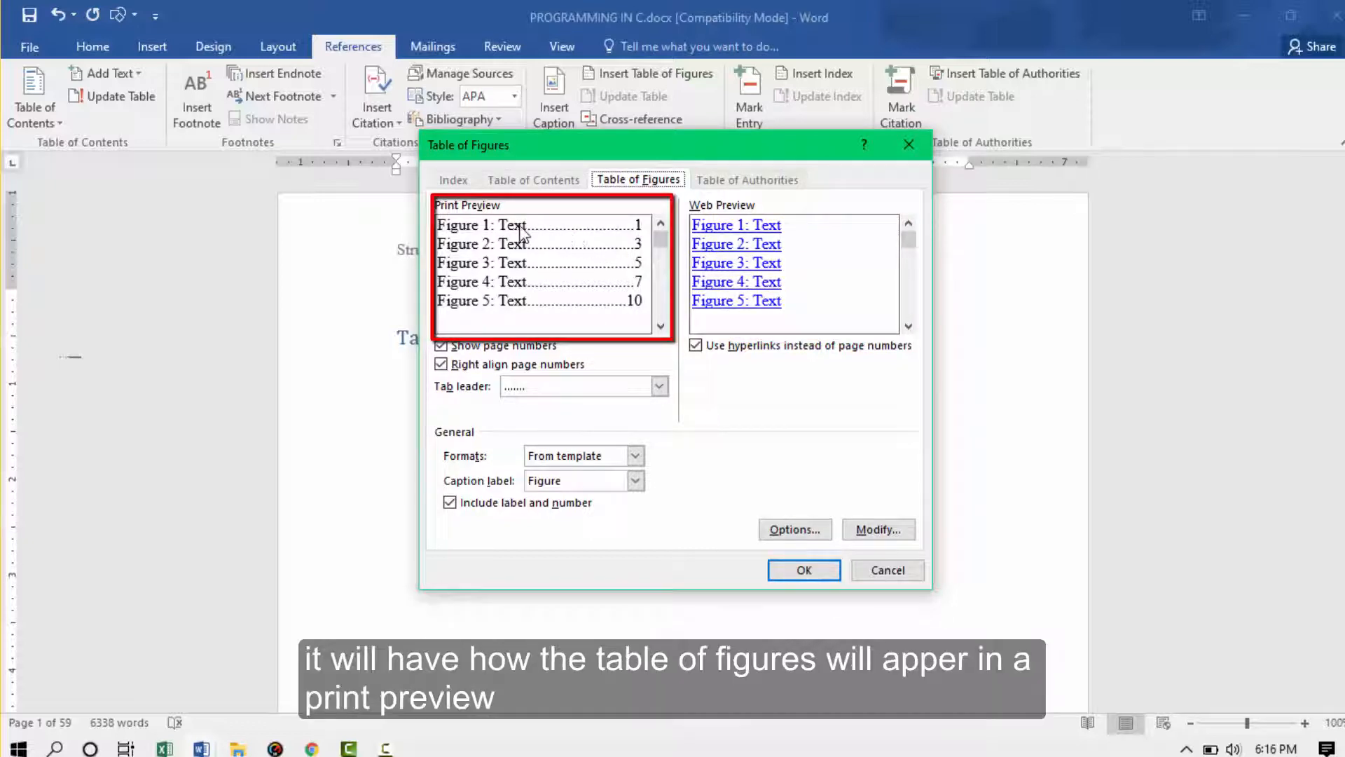
mouse_move(476, 221)
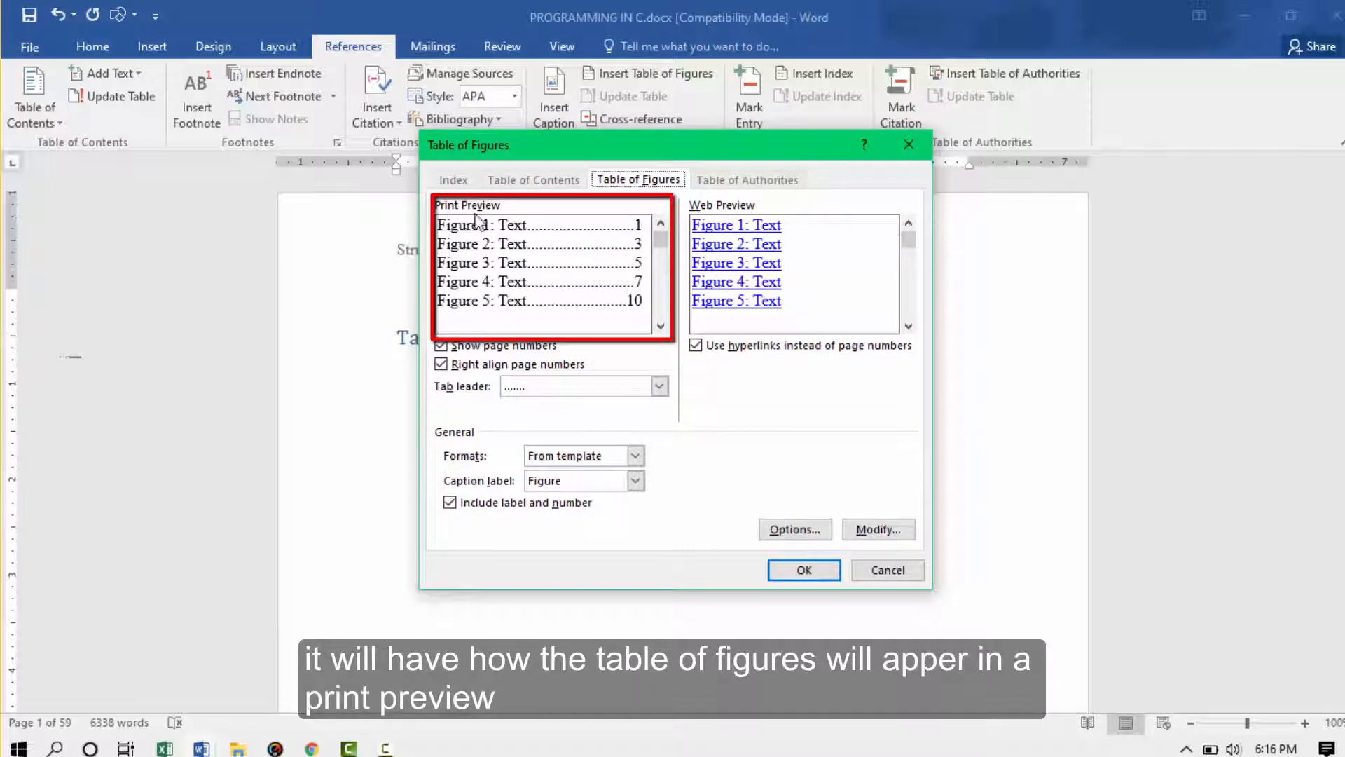
mouse_move(535, 286)
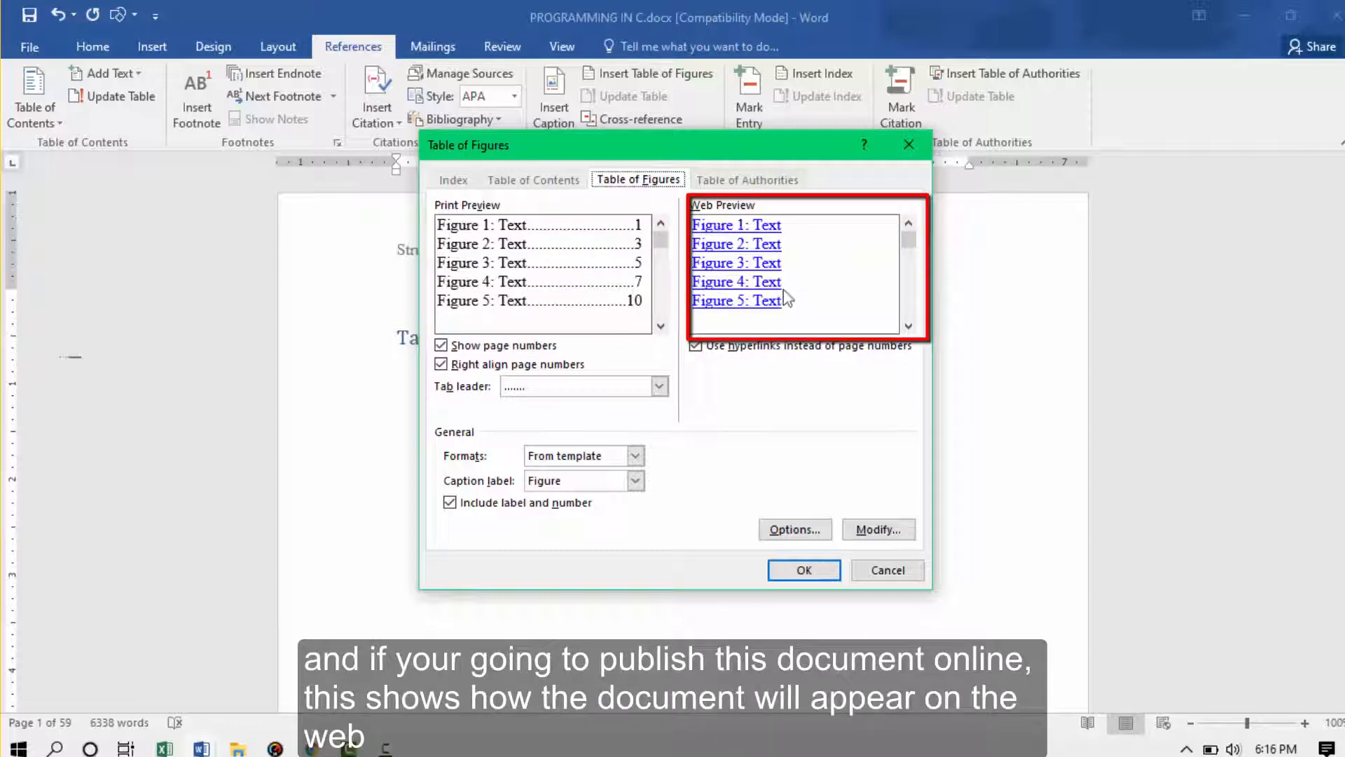
mouse_move(775, 313)
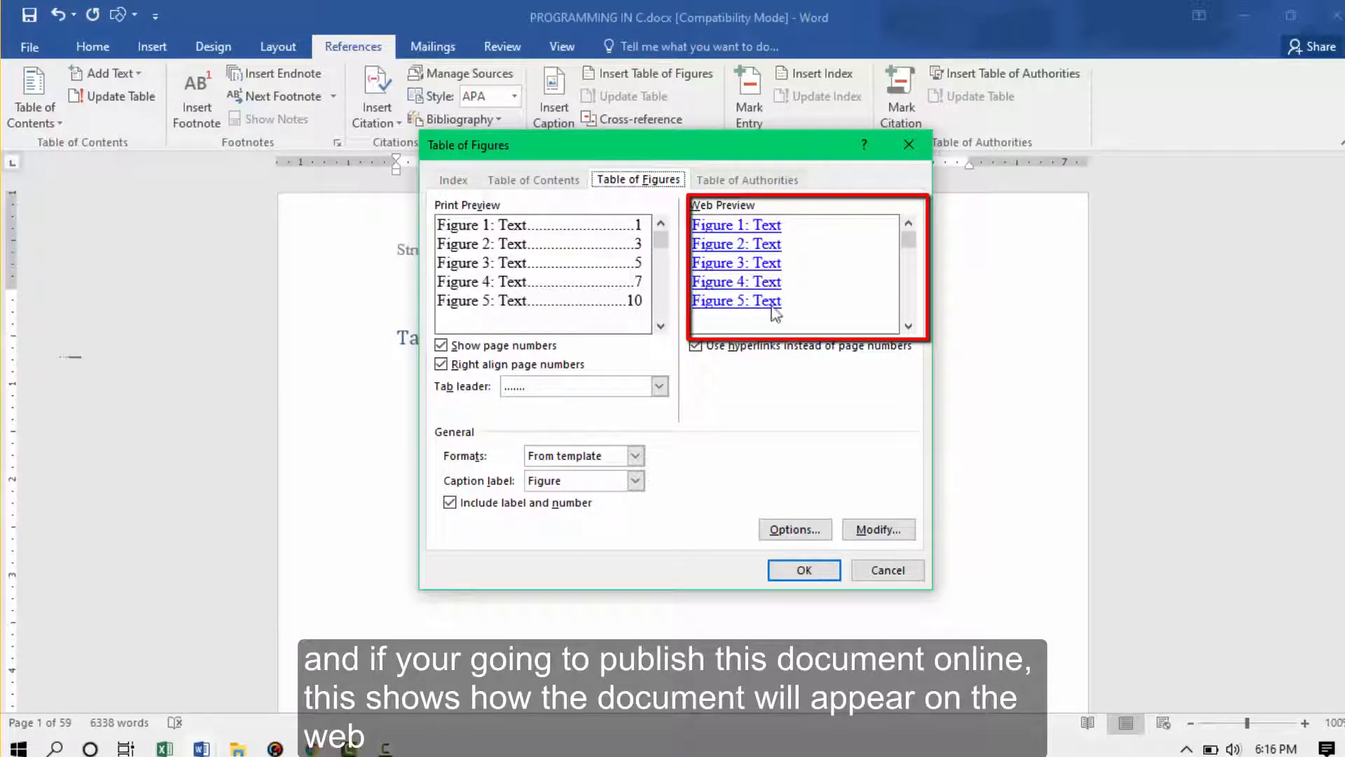
mouse_move(746, 236)
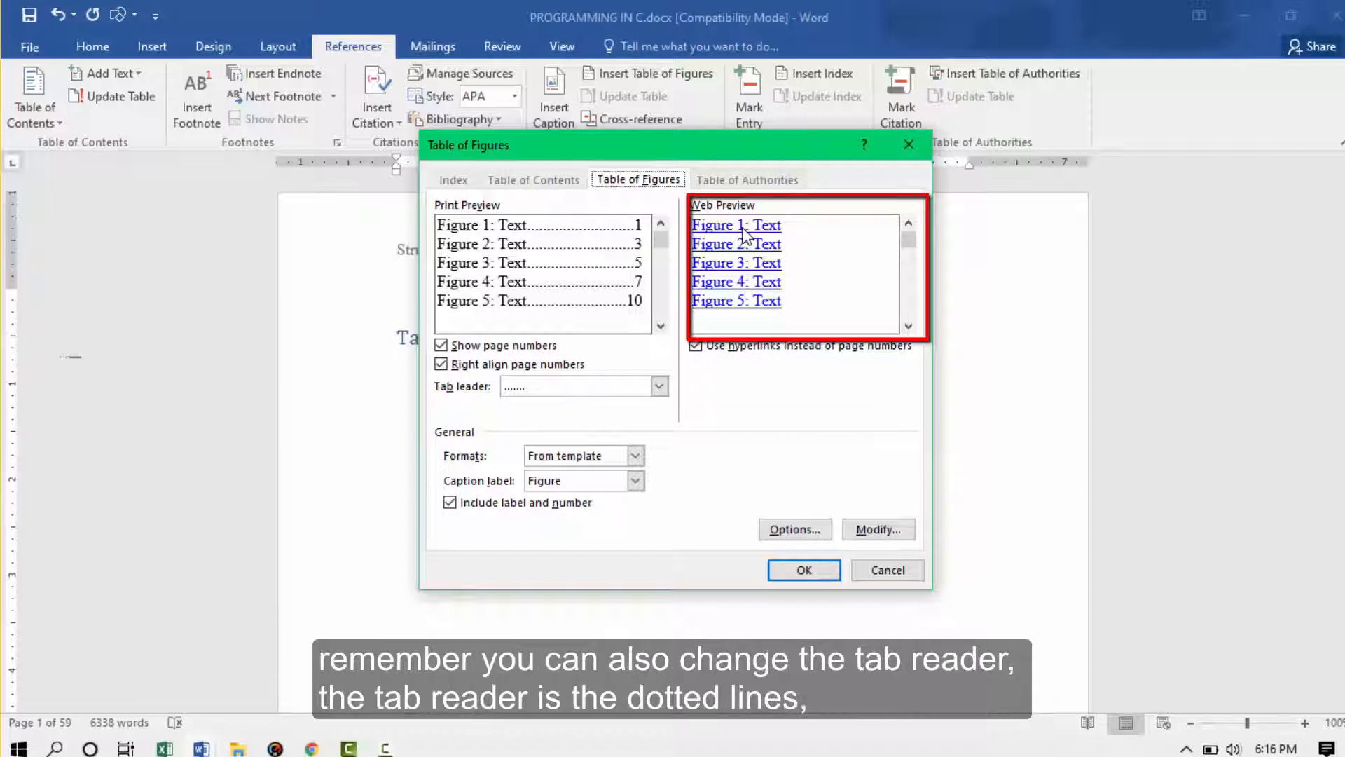
mouse_move(554, 238)
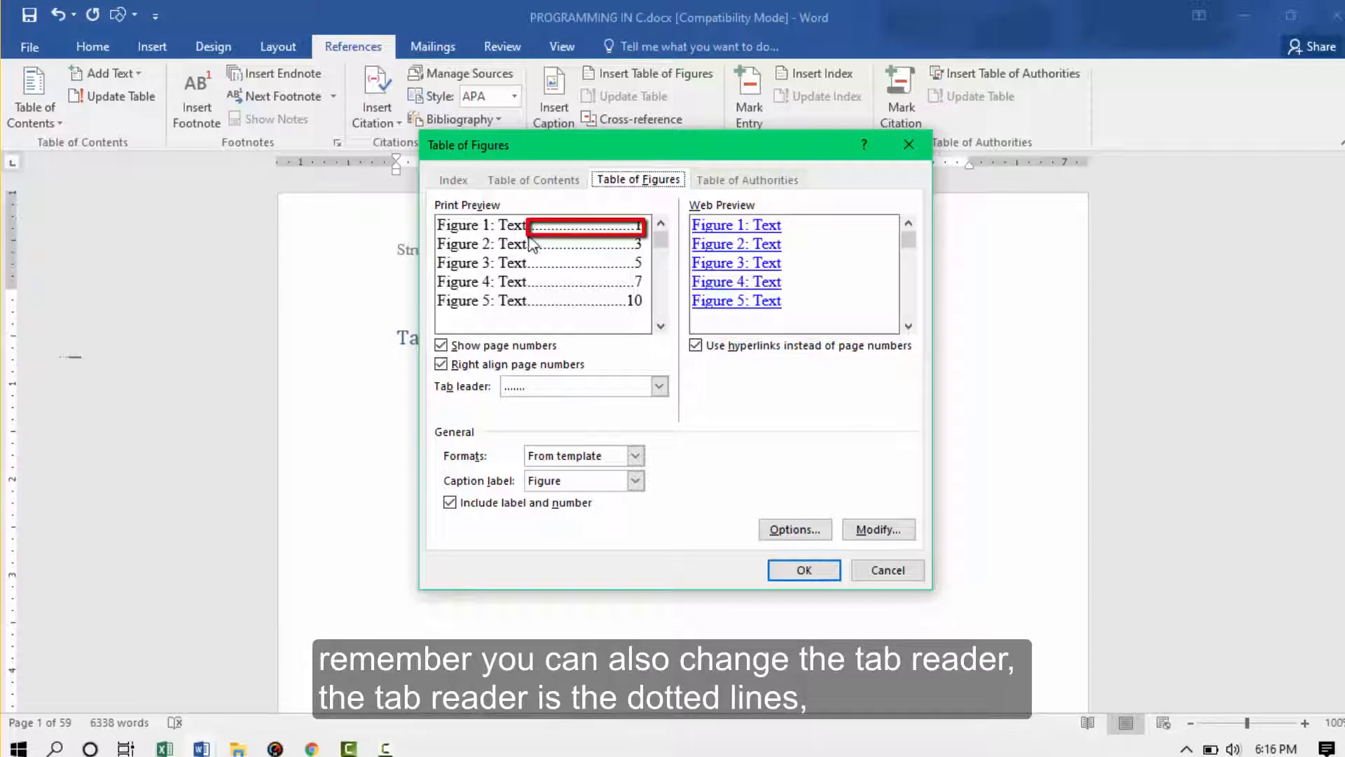
mouse_move(558, 243)
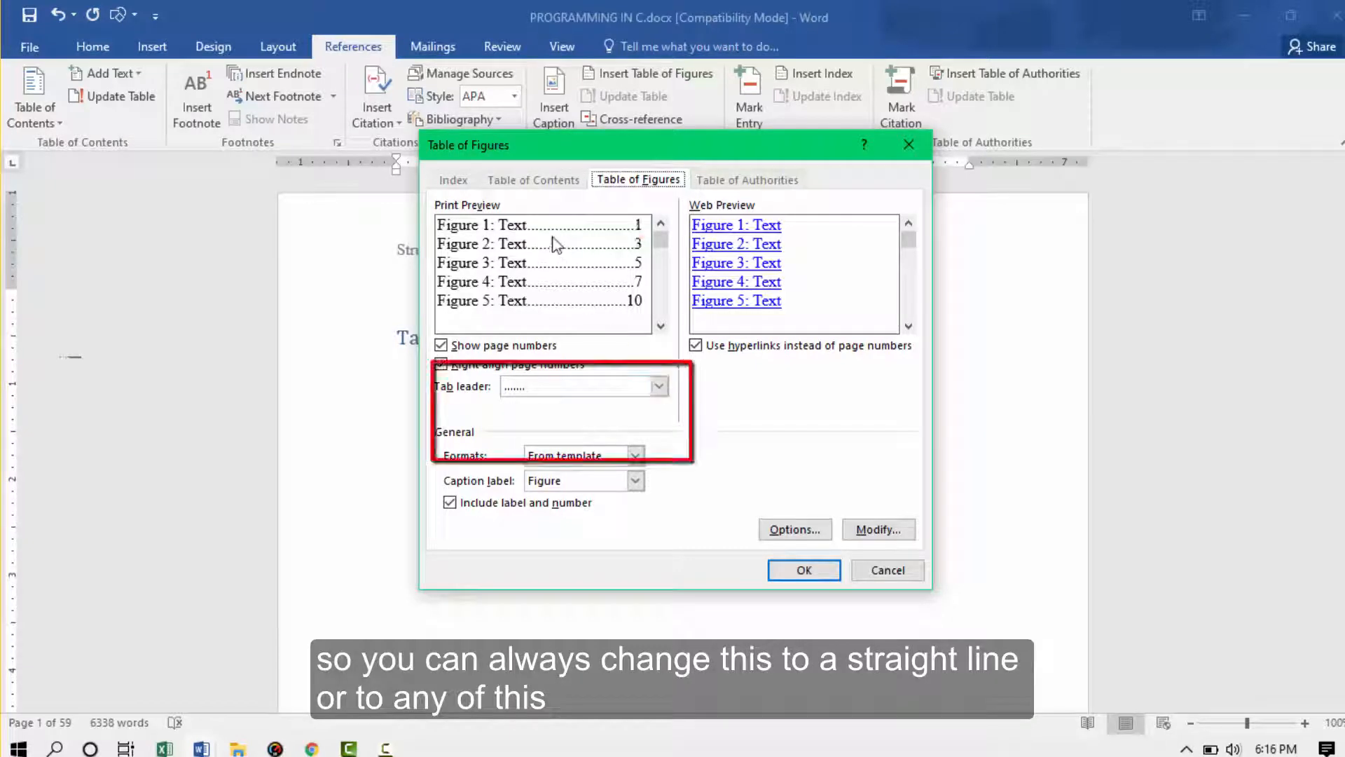
click(660, 386)
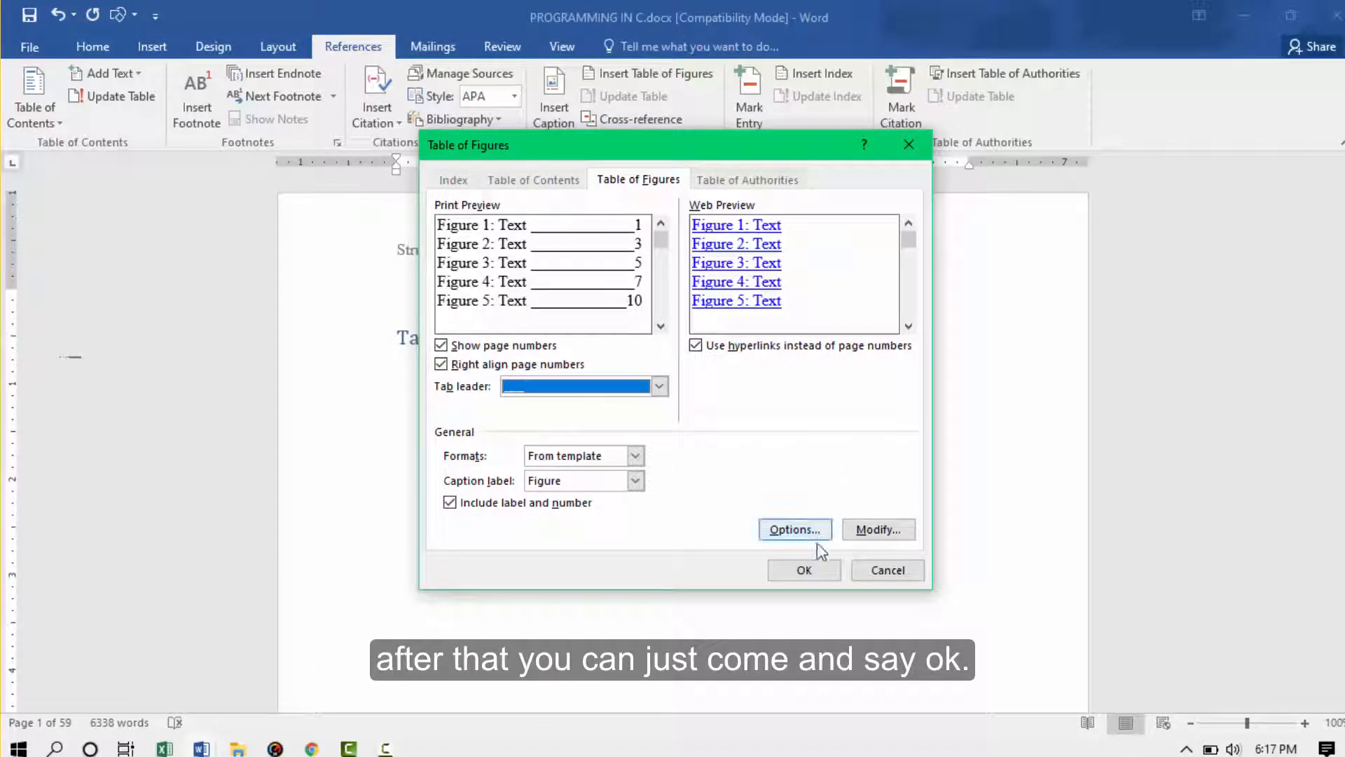
- Insert the table listing Figures 1–8 and follow an entry to Figure 2
click(803, 570)
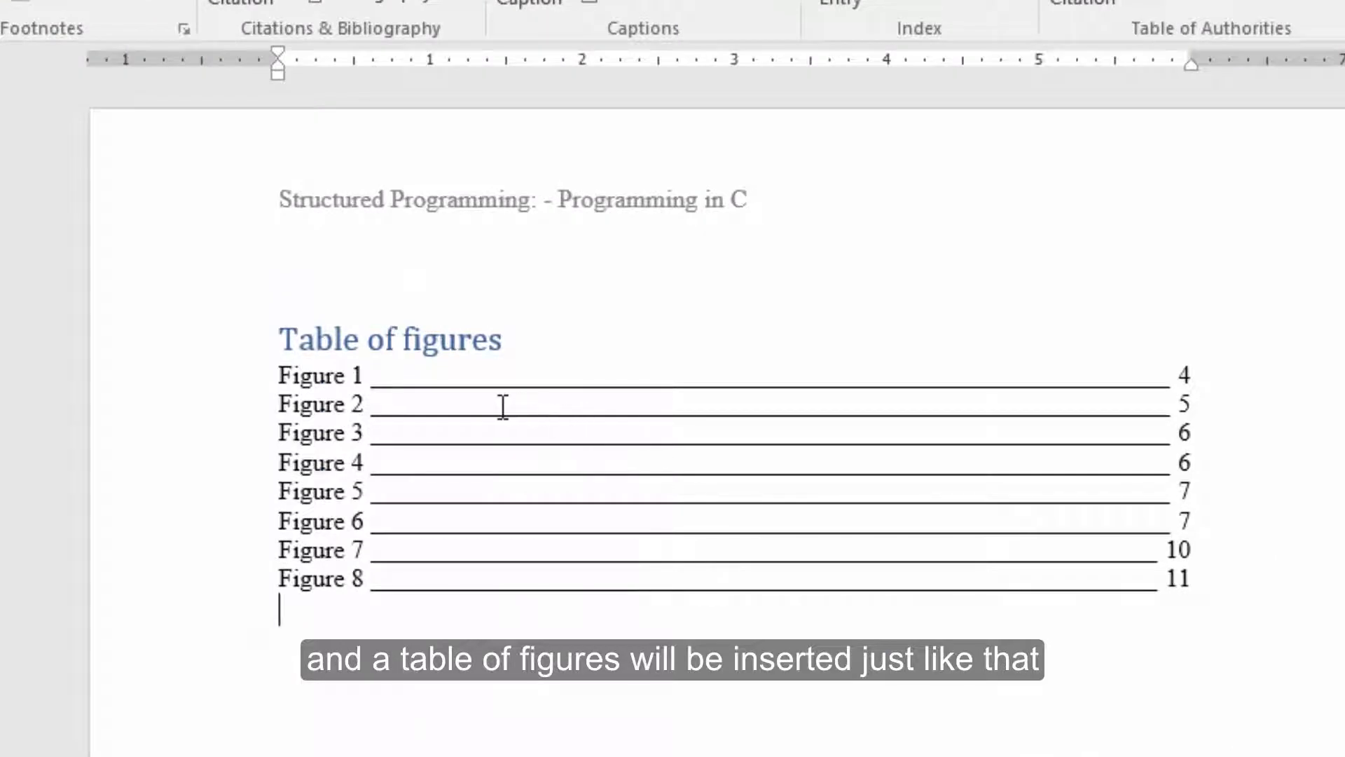
mouse_move(657, 496)
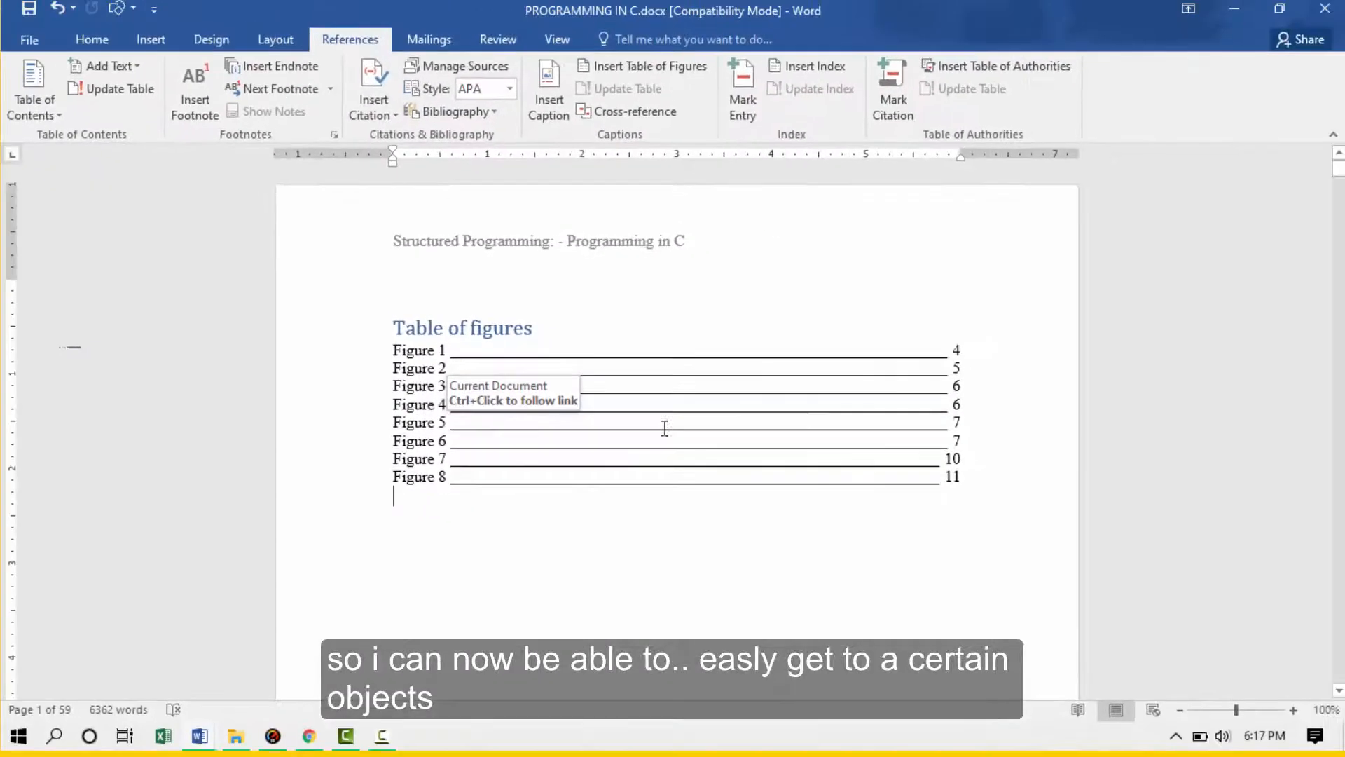
mouse_move(442, 404)
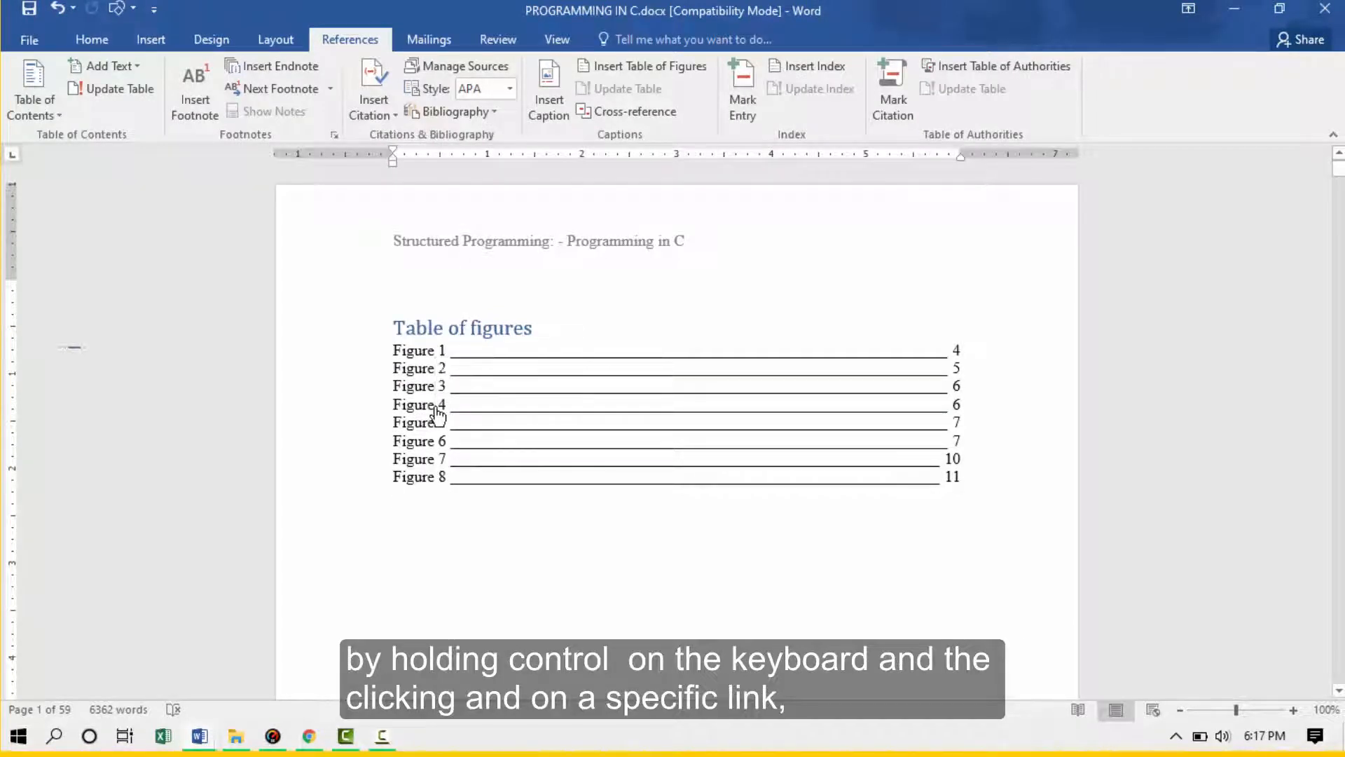
click(419, 404)
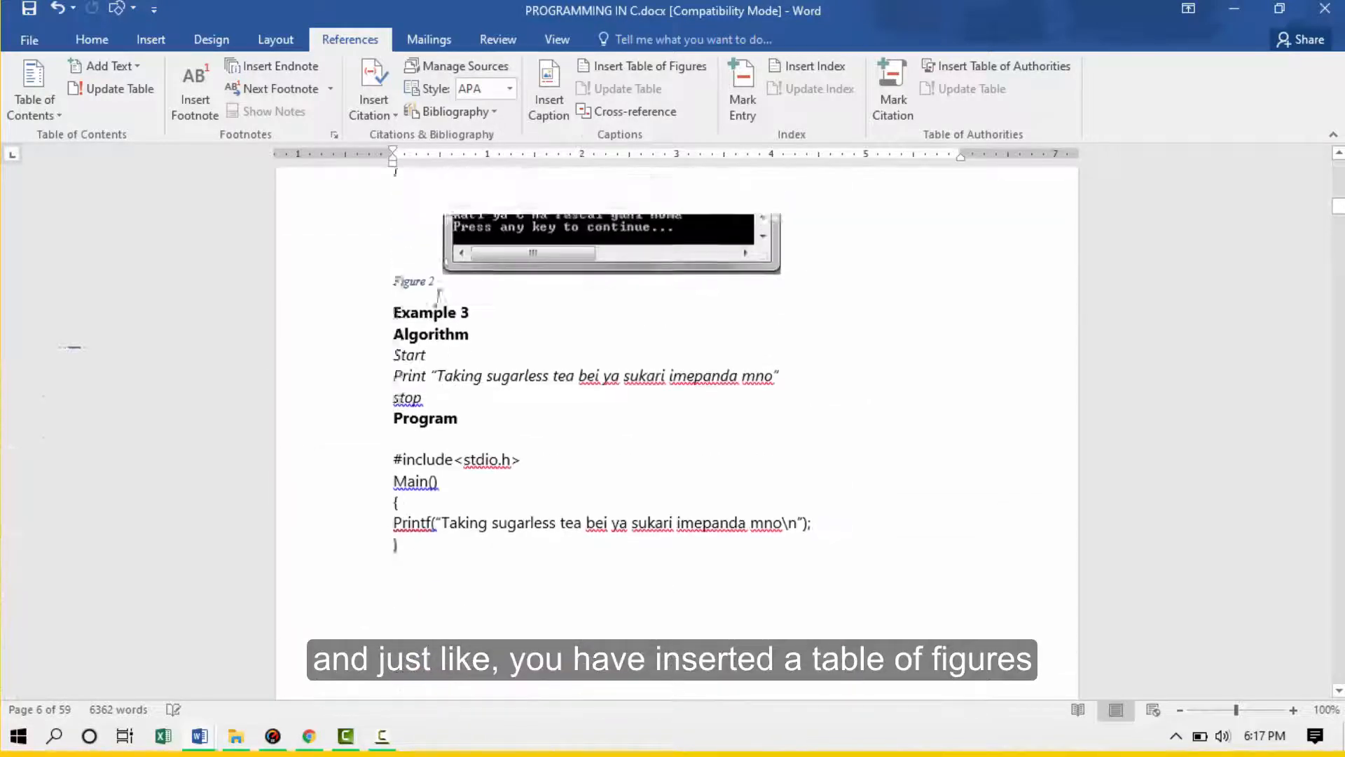
- Select the first console screenshot and its Figure 1 caption for removal
scroll(up, 3)
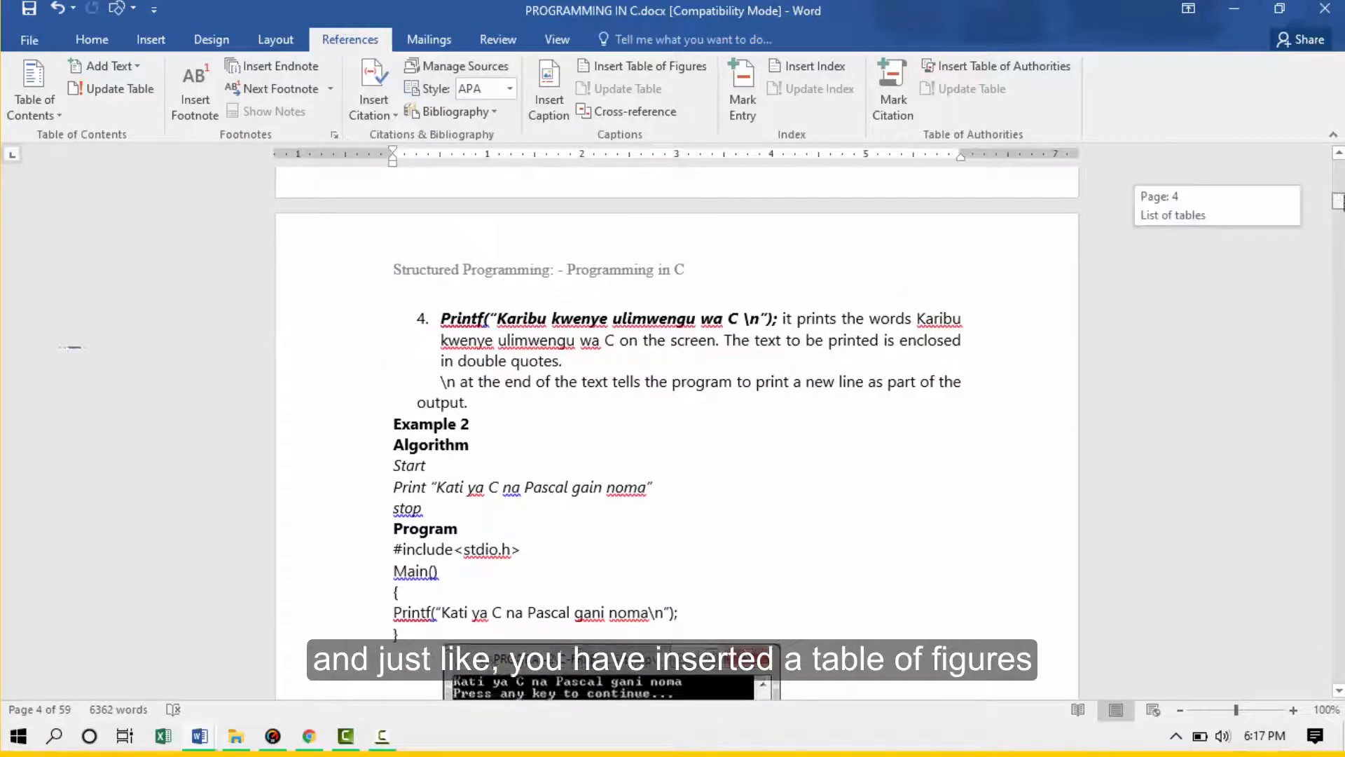
click(649, 65)
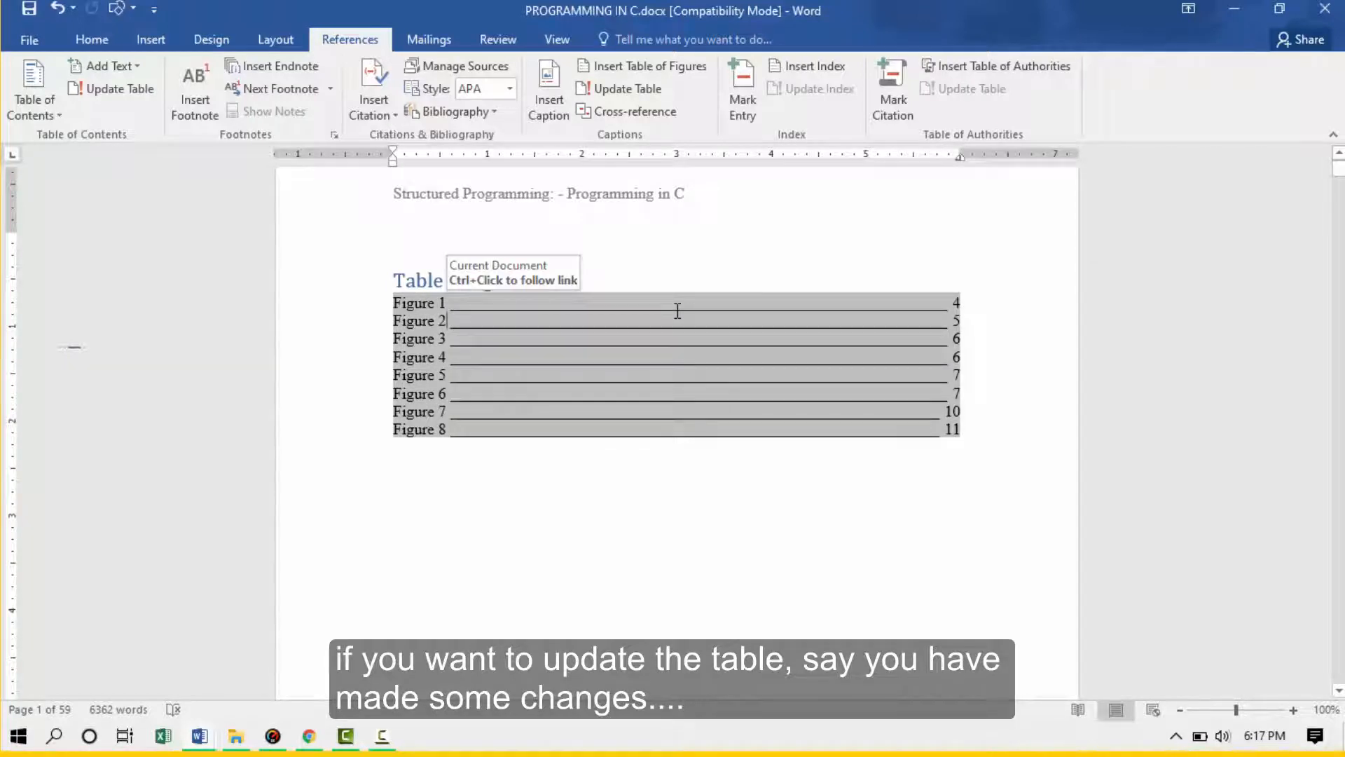
mouse_move(603, 360)
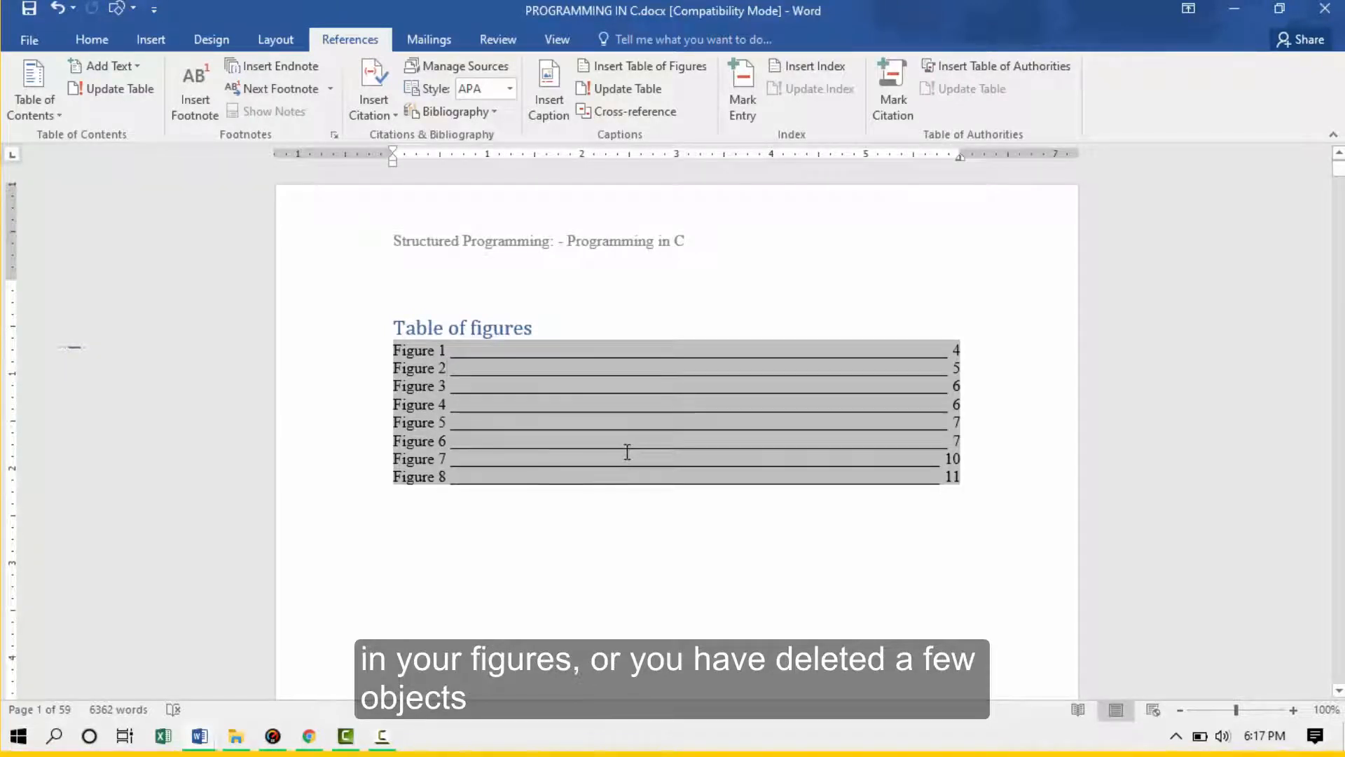
scroll(down, 3)
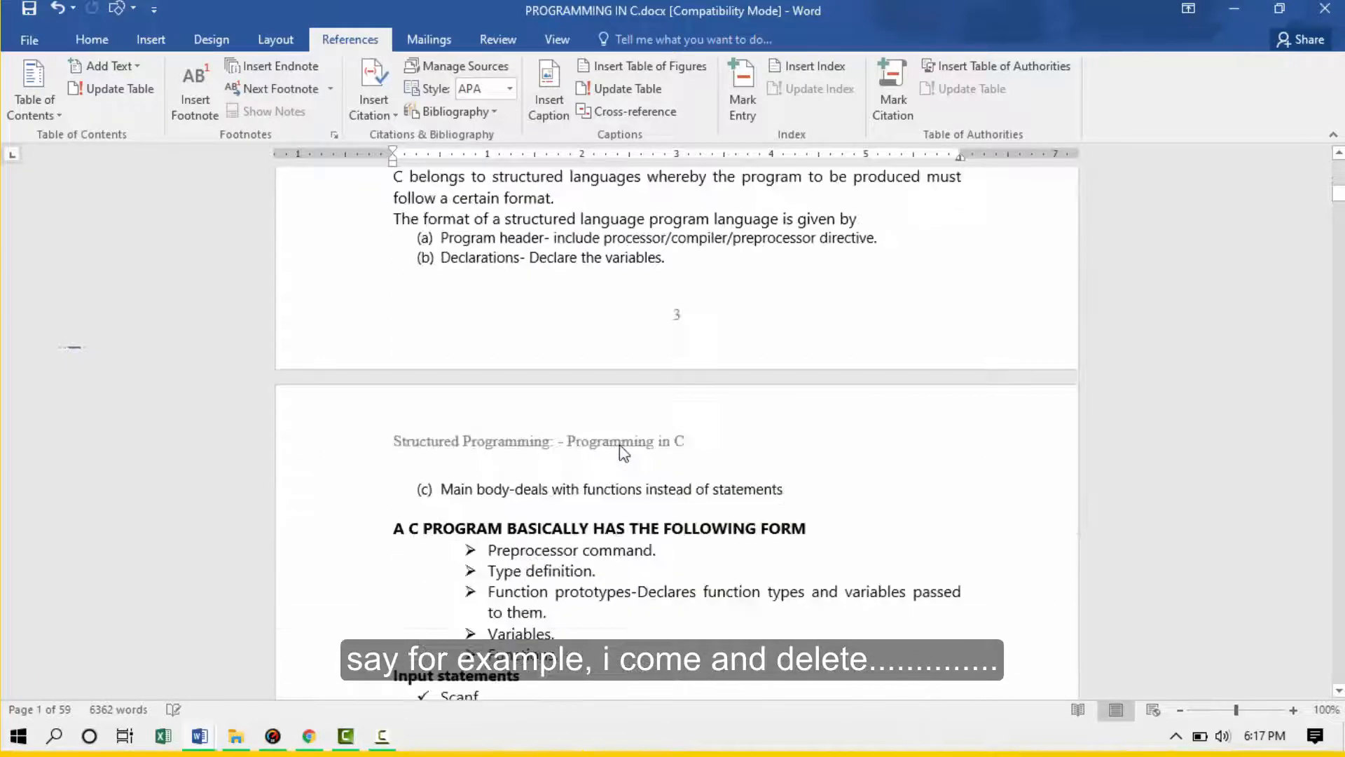
scroll(down, 3)
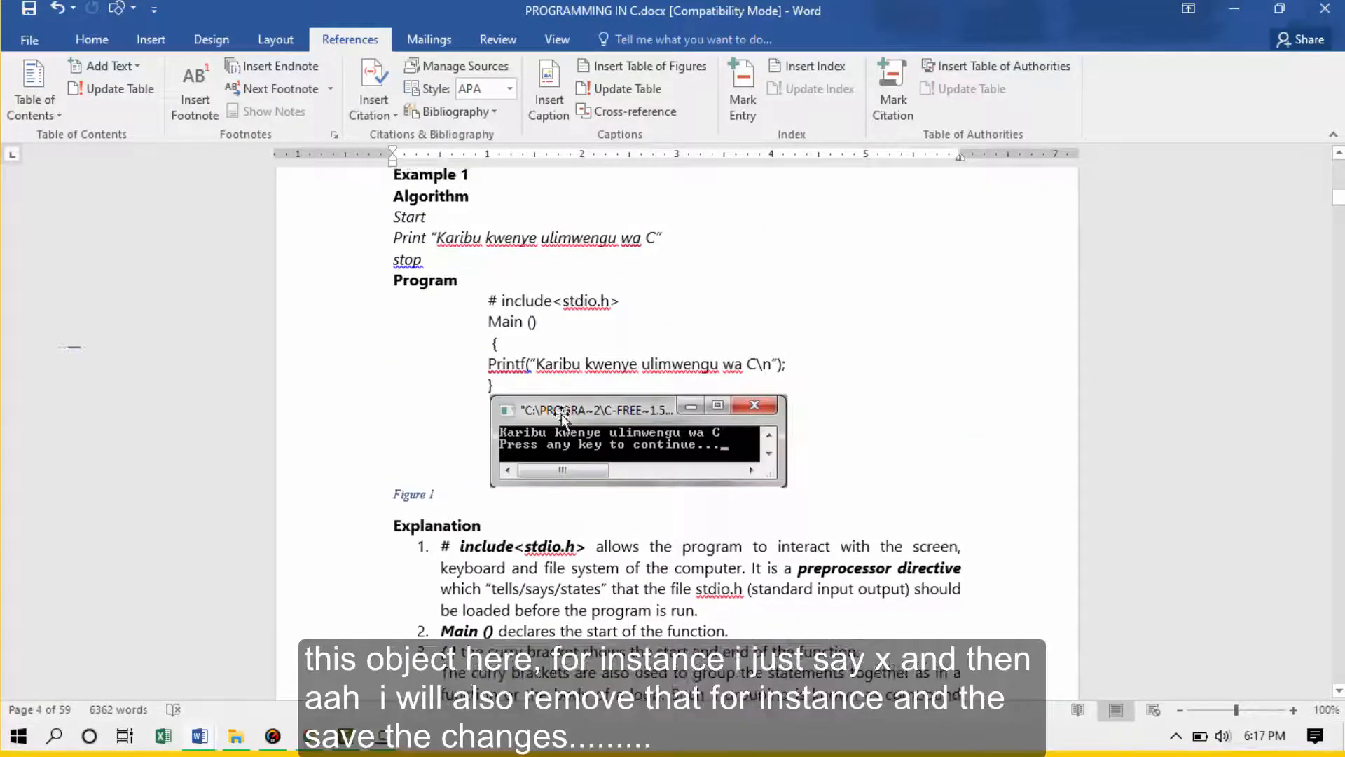
click(638, 440)
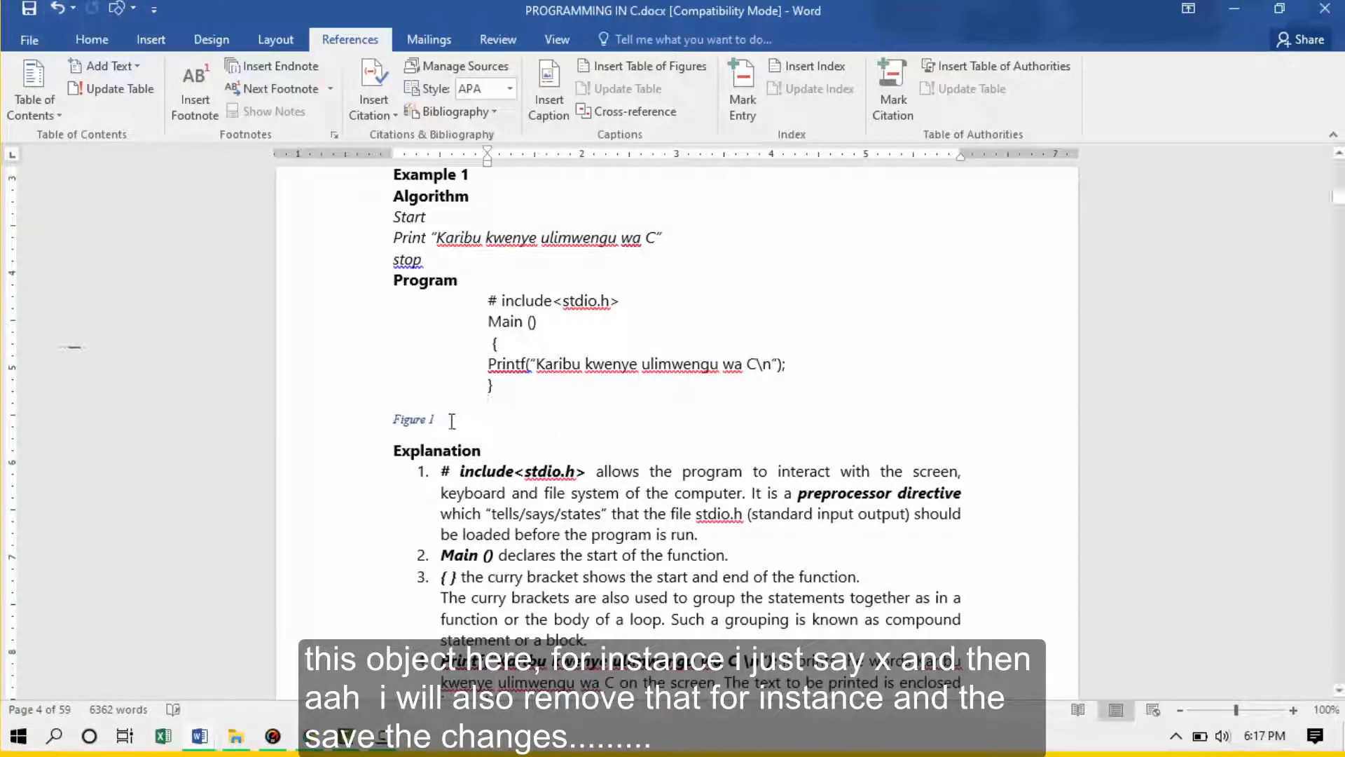
double_click(413, 419)
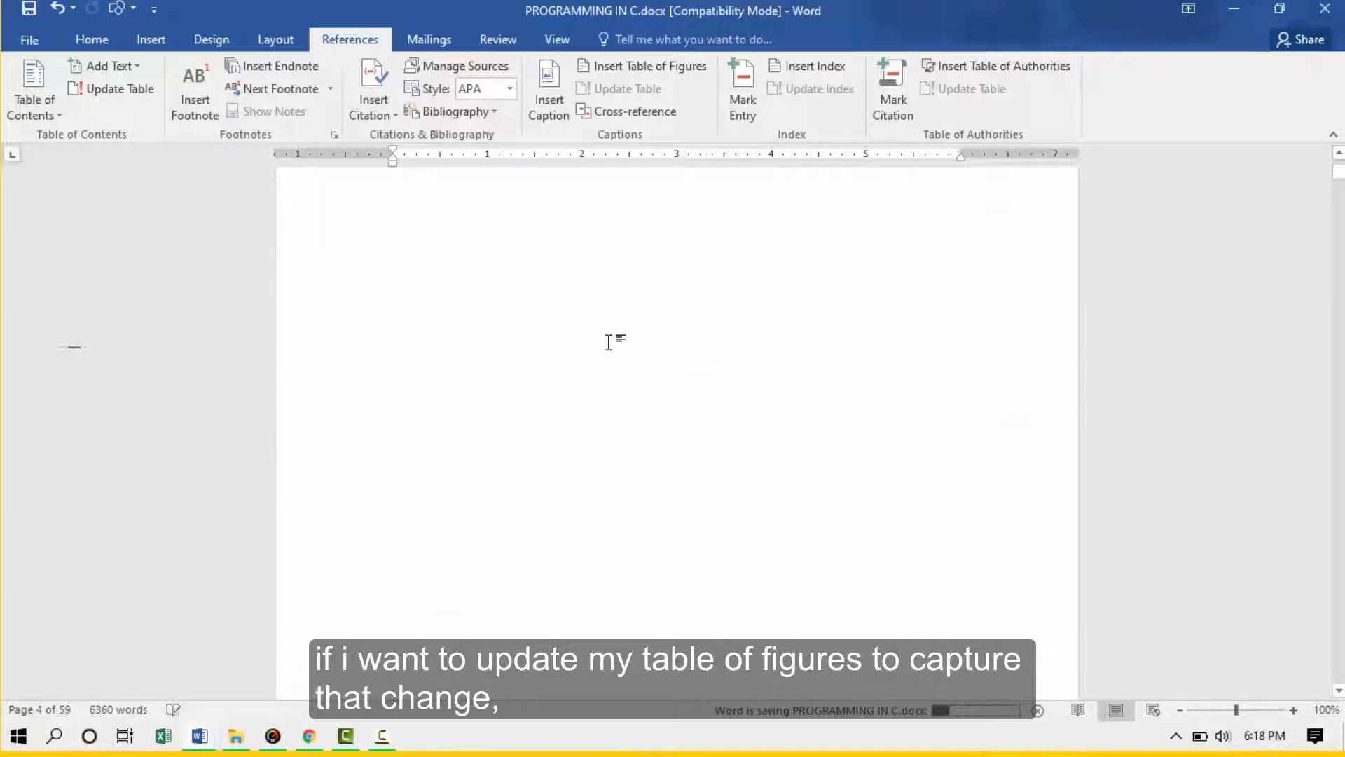
- Update the table of figures so it lists only Figures 2–8
click(523, 386)
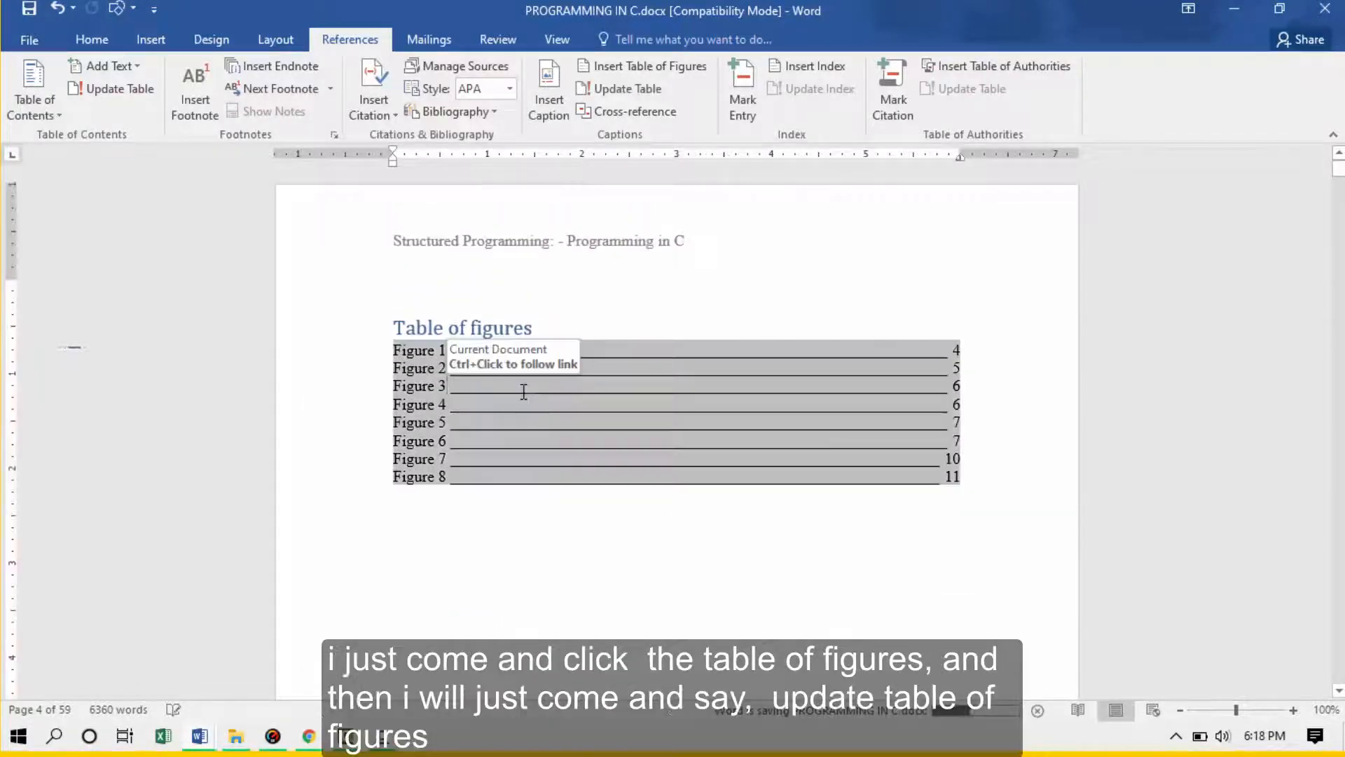
mouse_move(562, 416)
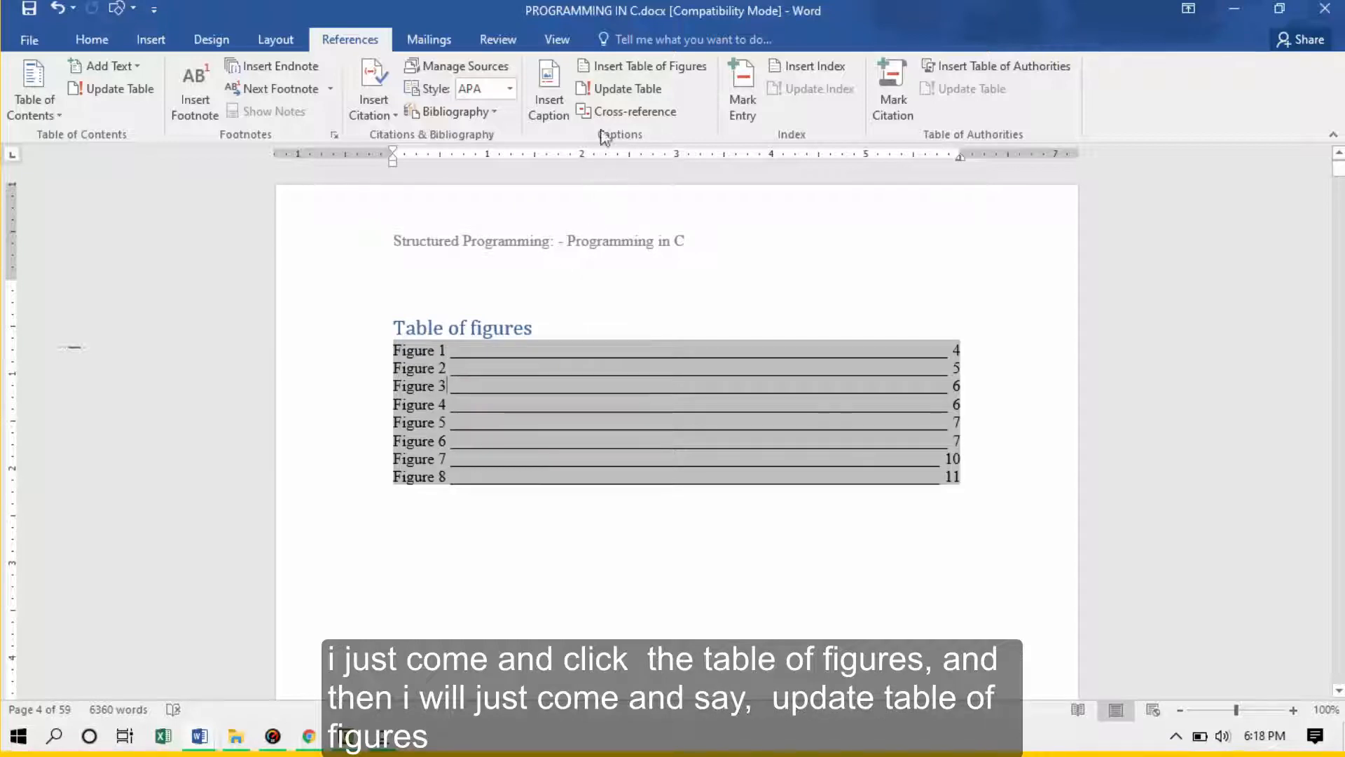
click(629, 88)
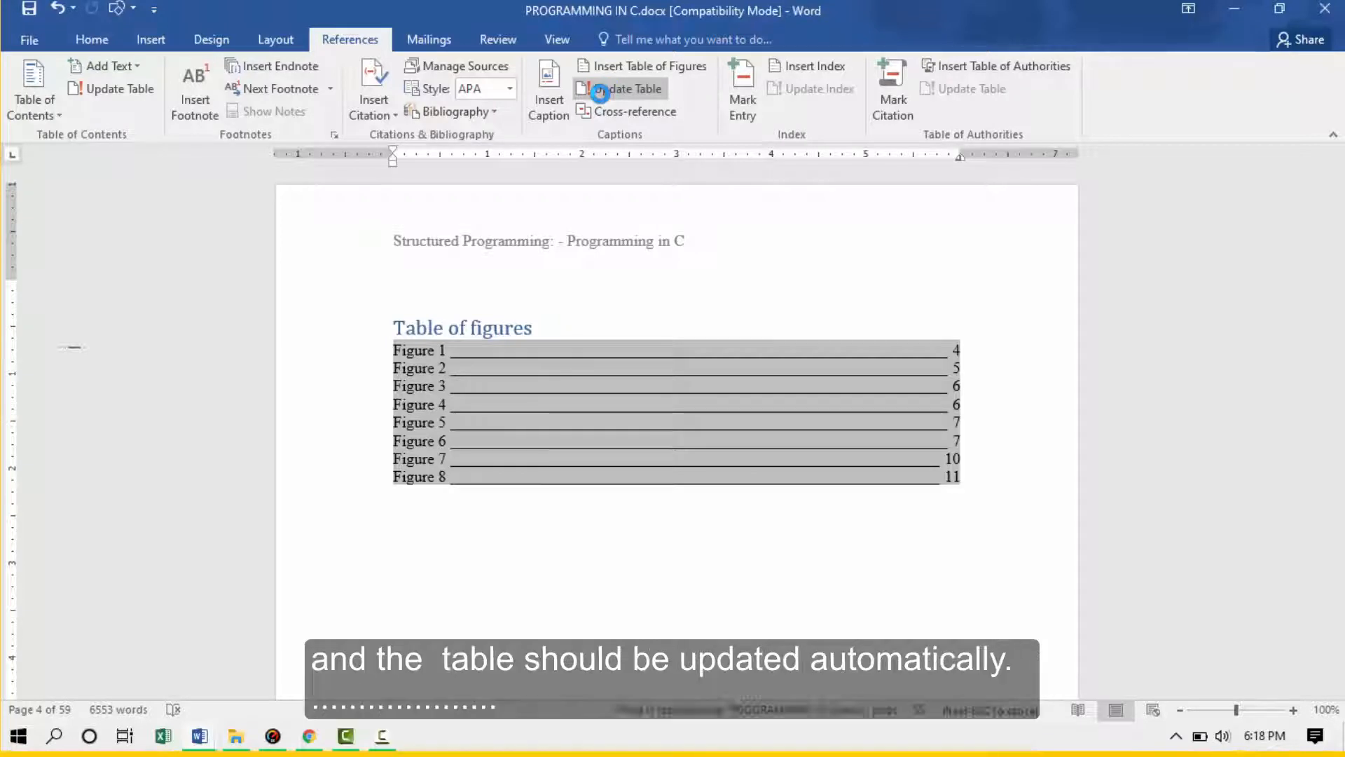
click(627, 88)
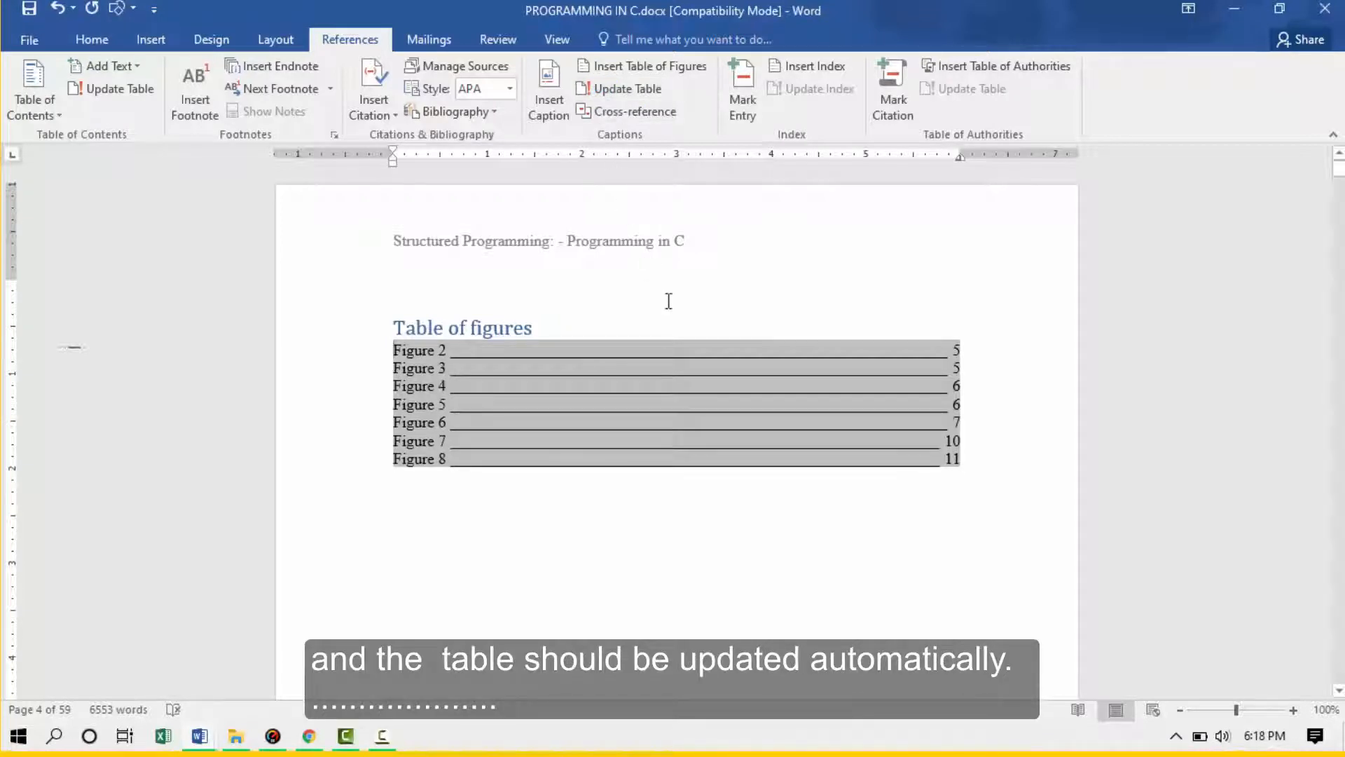
mouse_move(681, 405)
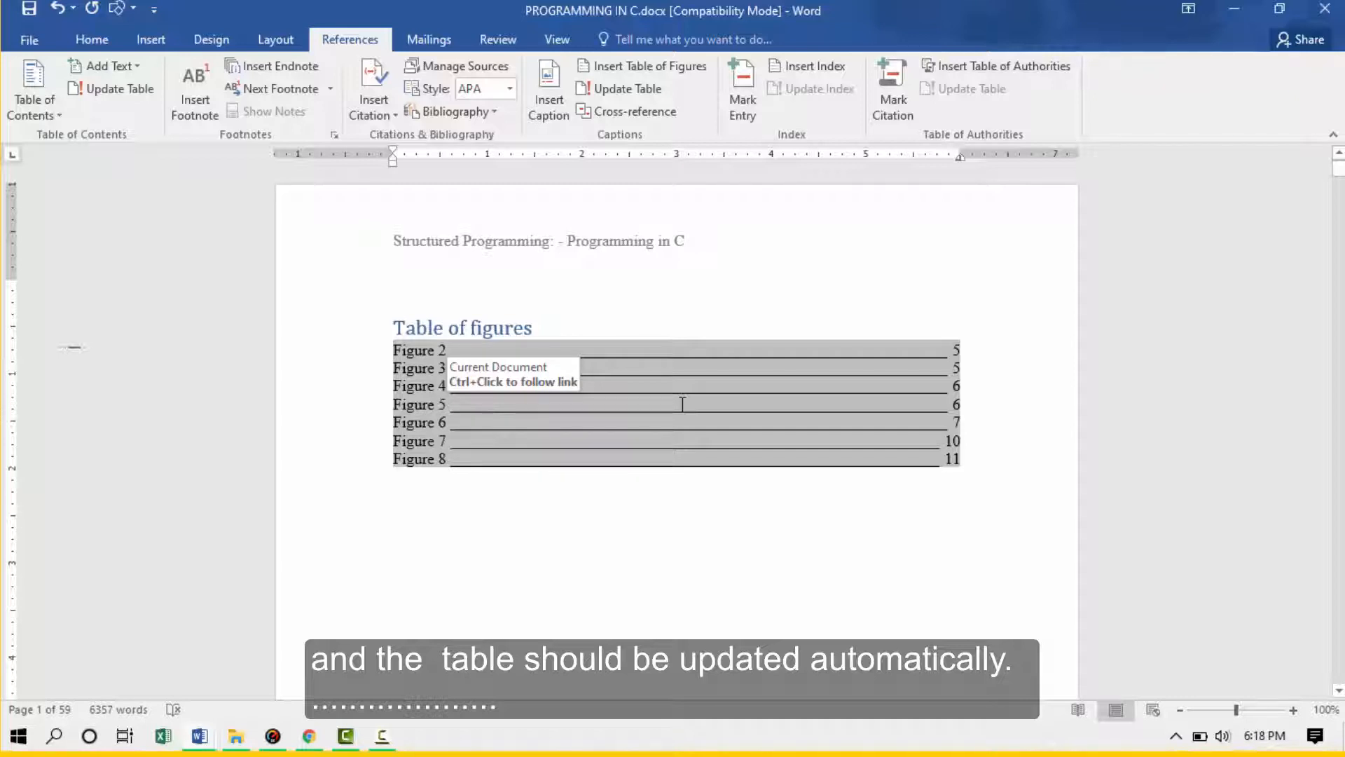
scroll(down, 3)
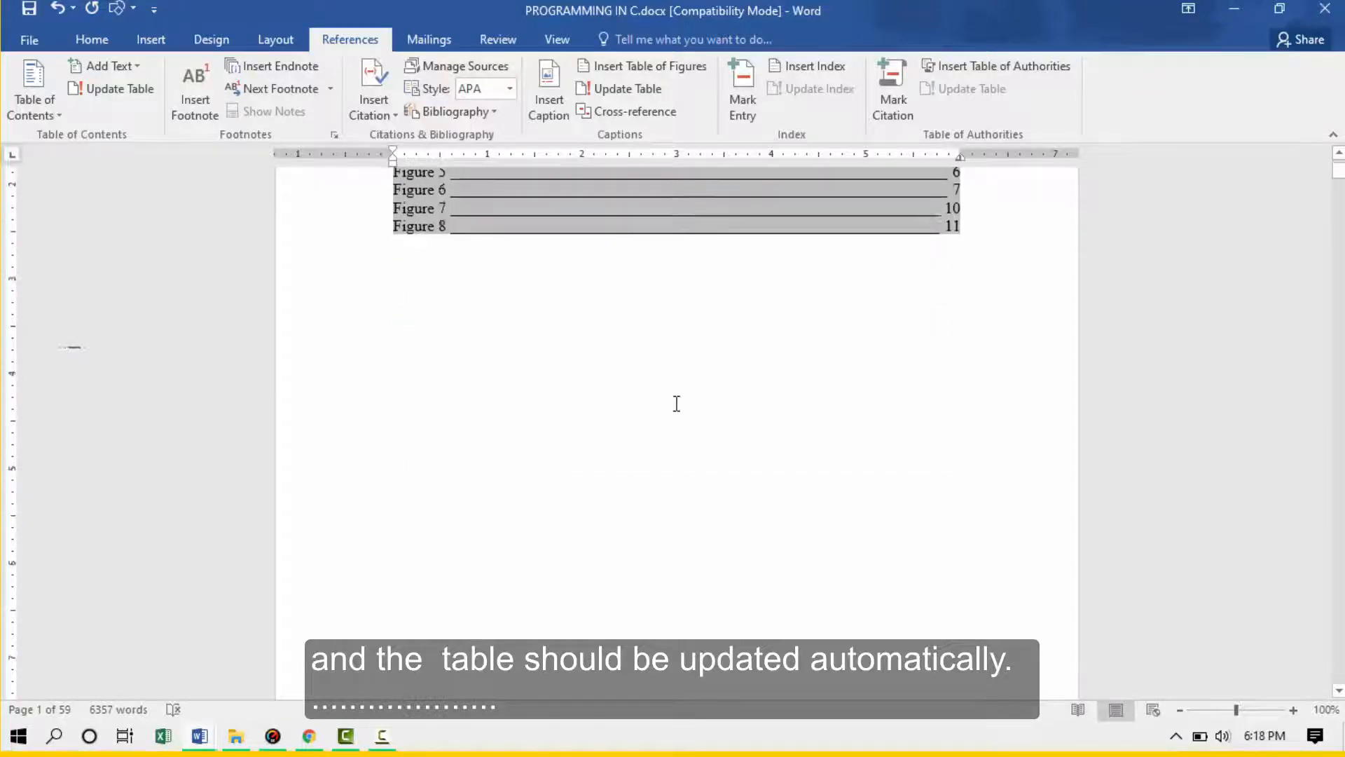
scroll(down, 3)
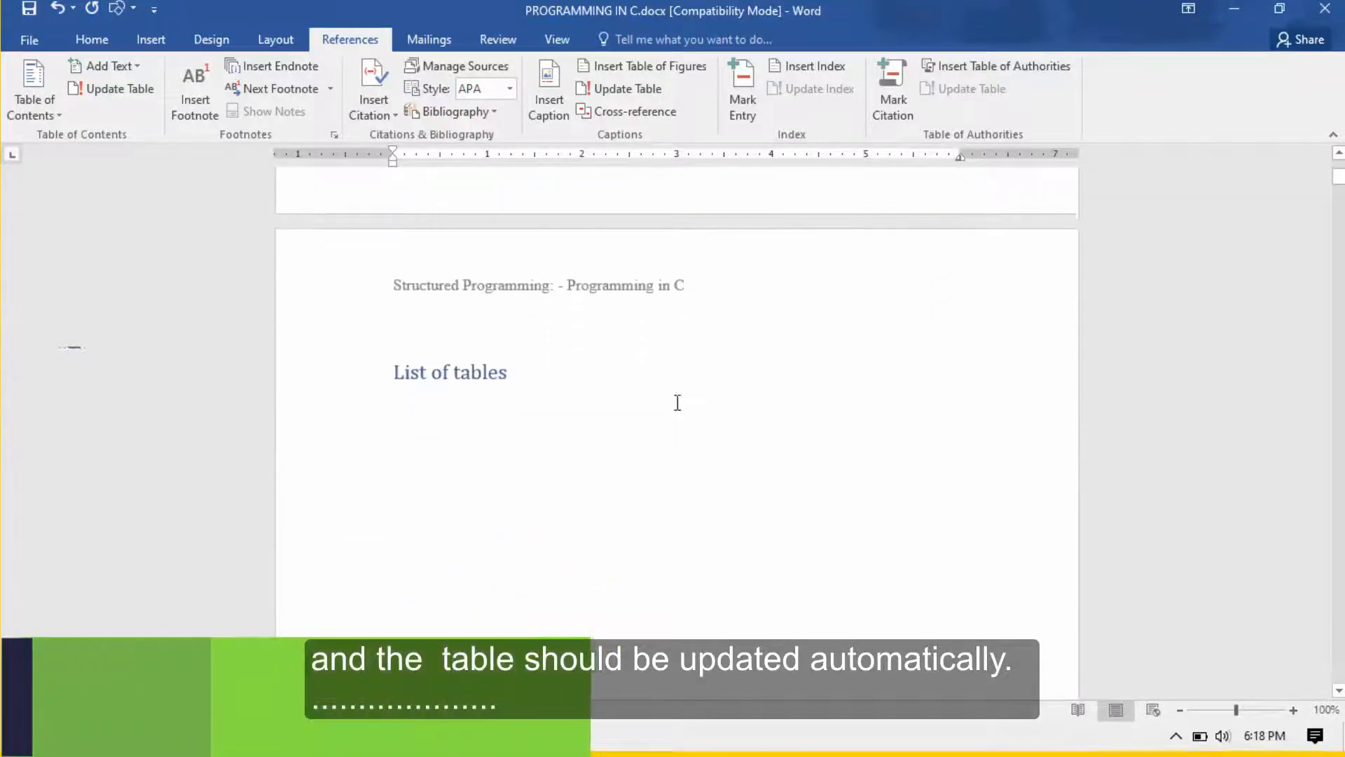
- Place the cursor under 'List of tables' and scroll to the data types summary table
scroll(up, 3)
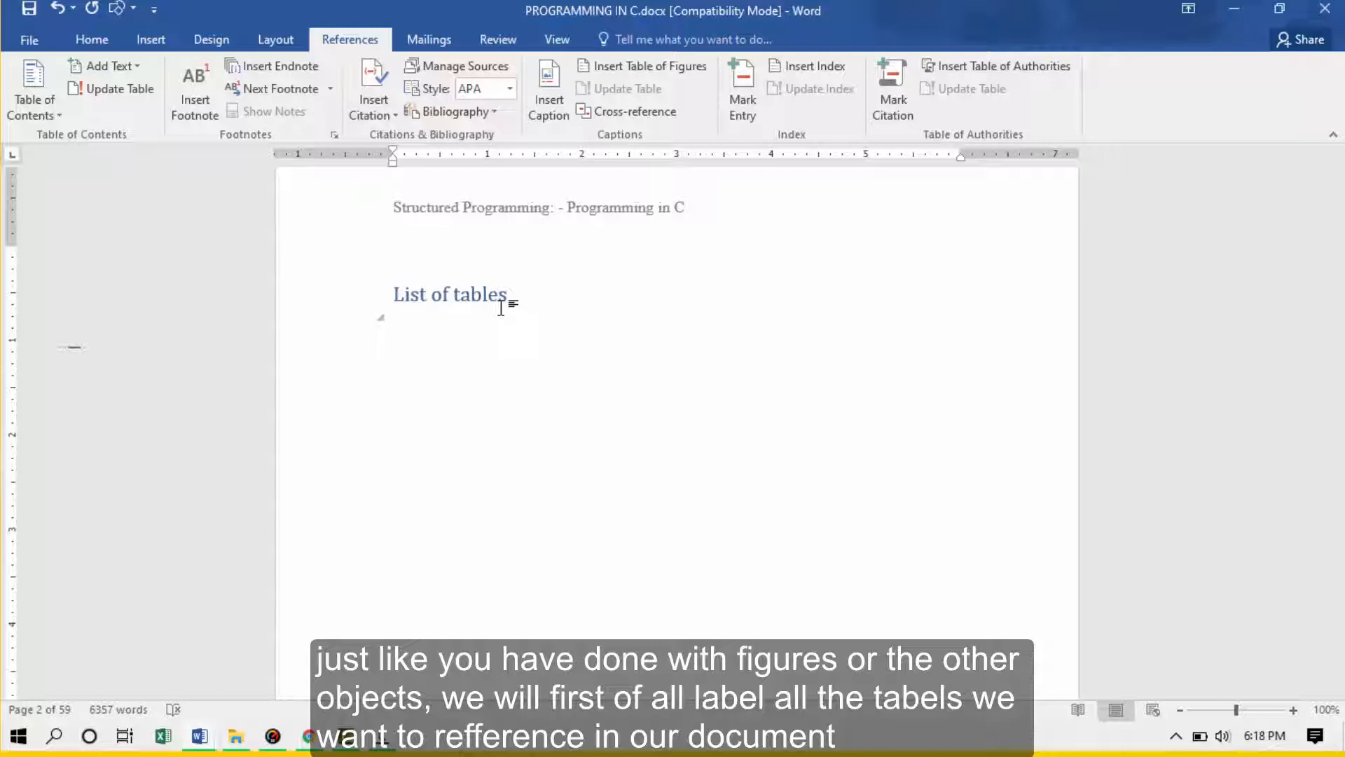
click(393, 335)
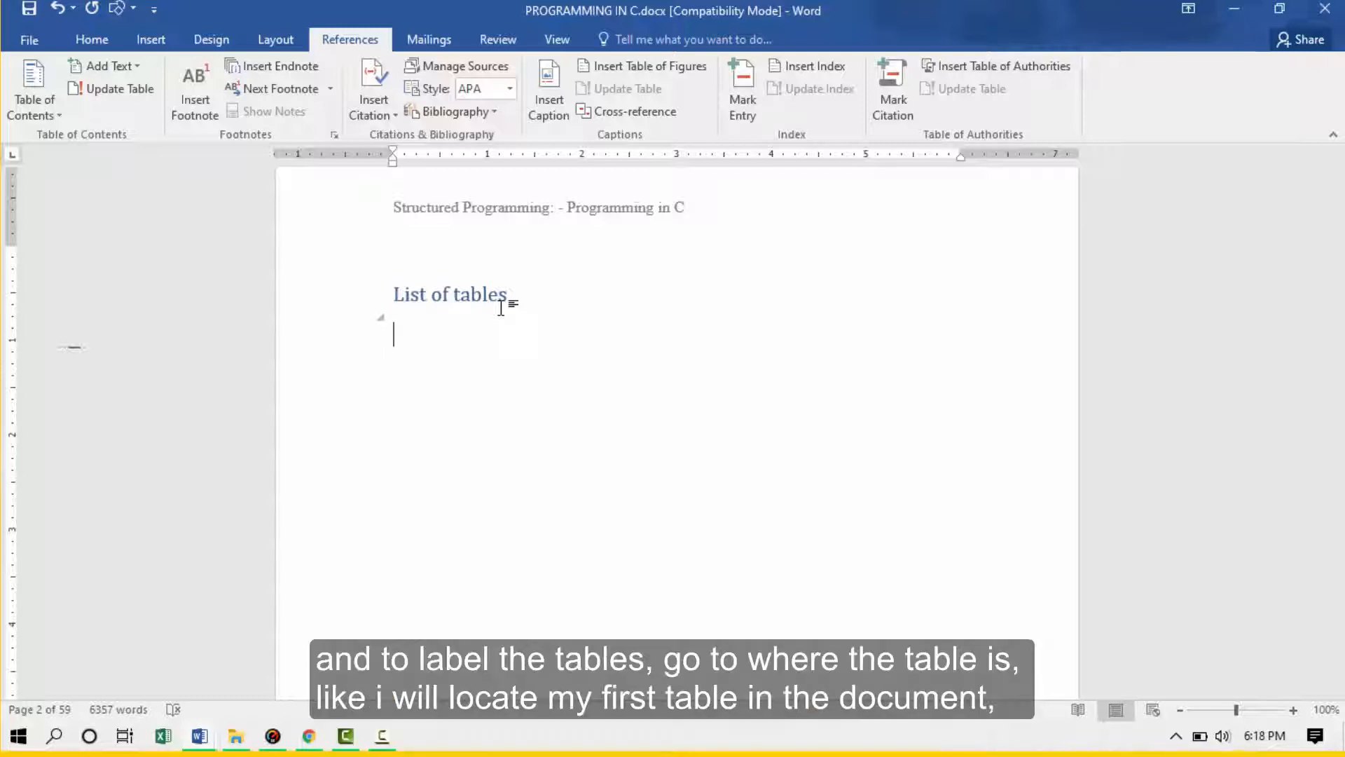
scroll(down, 3)
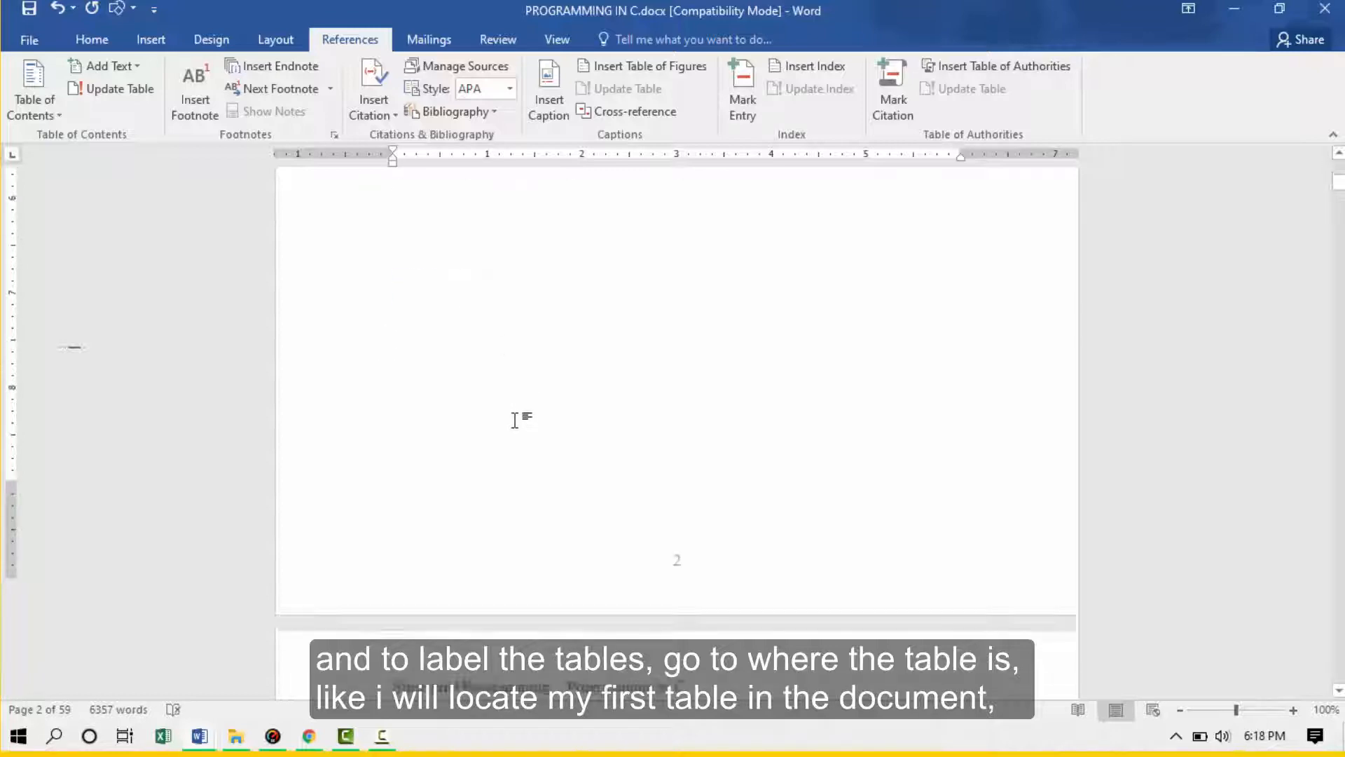
scroll(up, 3)
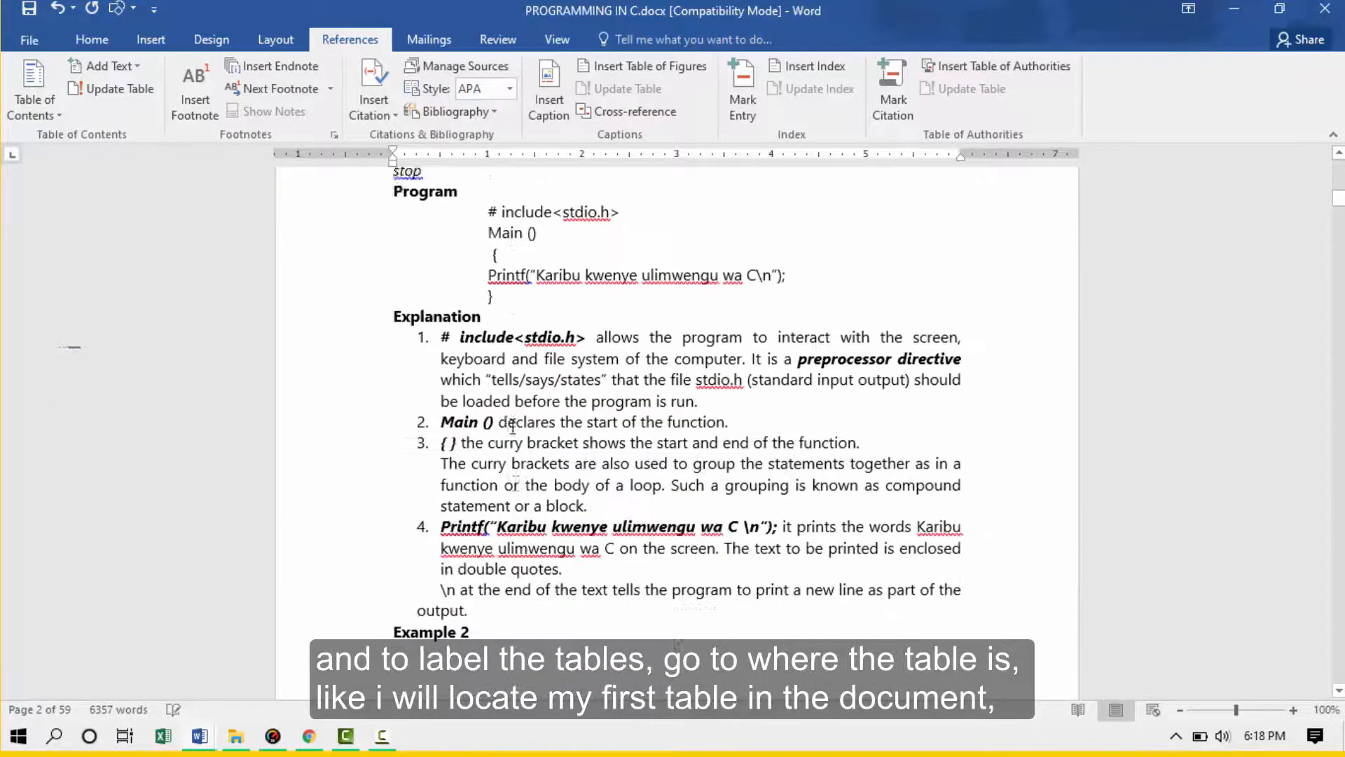
scroll(down, 3)
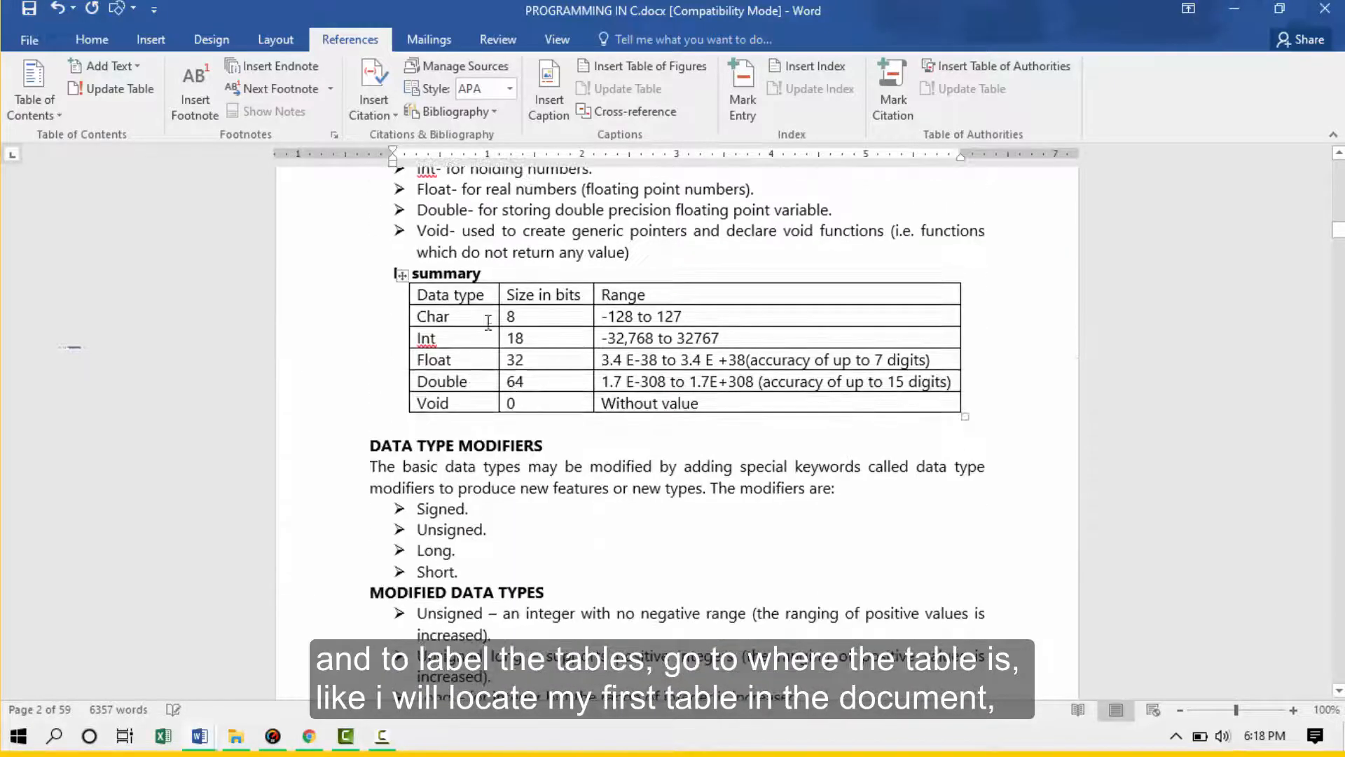
- Caption the data types summary table as Table 1, positioned above the table
click(455, 316)
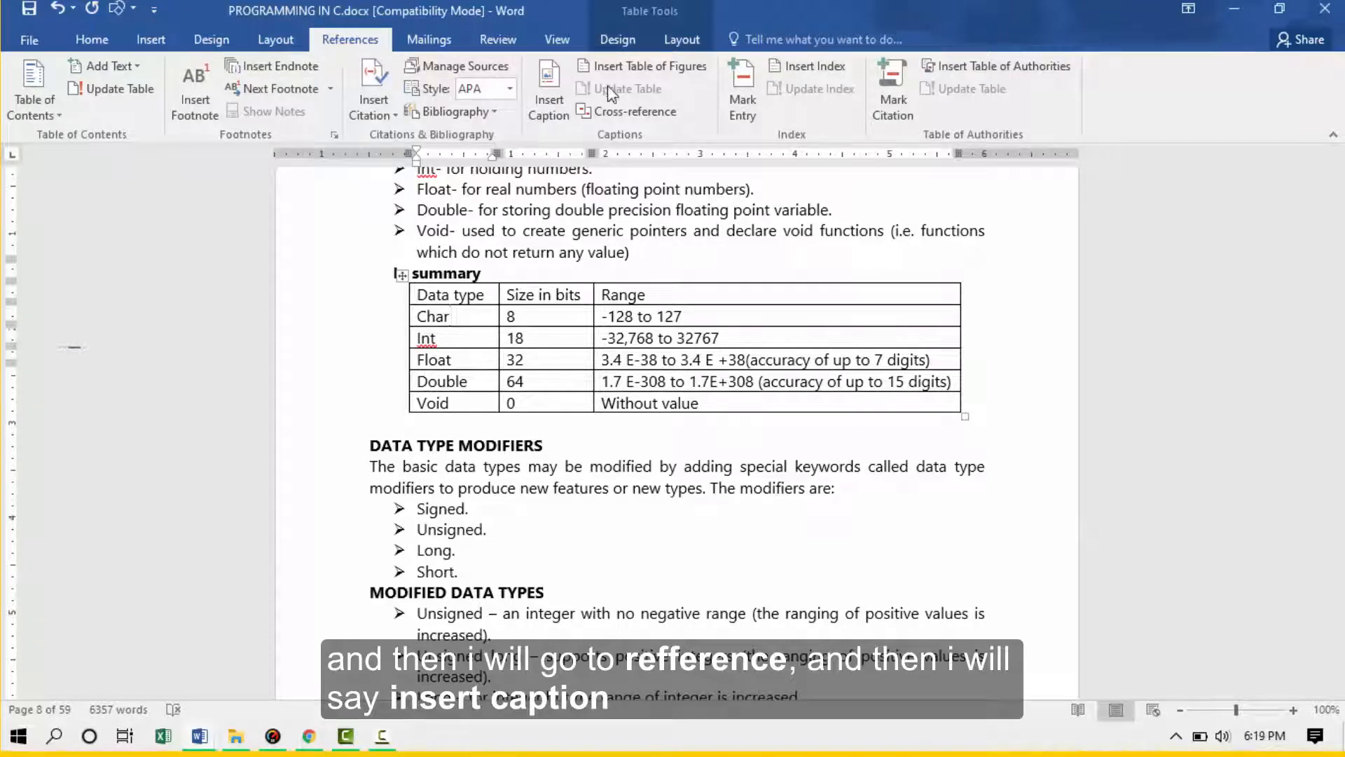
click(548, 88)
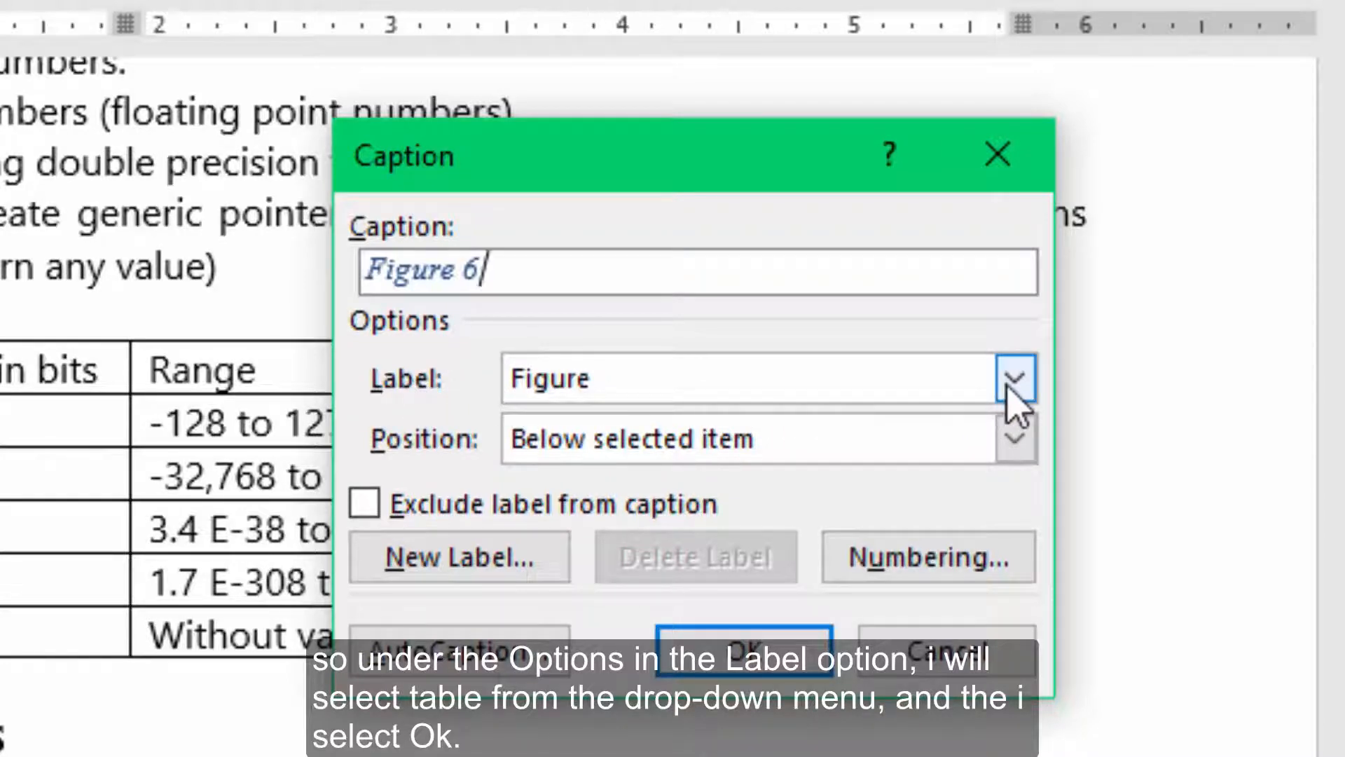
click(1016, 448)
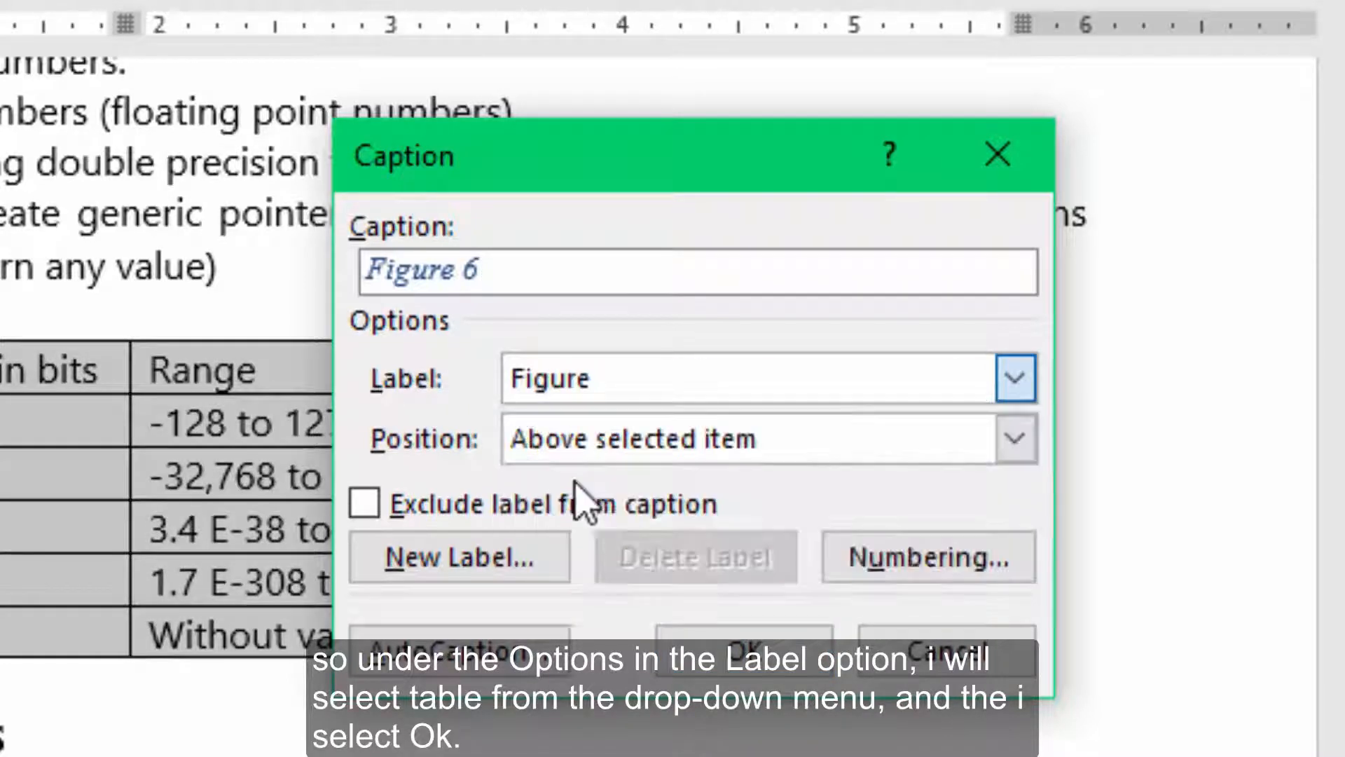
click(755, 374)
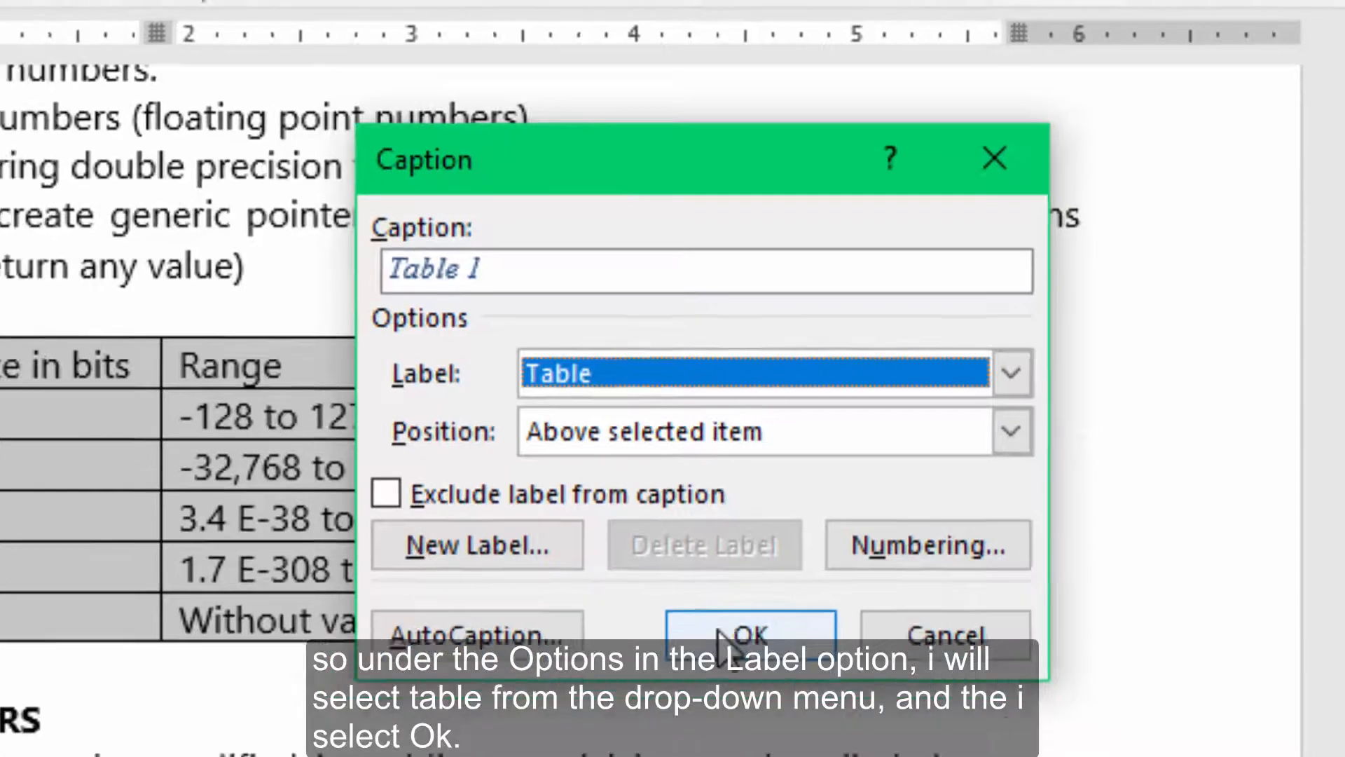
click(749, 634)
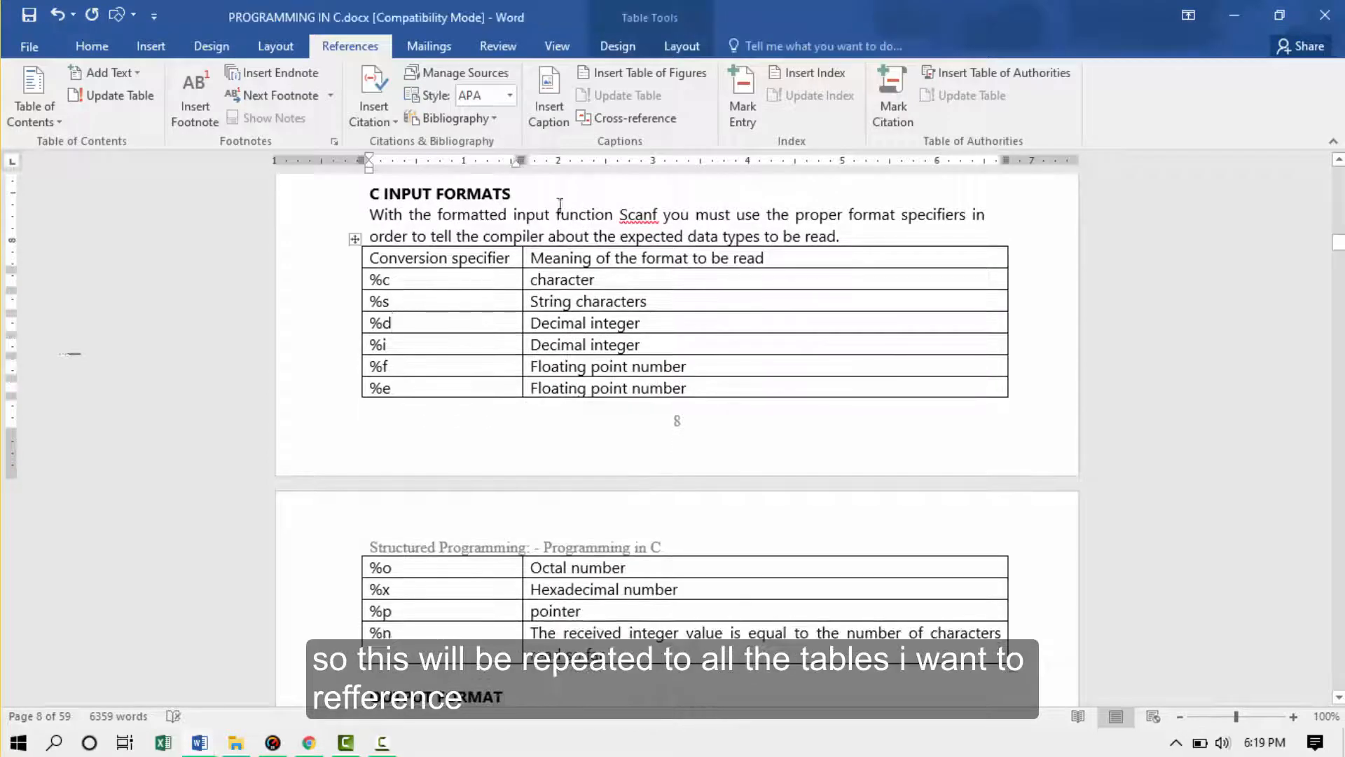
- Caption the input formats, continued formats and output format tables as Tables 2–4
click(548, 95)
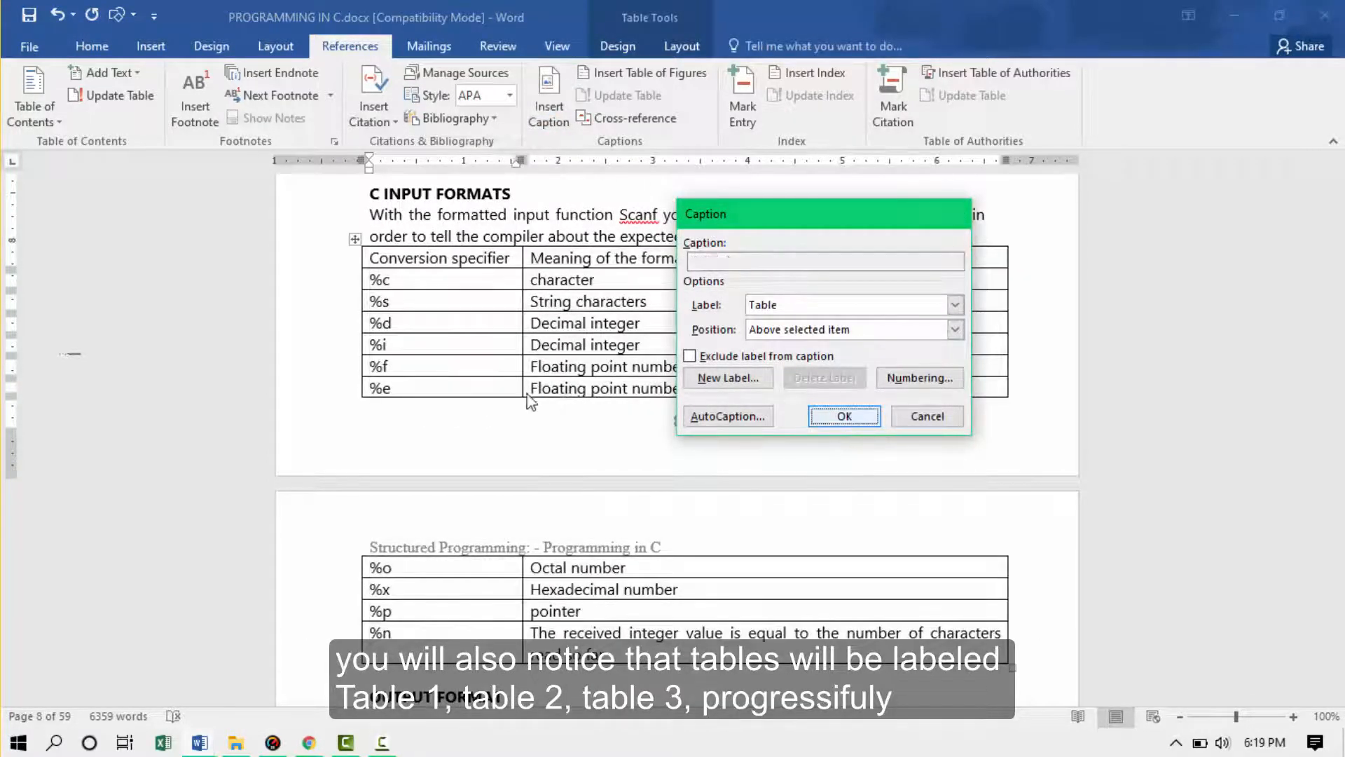
click(843, 416)
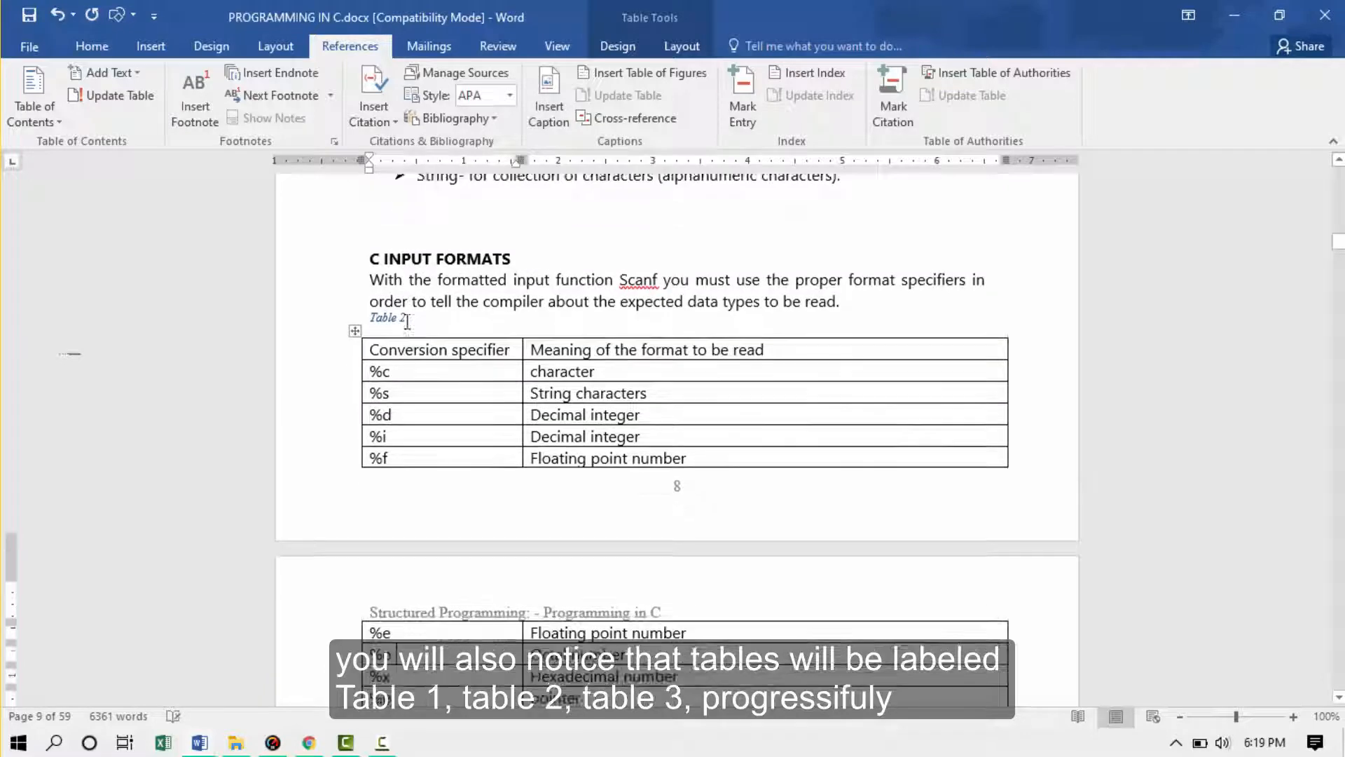
scroll(down, 3)
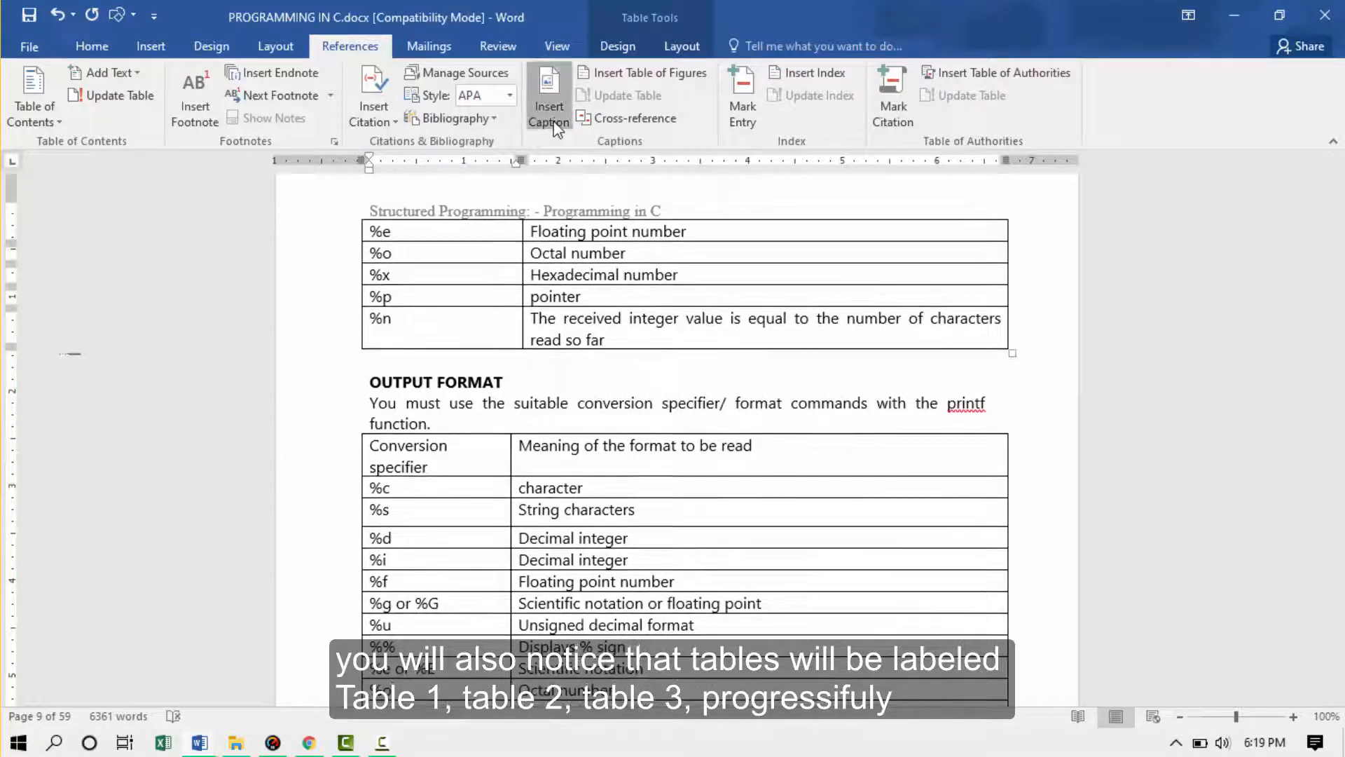
click(548, 95)
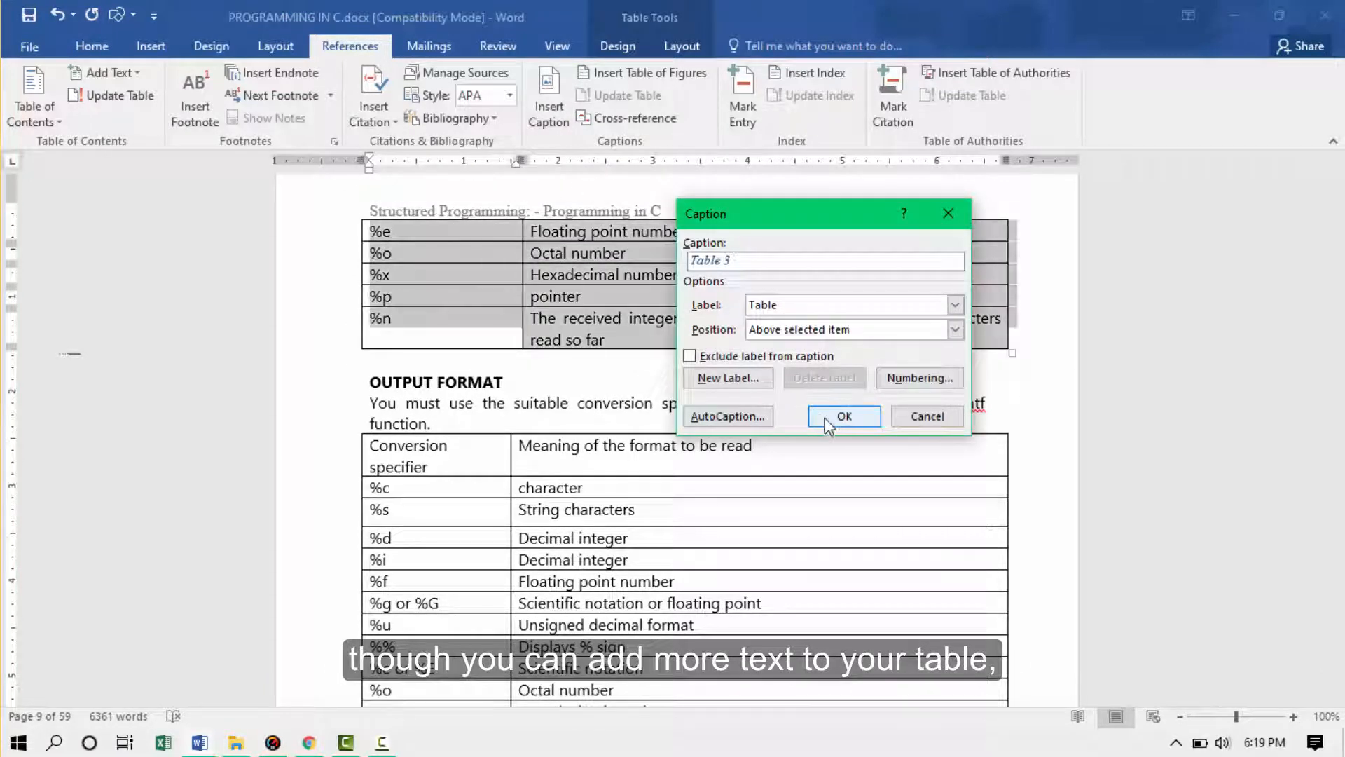
click(842, 416)
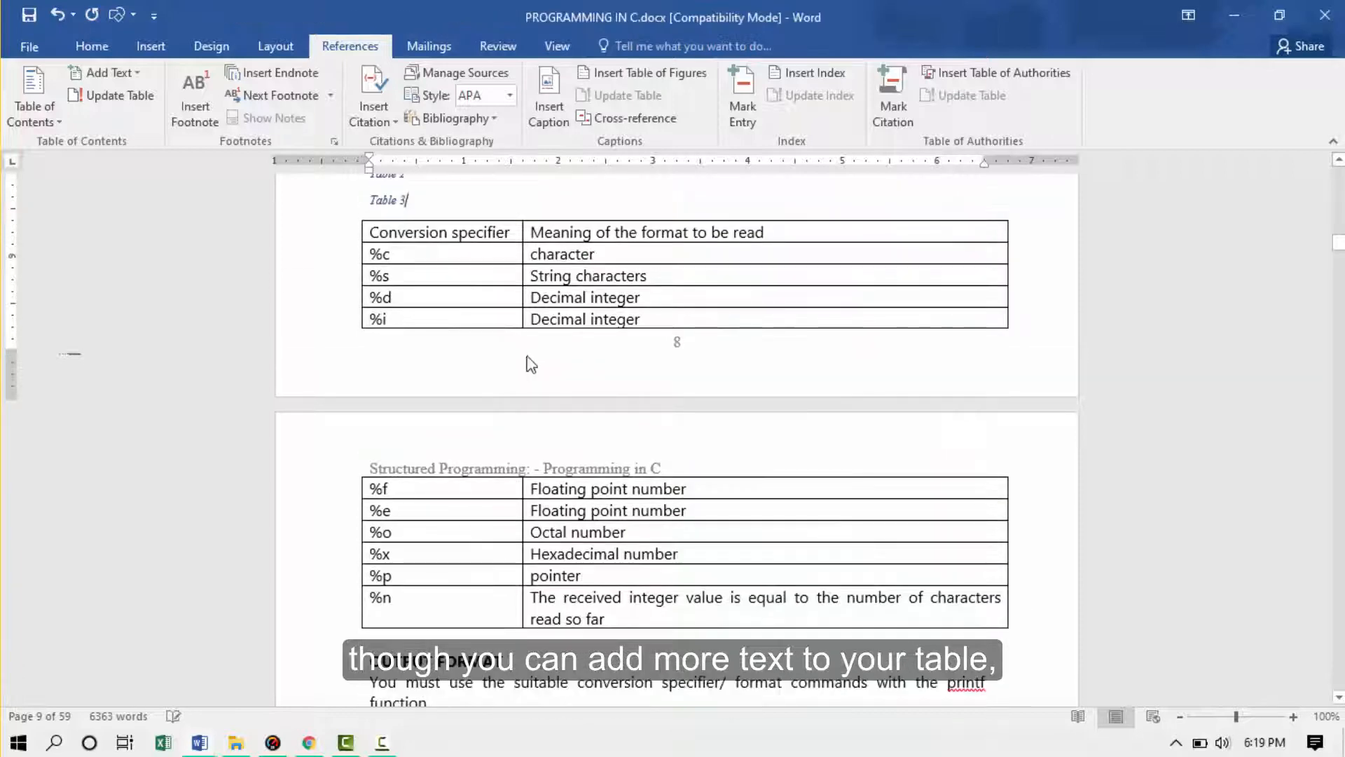
scroll(down, 3)
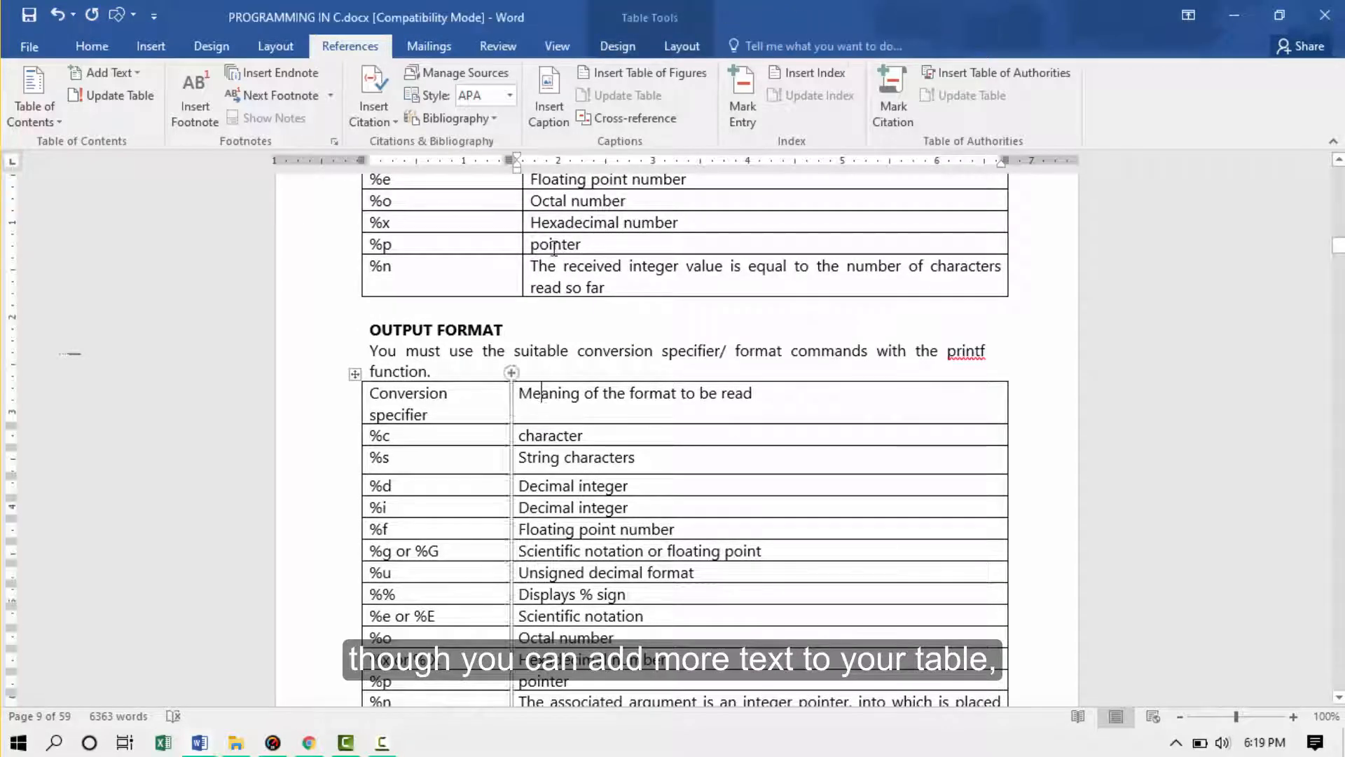
click(548, 95)
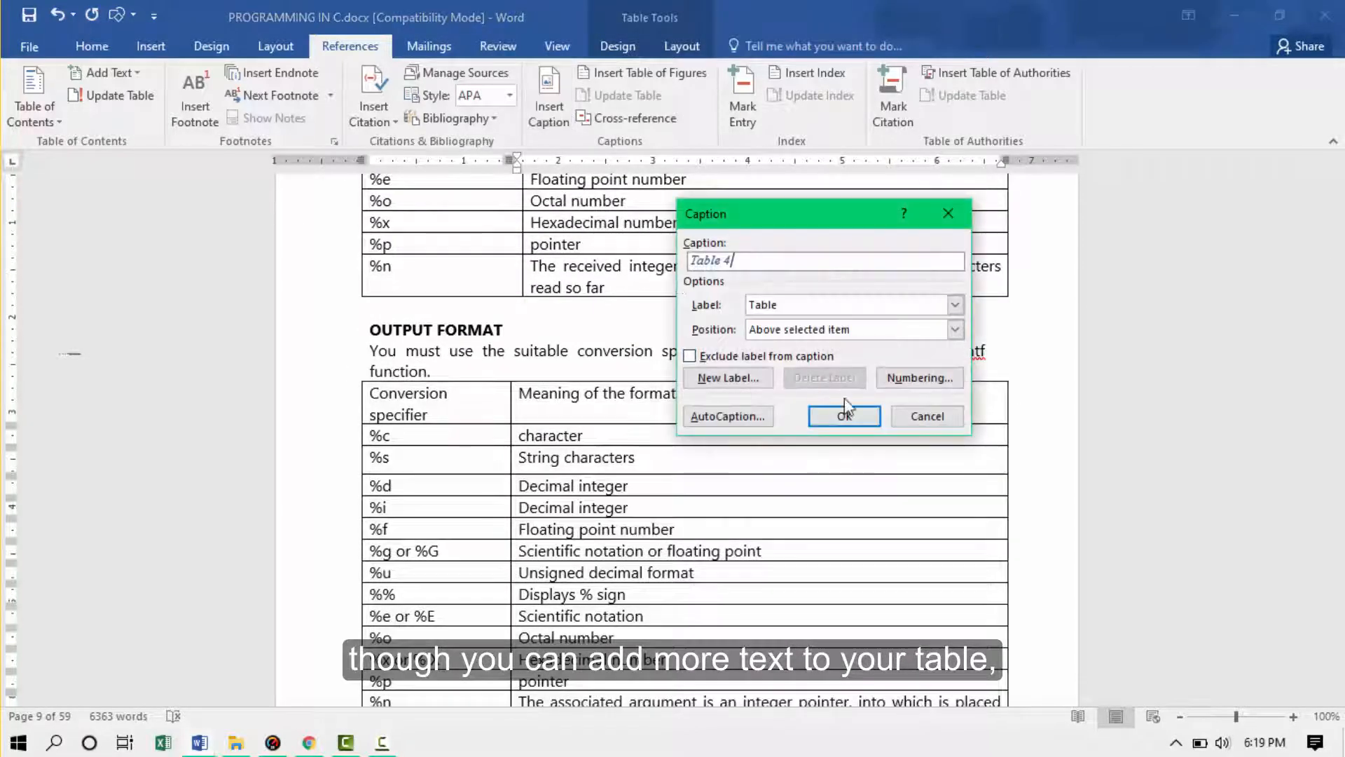
click(844, 416)
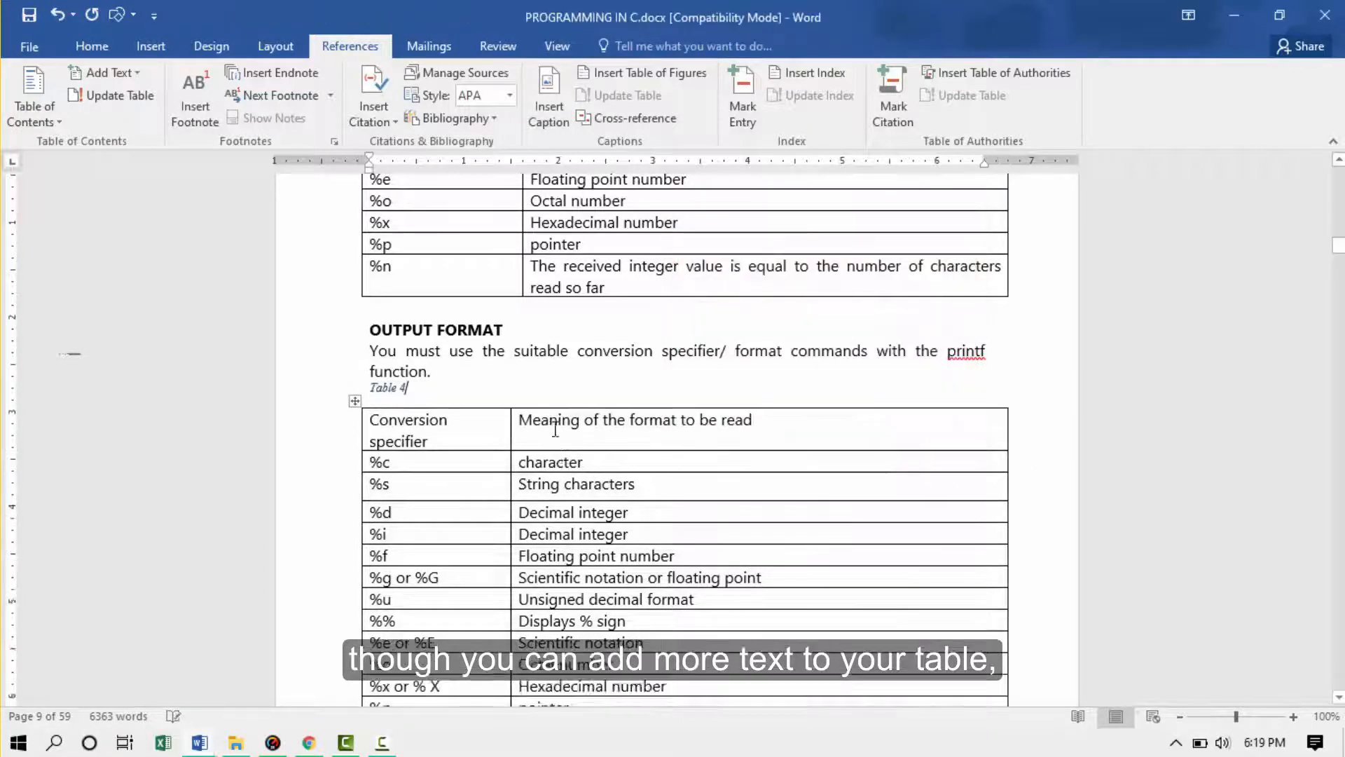
- Caption the modifier examples and backslash codes tables as Table 5 and Table 6
scroll(up, 3)
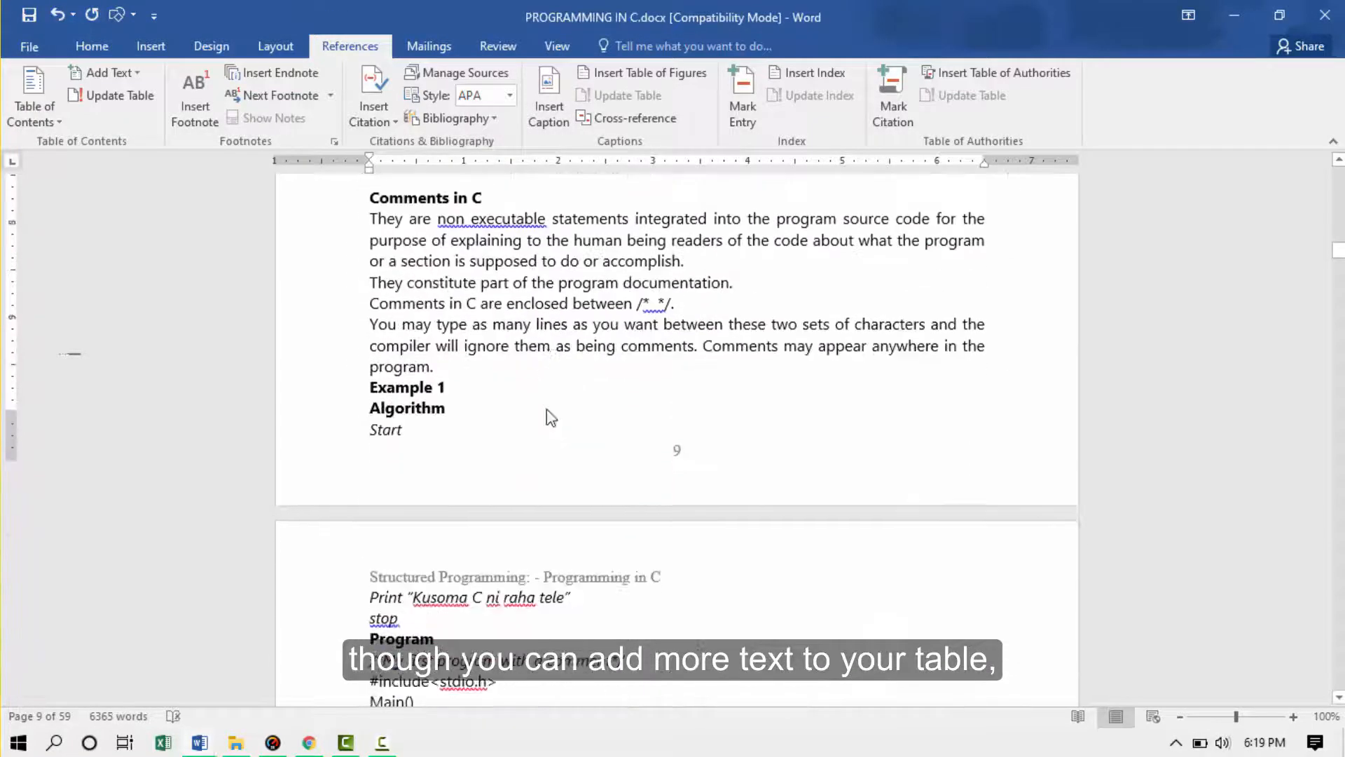
scroll(down, 3)
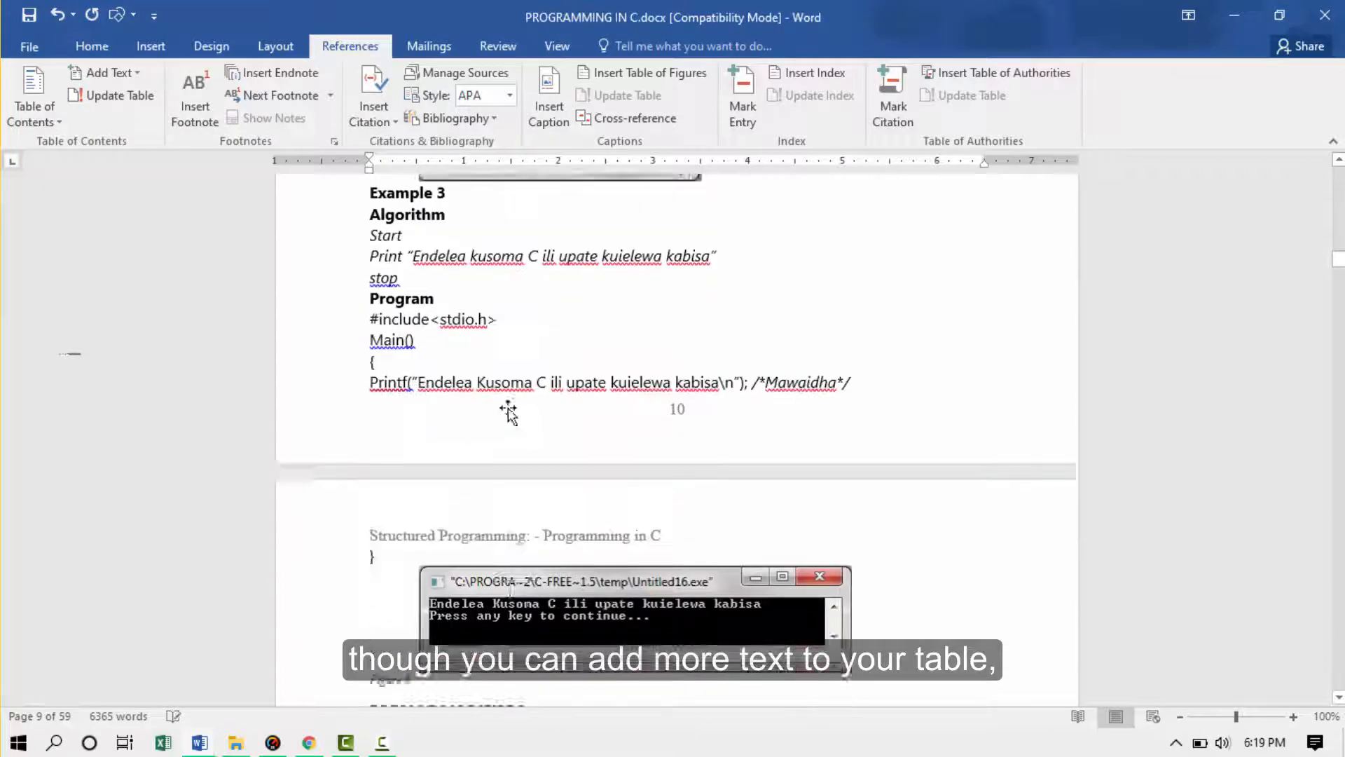
scroll(down, 3)
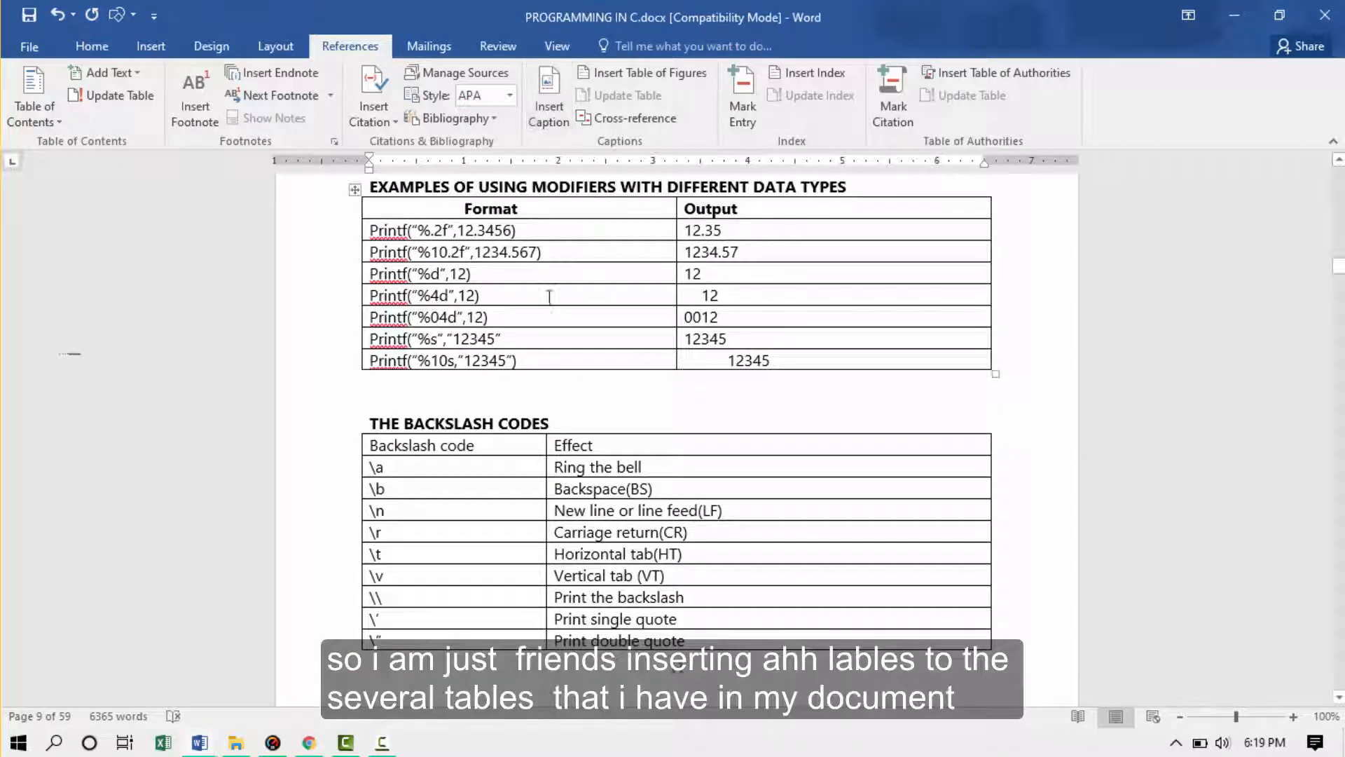
click(548, 94)
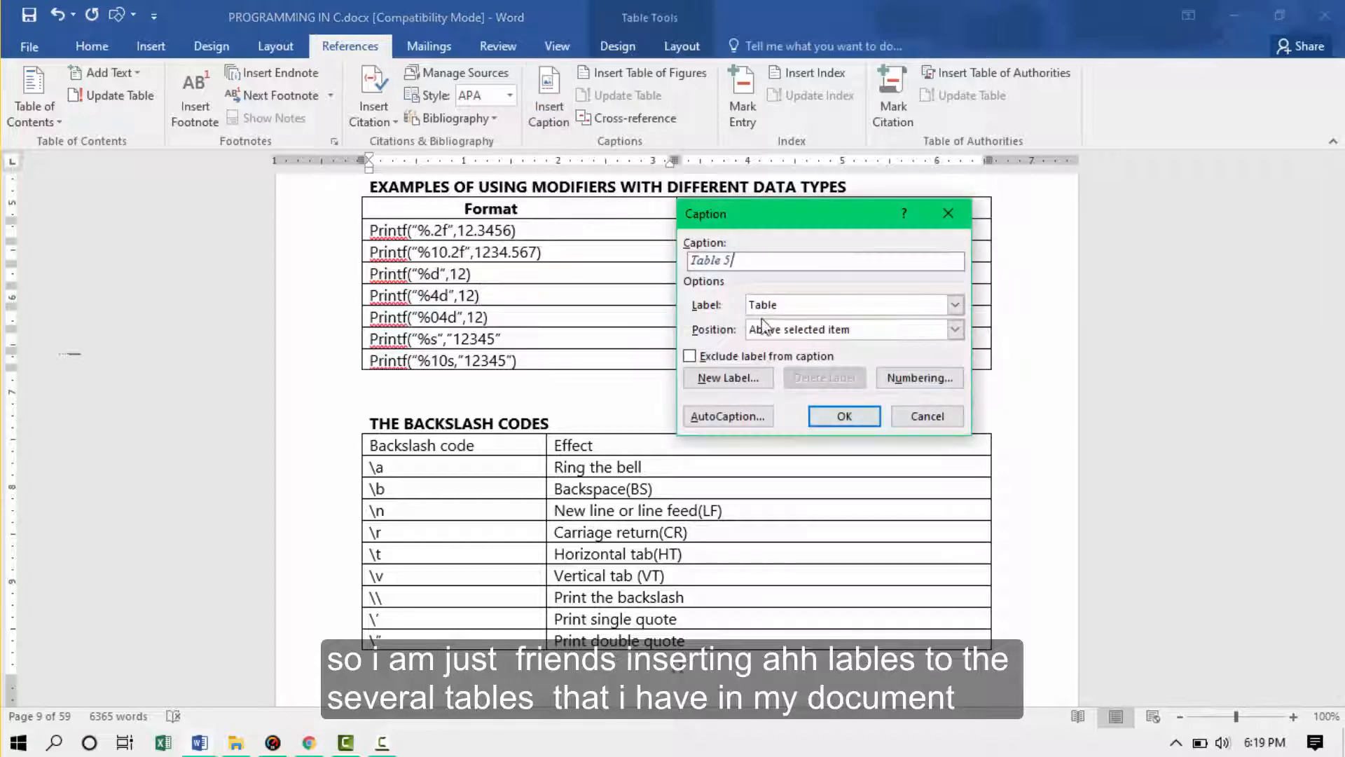
click(844, 416)
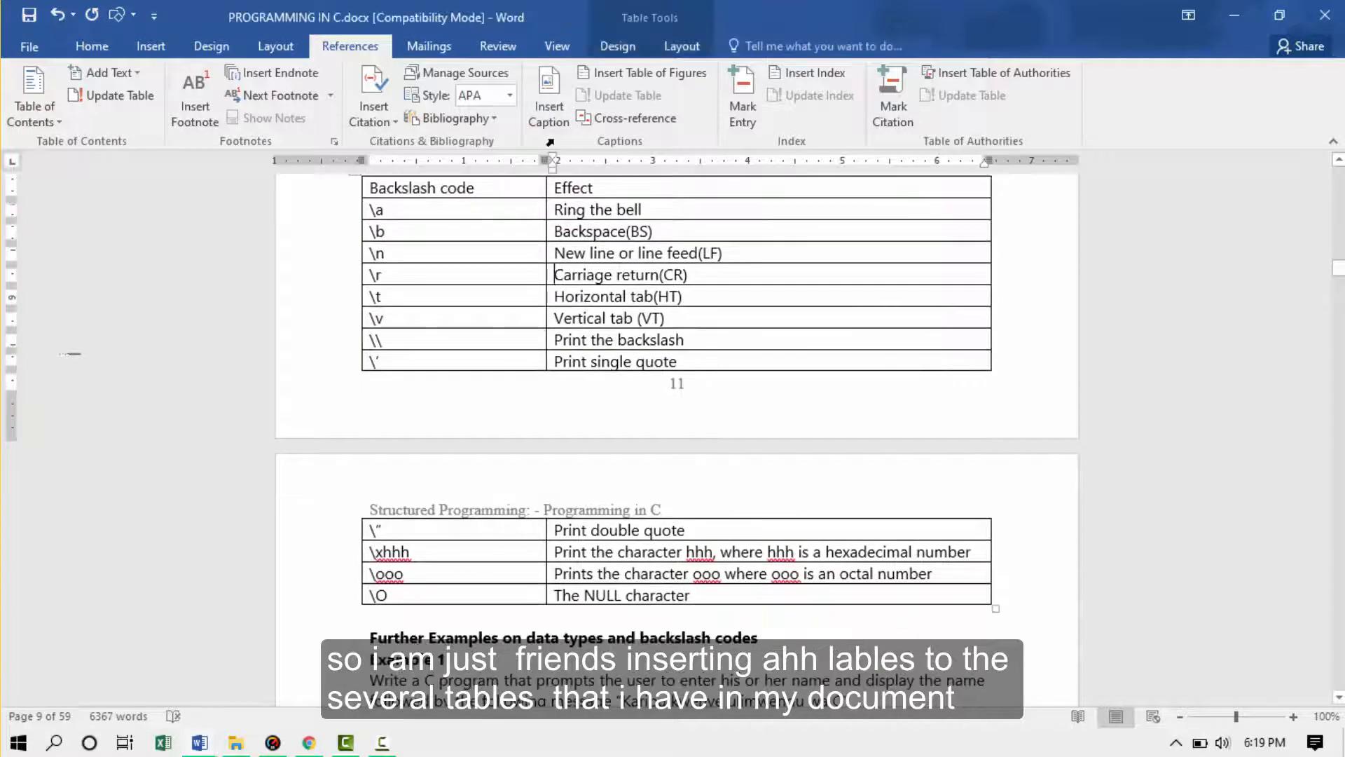
click(547, 95)
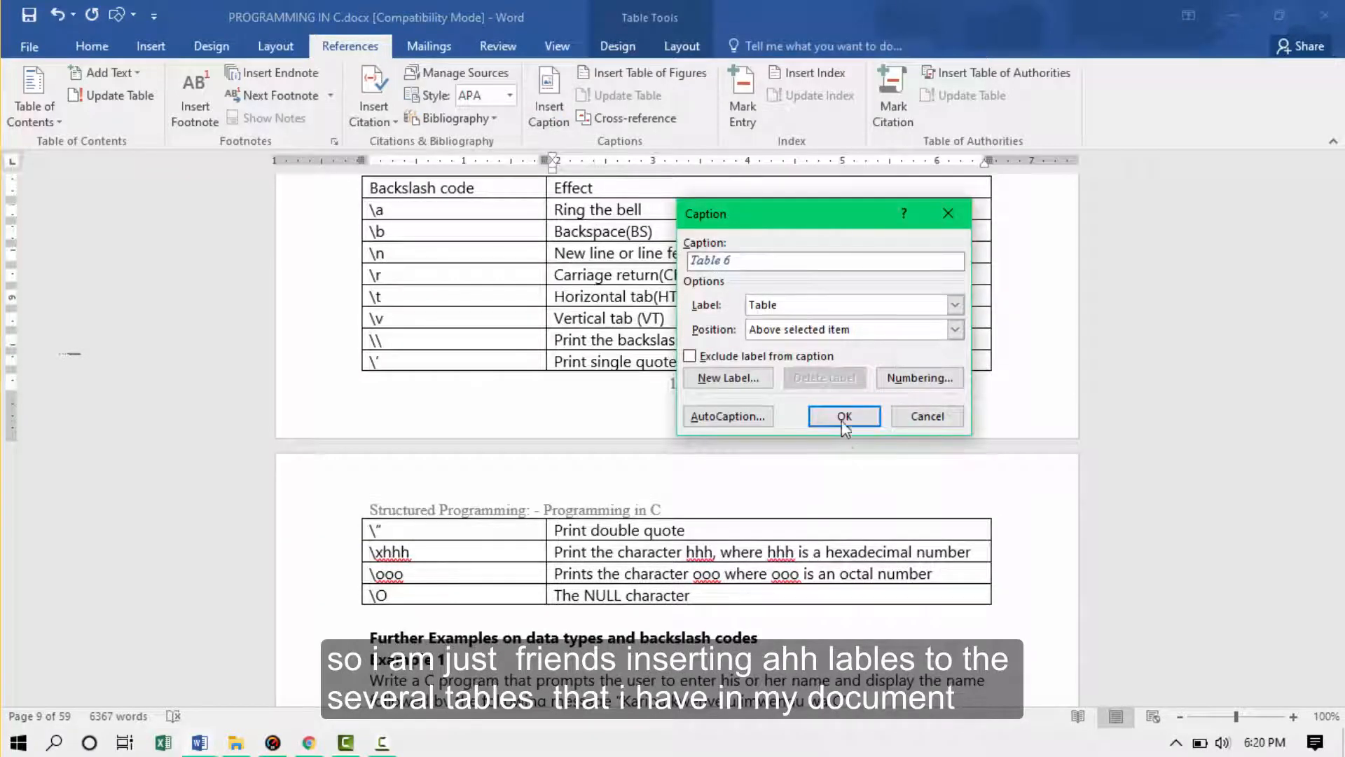
click(844, 417)
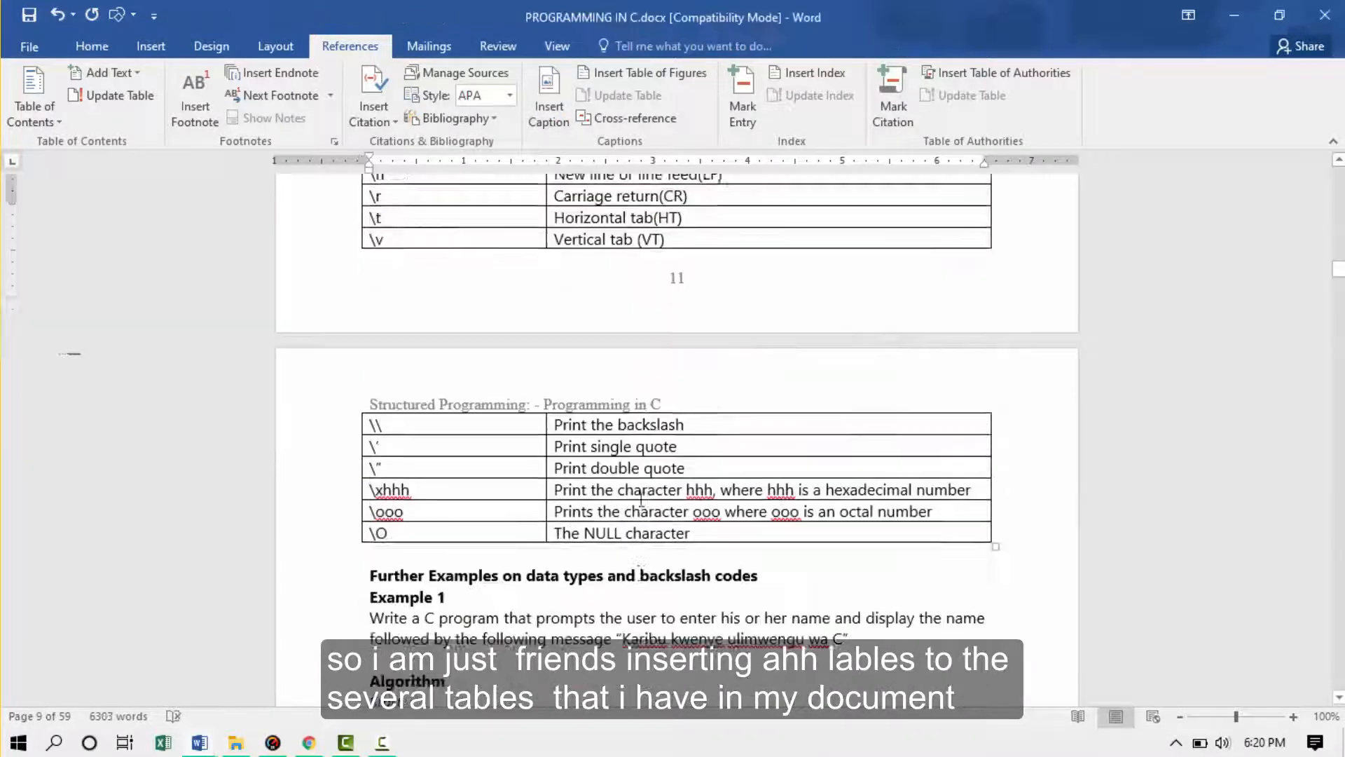
scroll(down, 3)
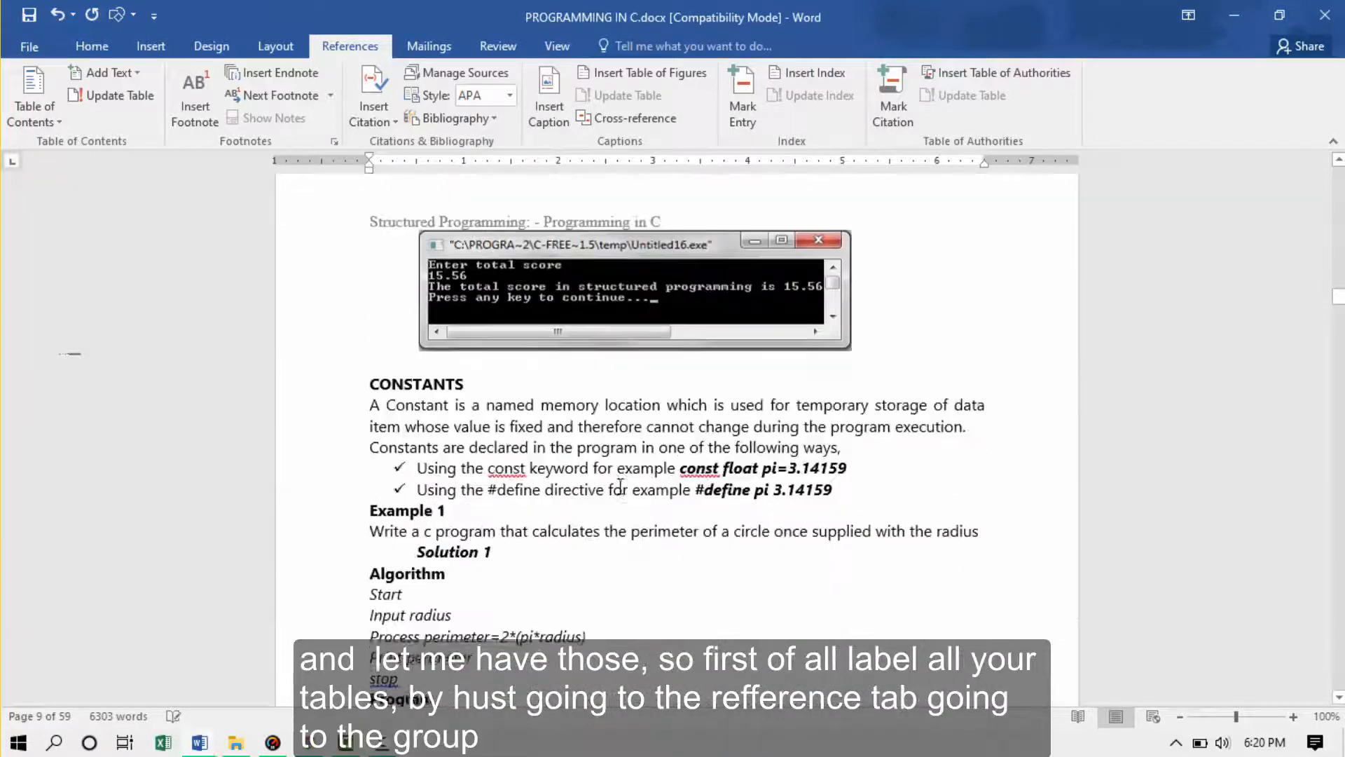
scroll(up, 3)
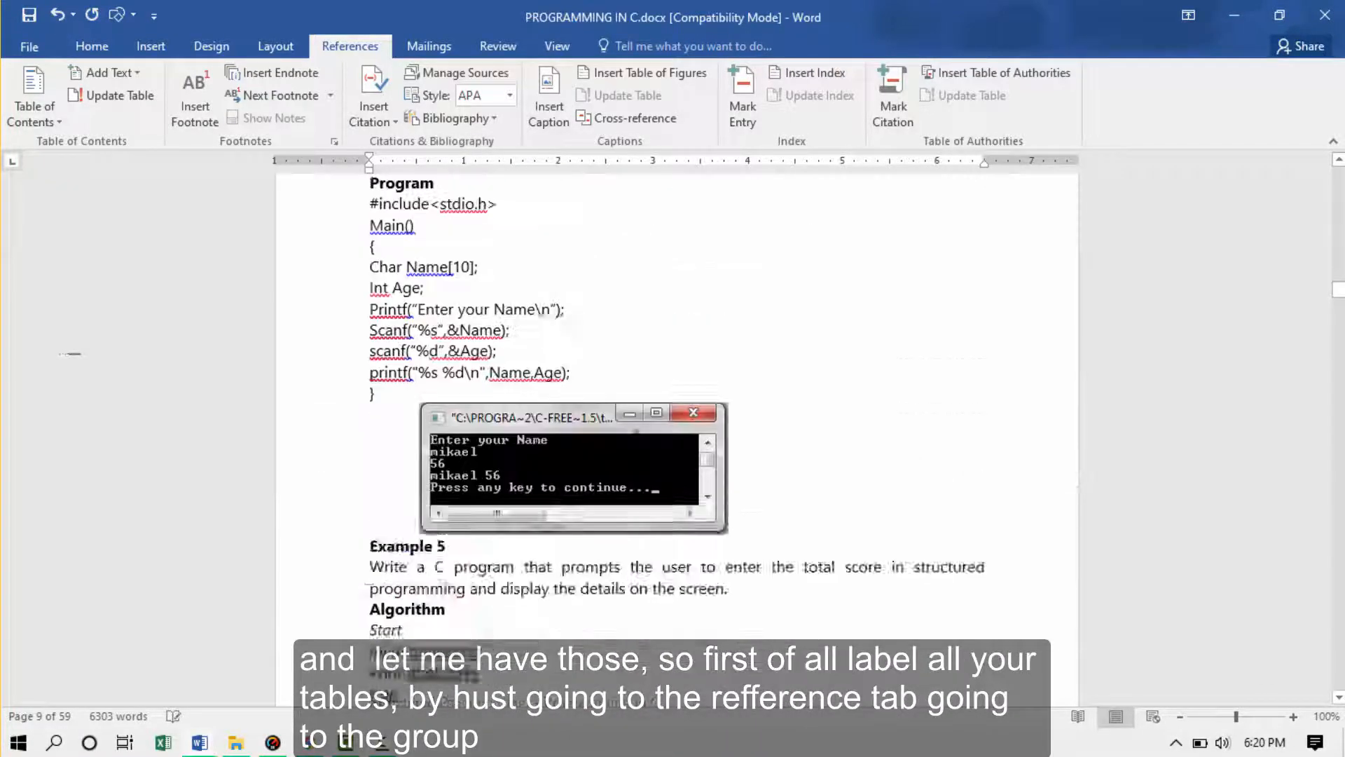
scroll(up, 3)
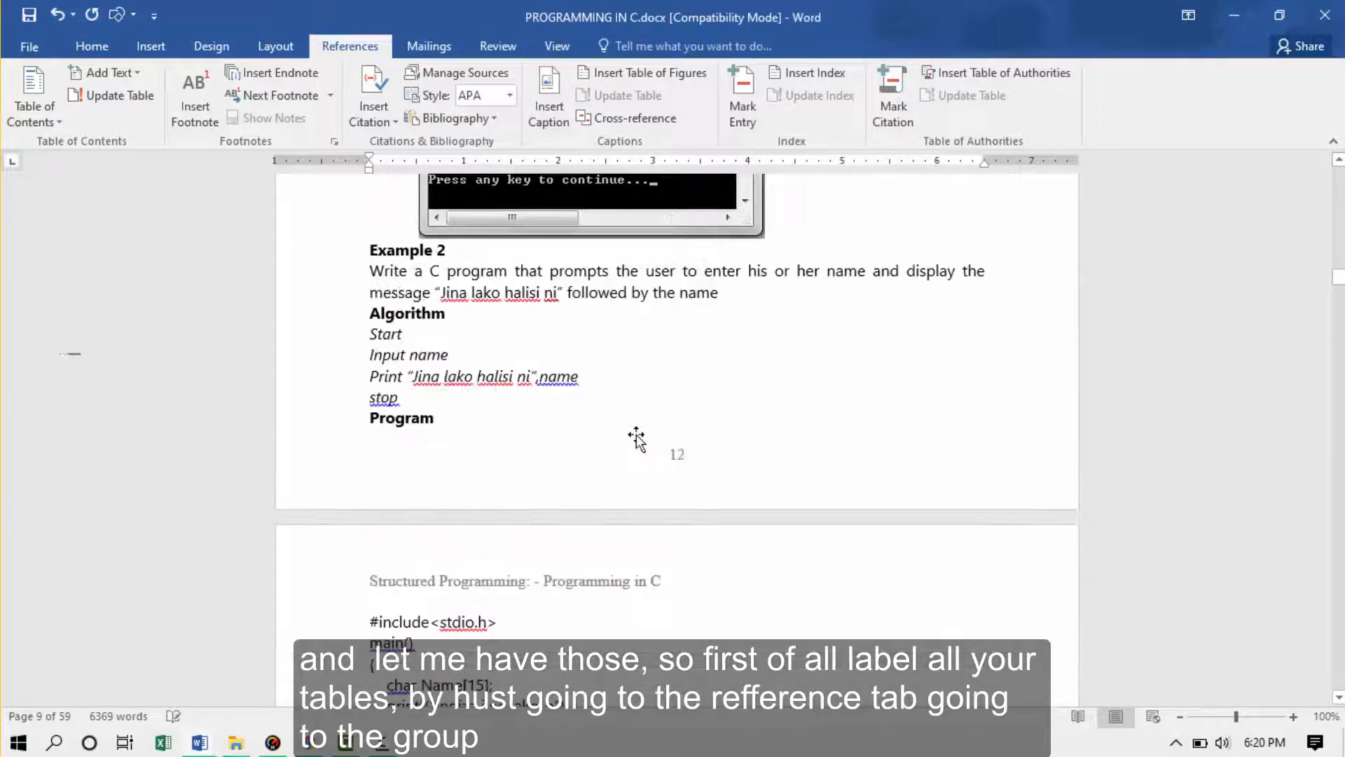
scroll(up, 3)
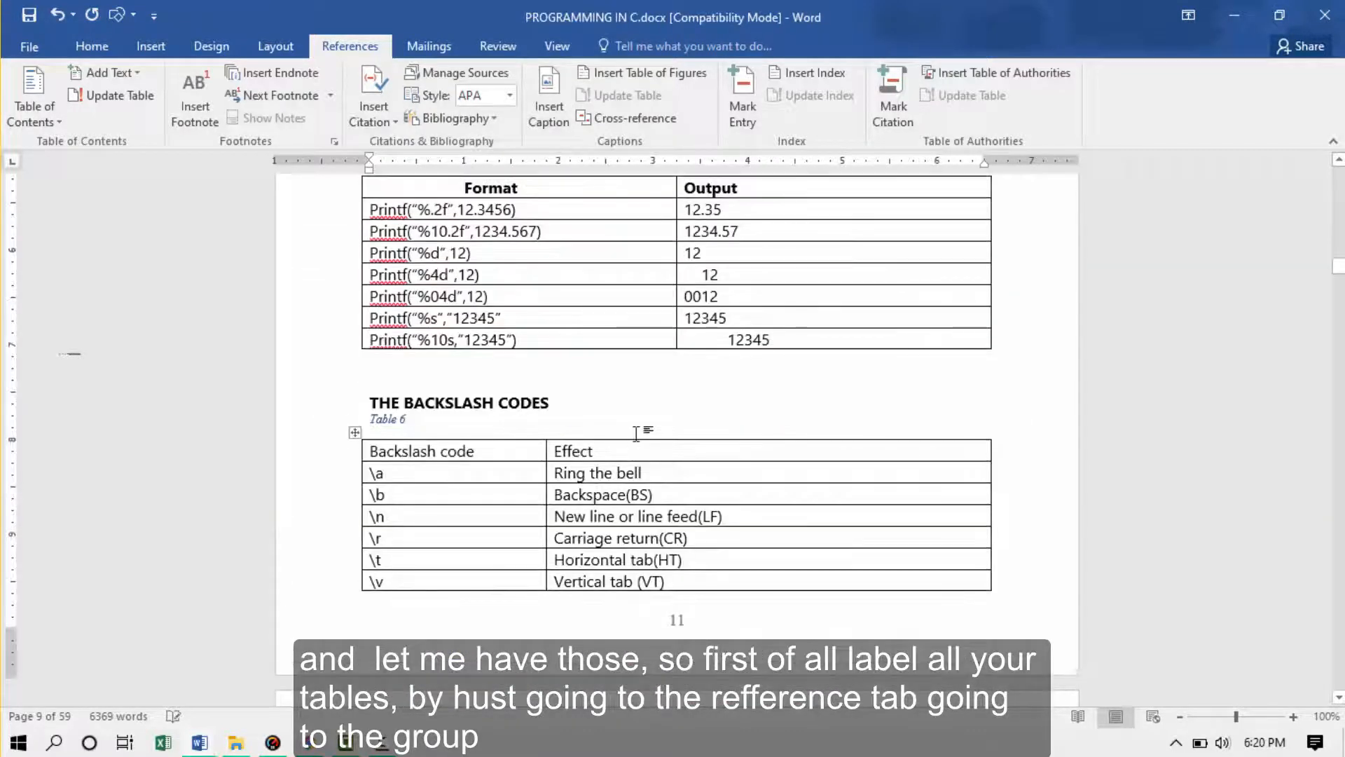
scroll(up, 3)
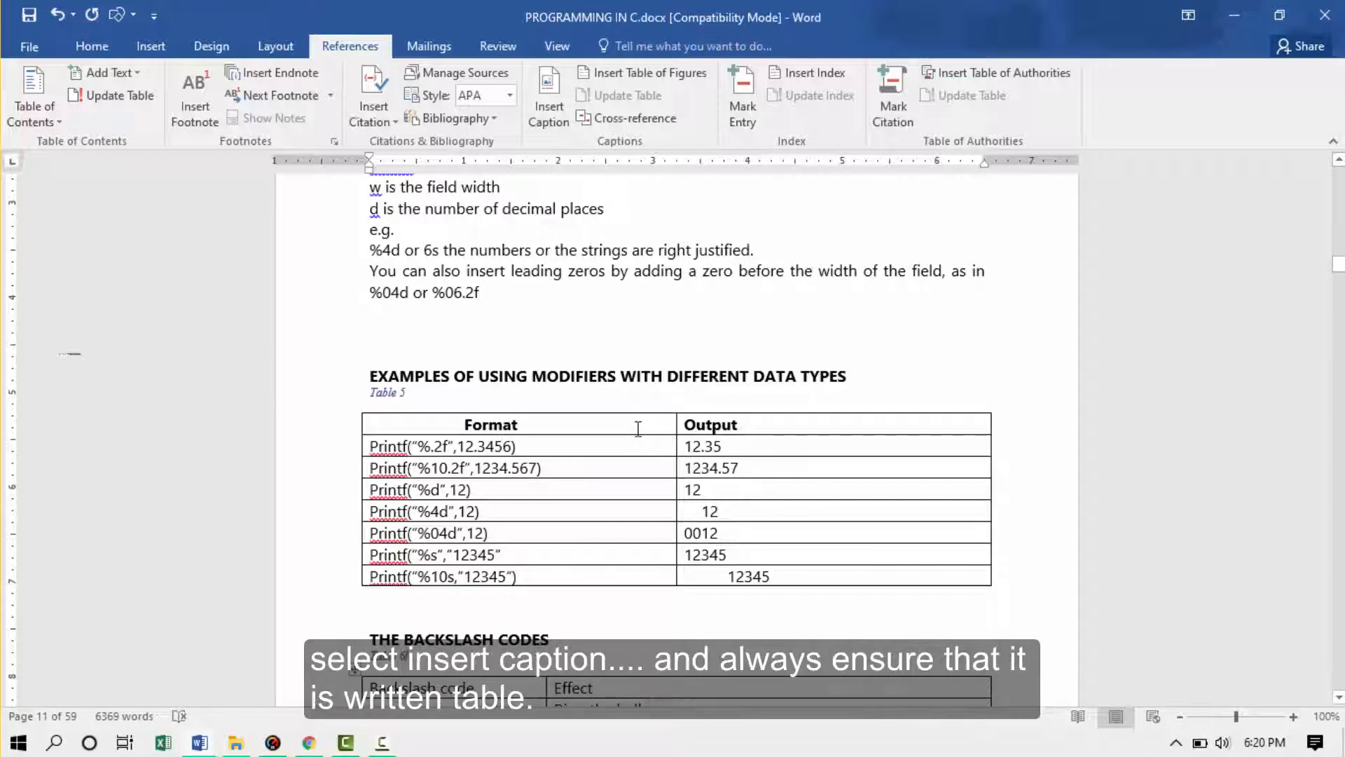
scroll(up, 3)
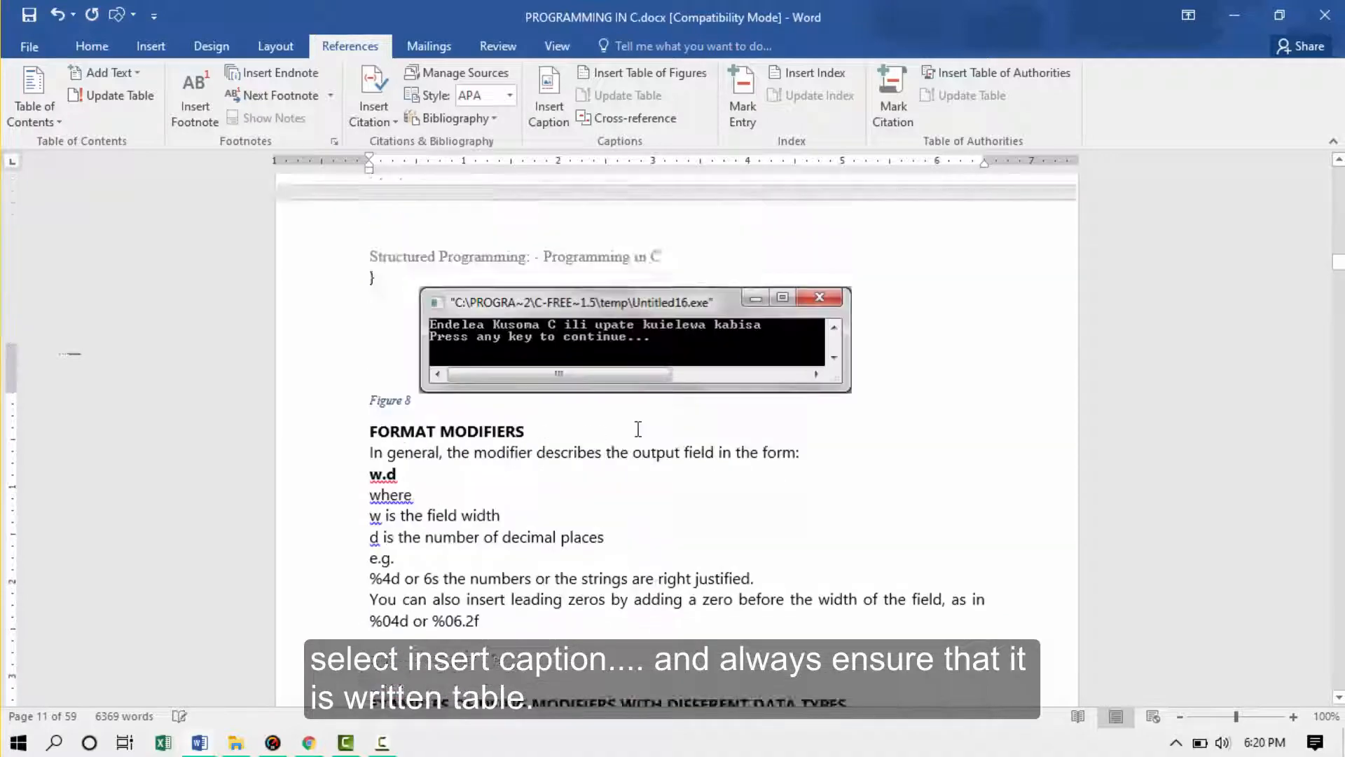
scroll(down, 3)
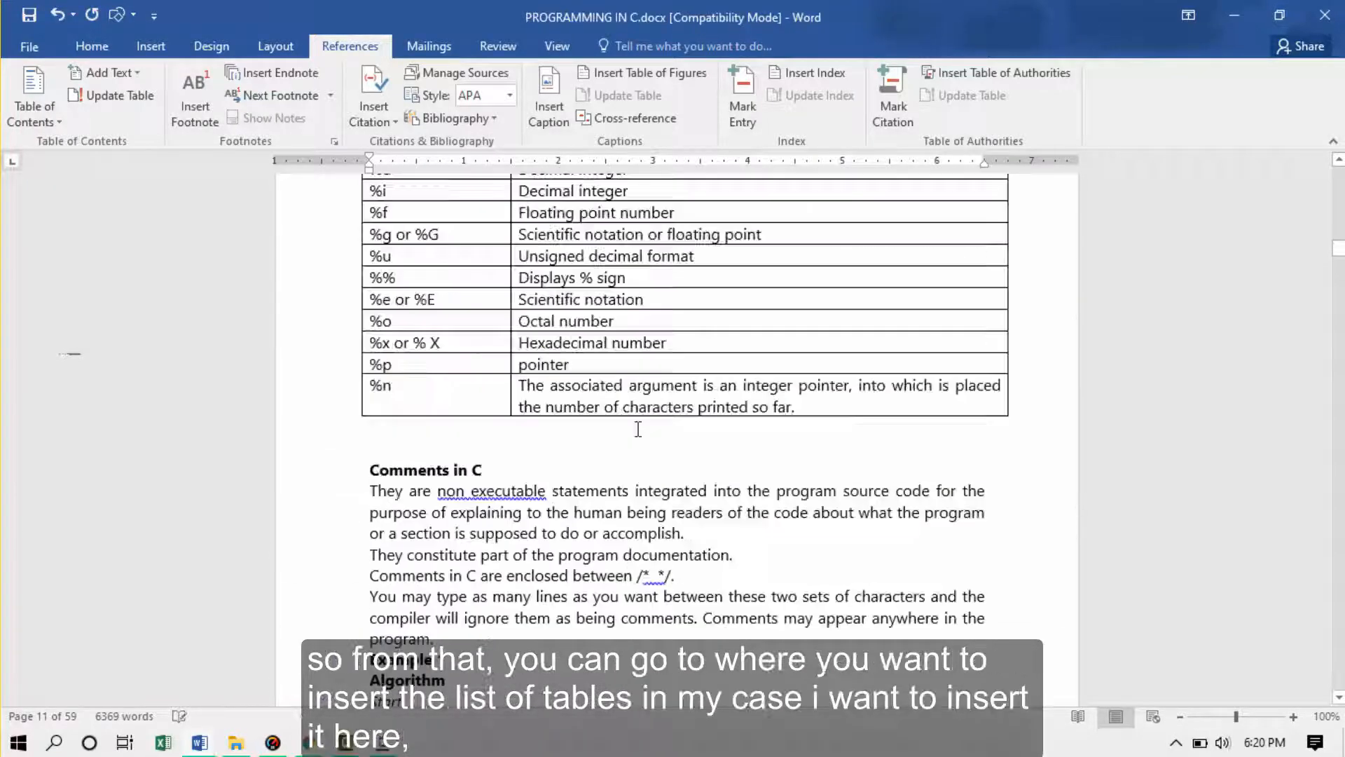
scroll(up, 3)
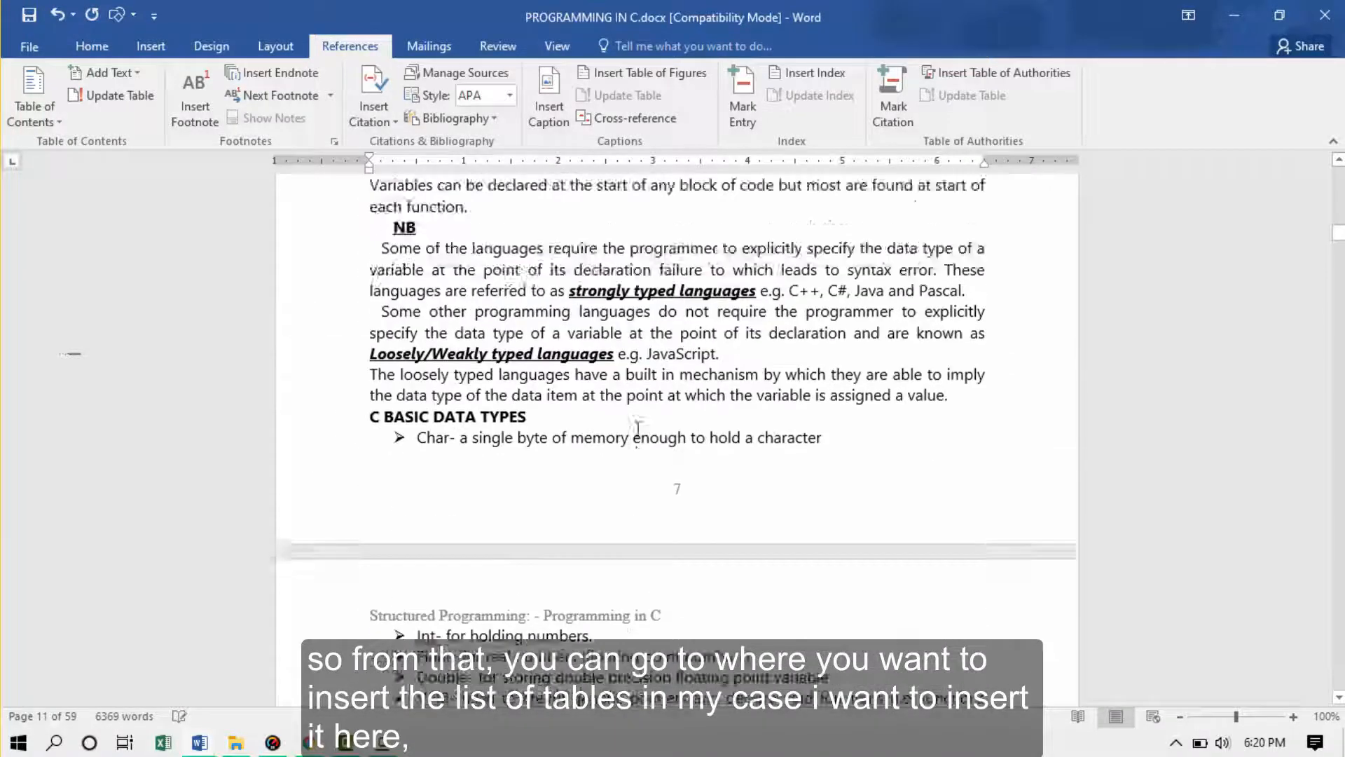
scroll(up, 3)
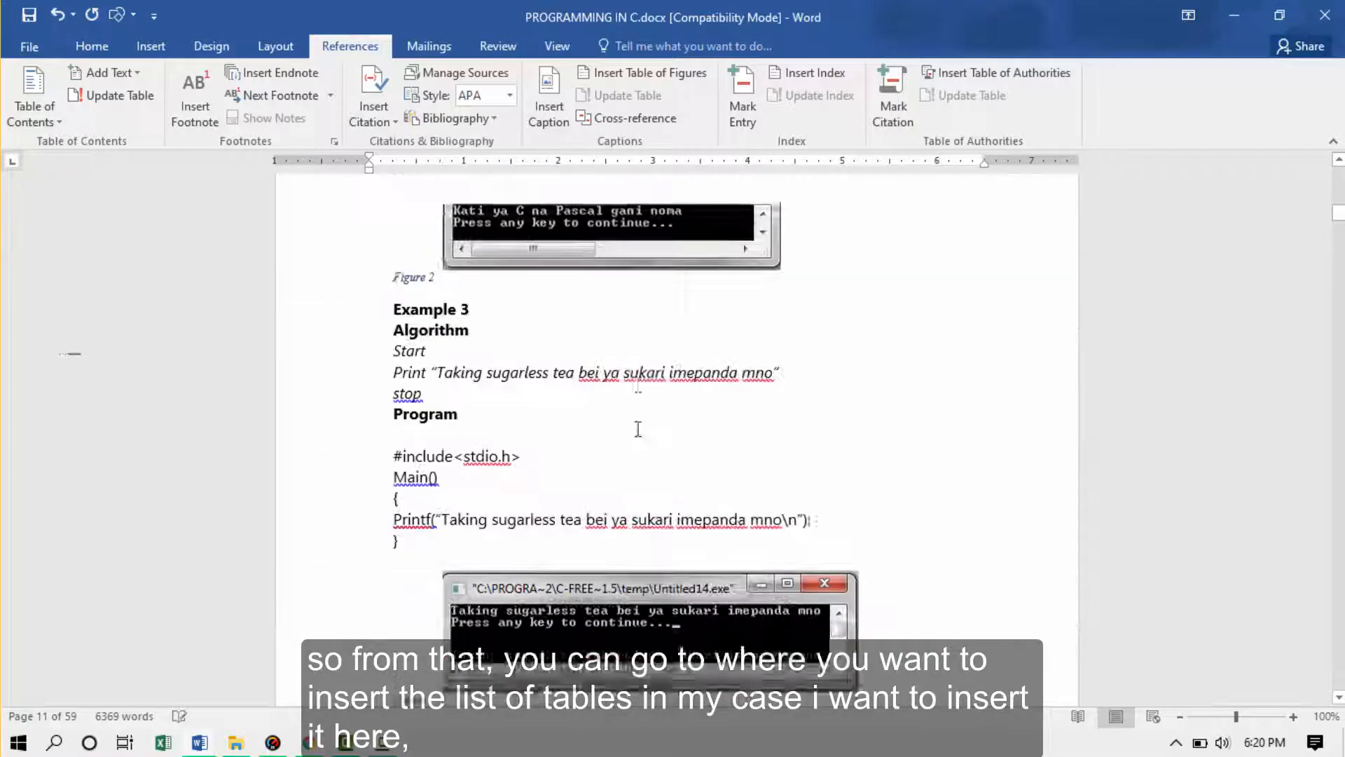
scroll(up, 3)
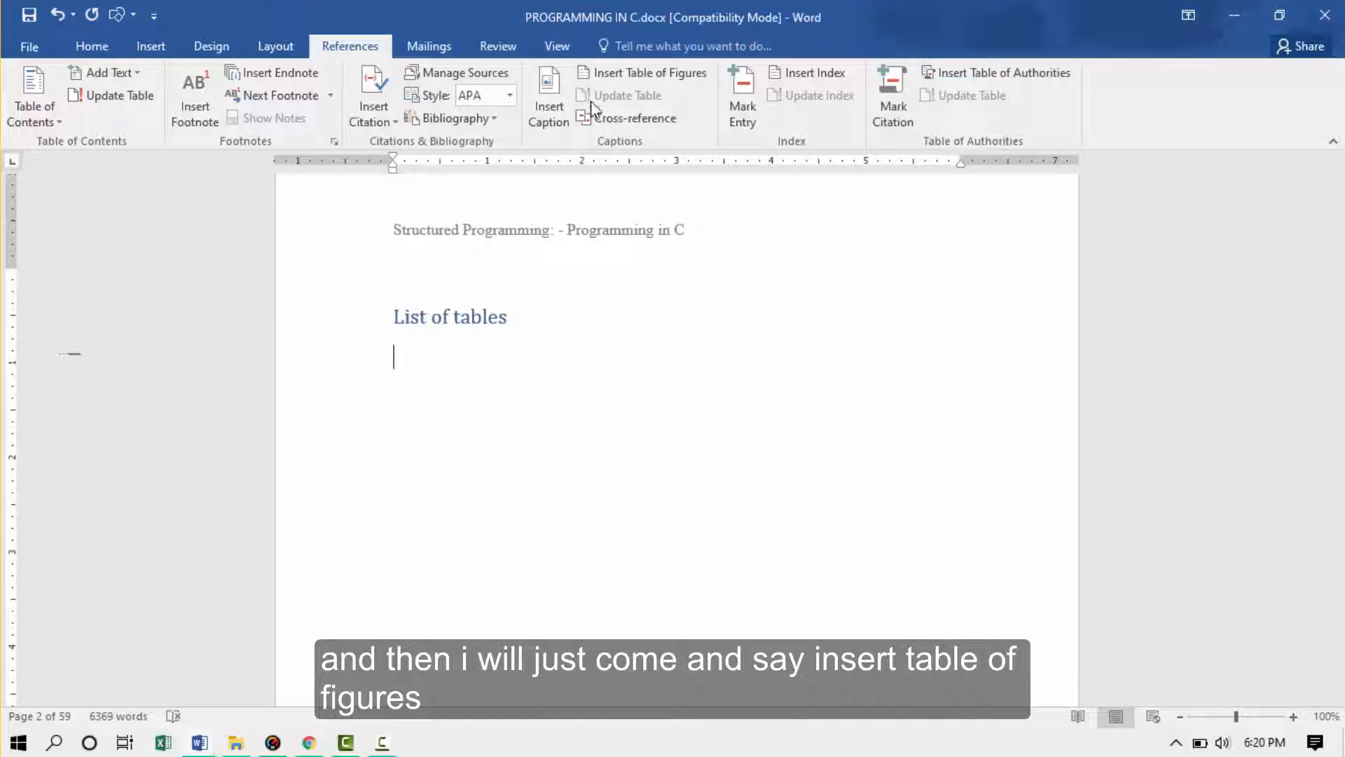
mouse_move(647, 72)
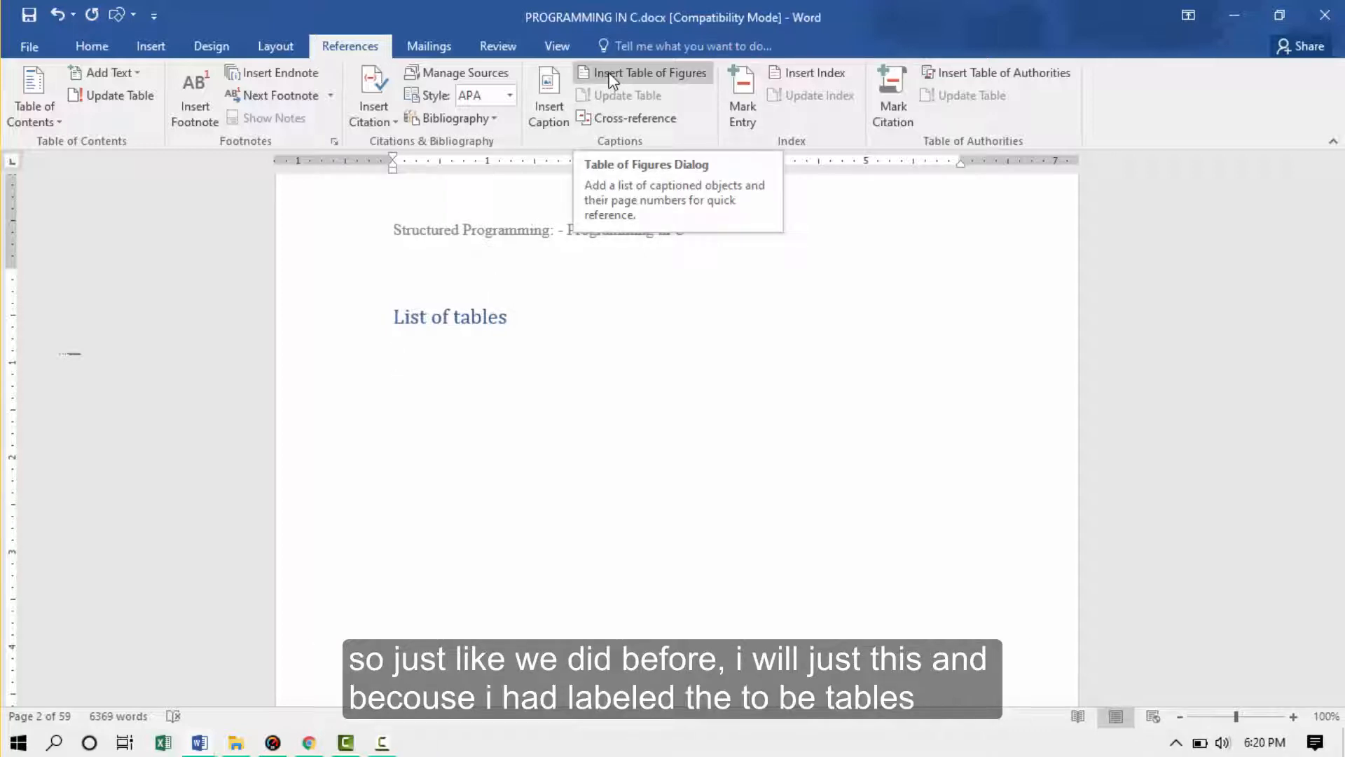
- Open Table of Figures settings for 'List of tables' and check the Table caption label
click(649, 72)
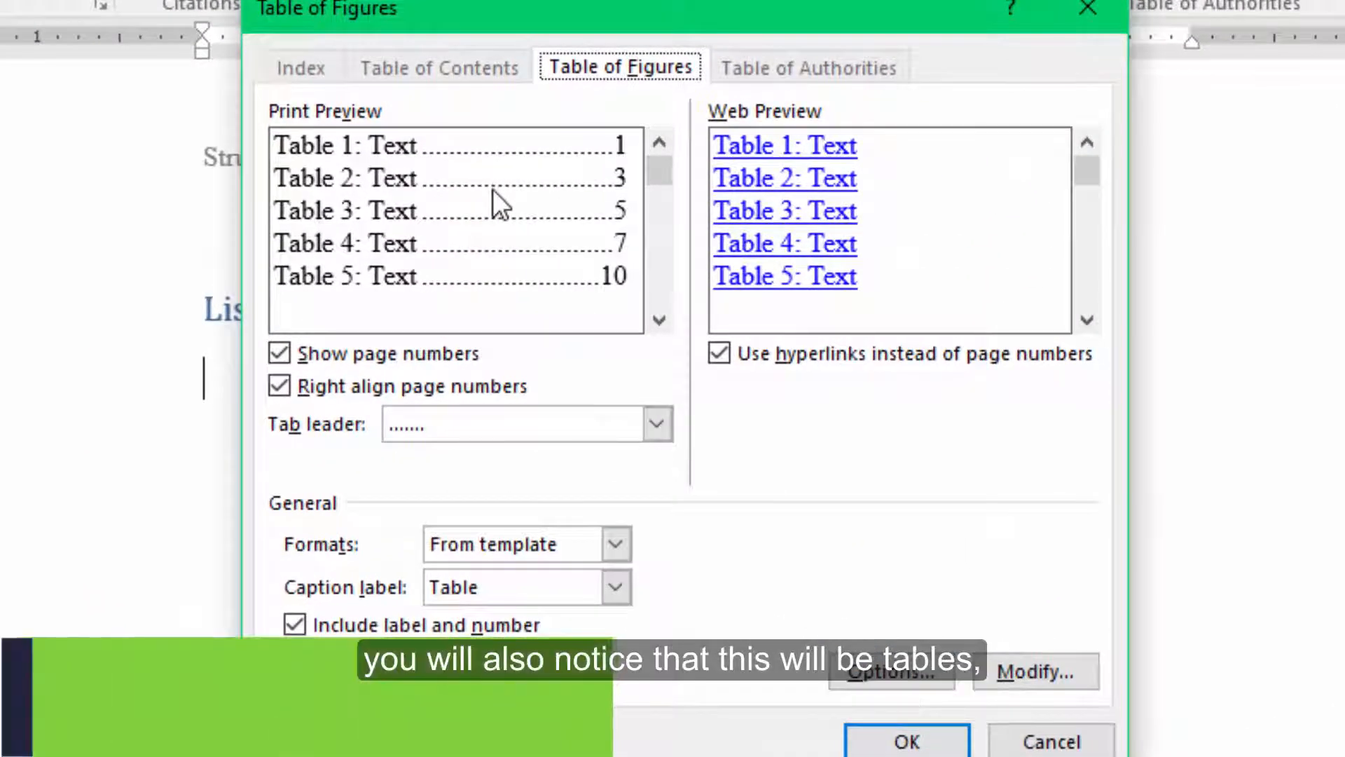
mouse_move(309, 164)
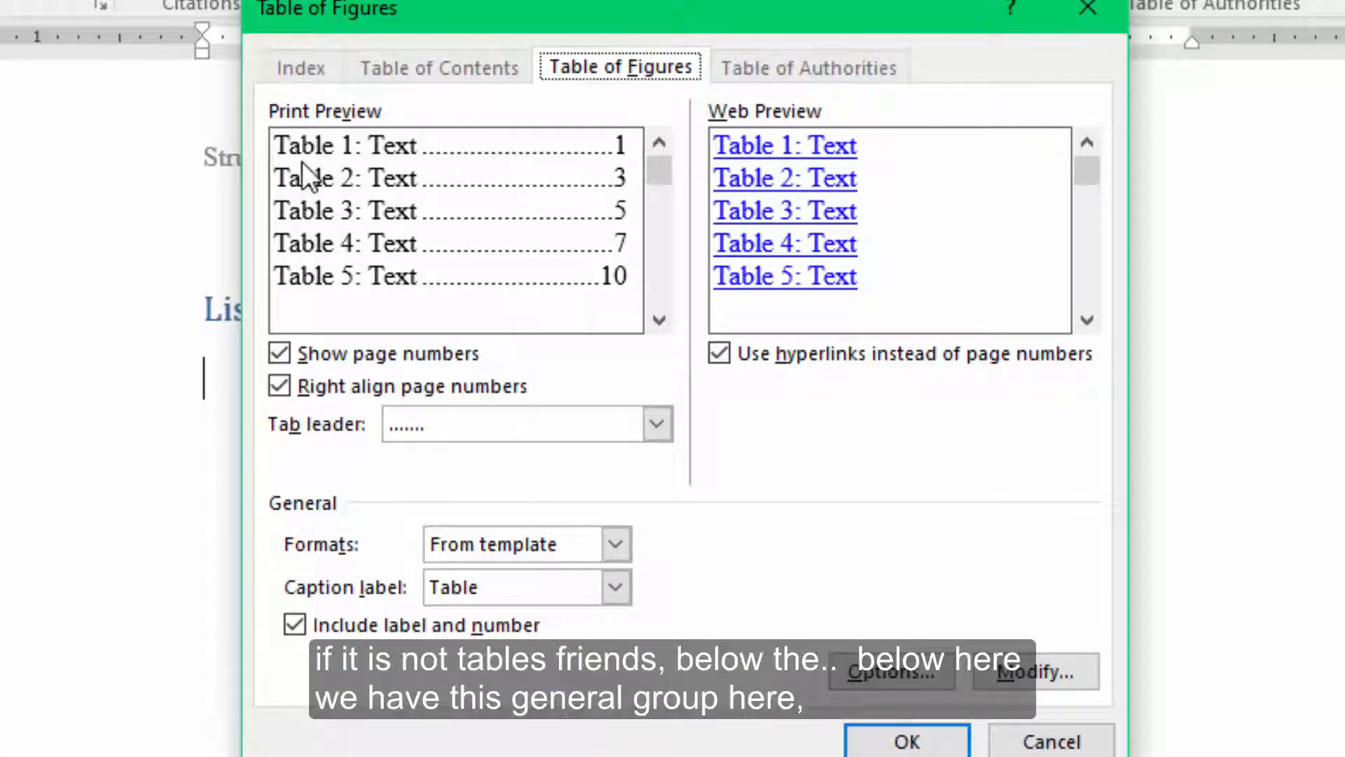
mouse_move(309, 227)
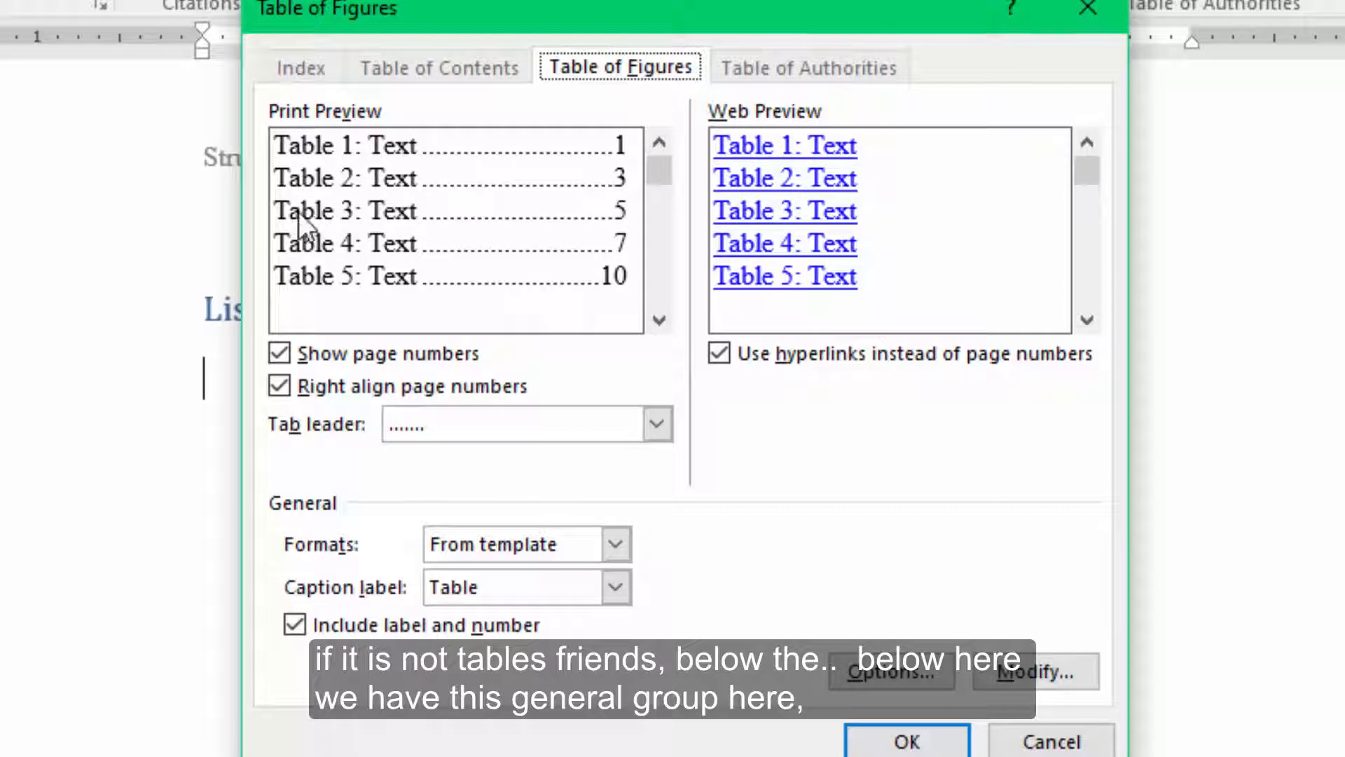
mouse_move(318, 521)
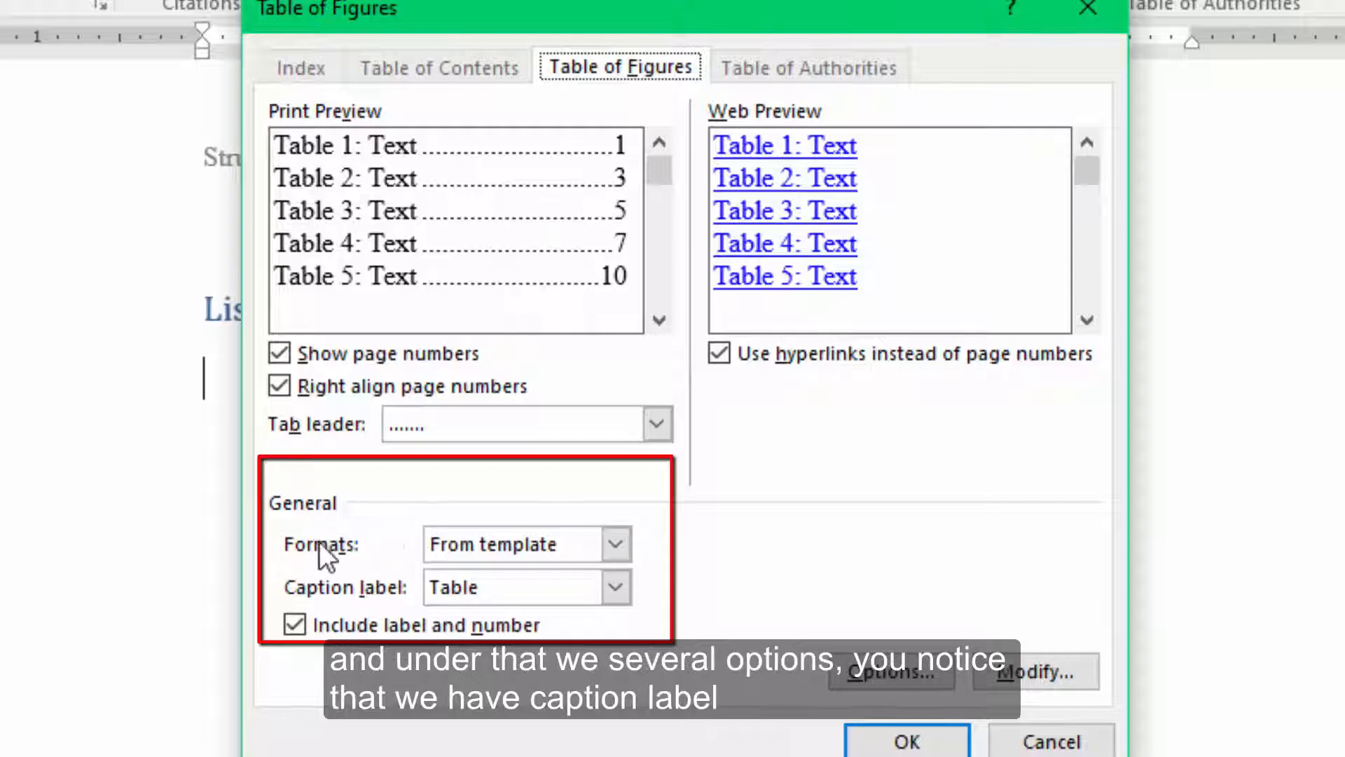
mouse_move(307, 598)
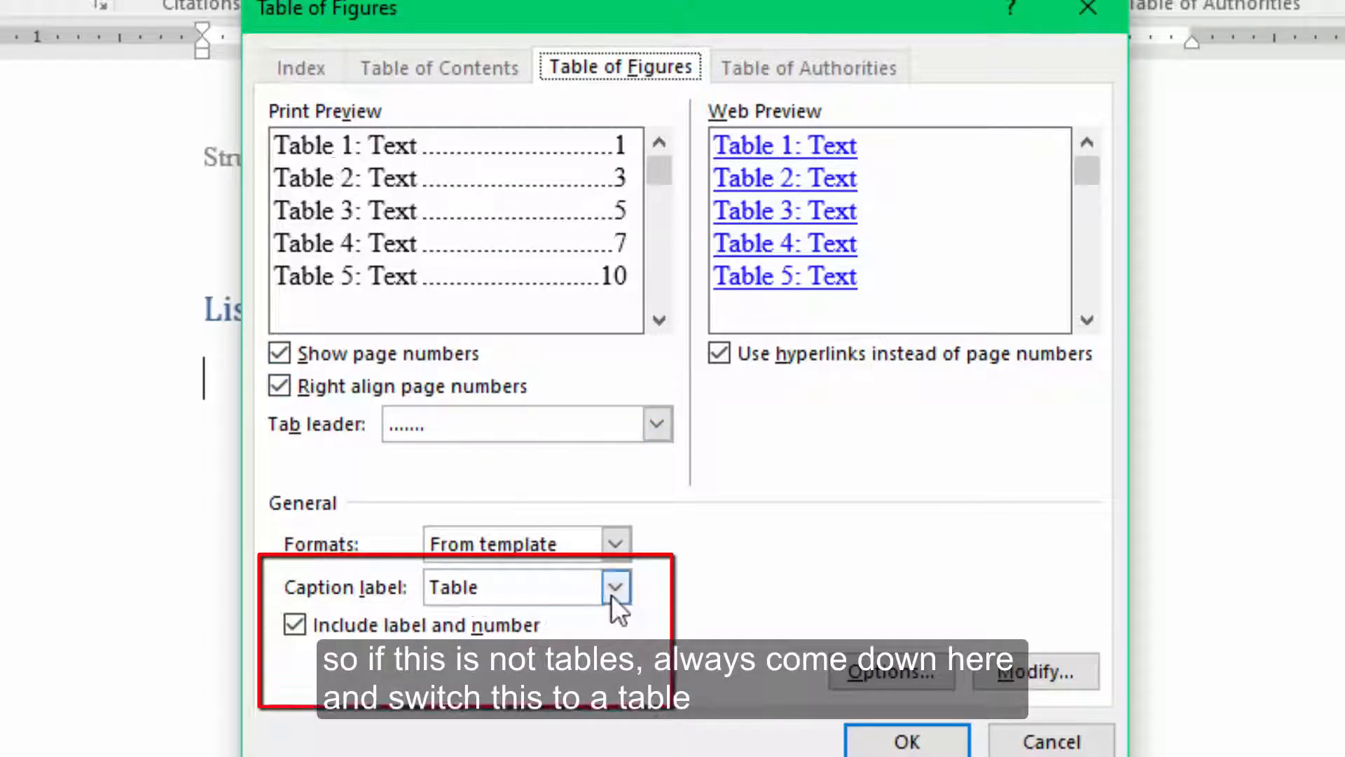
click(615, 585)
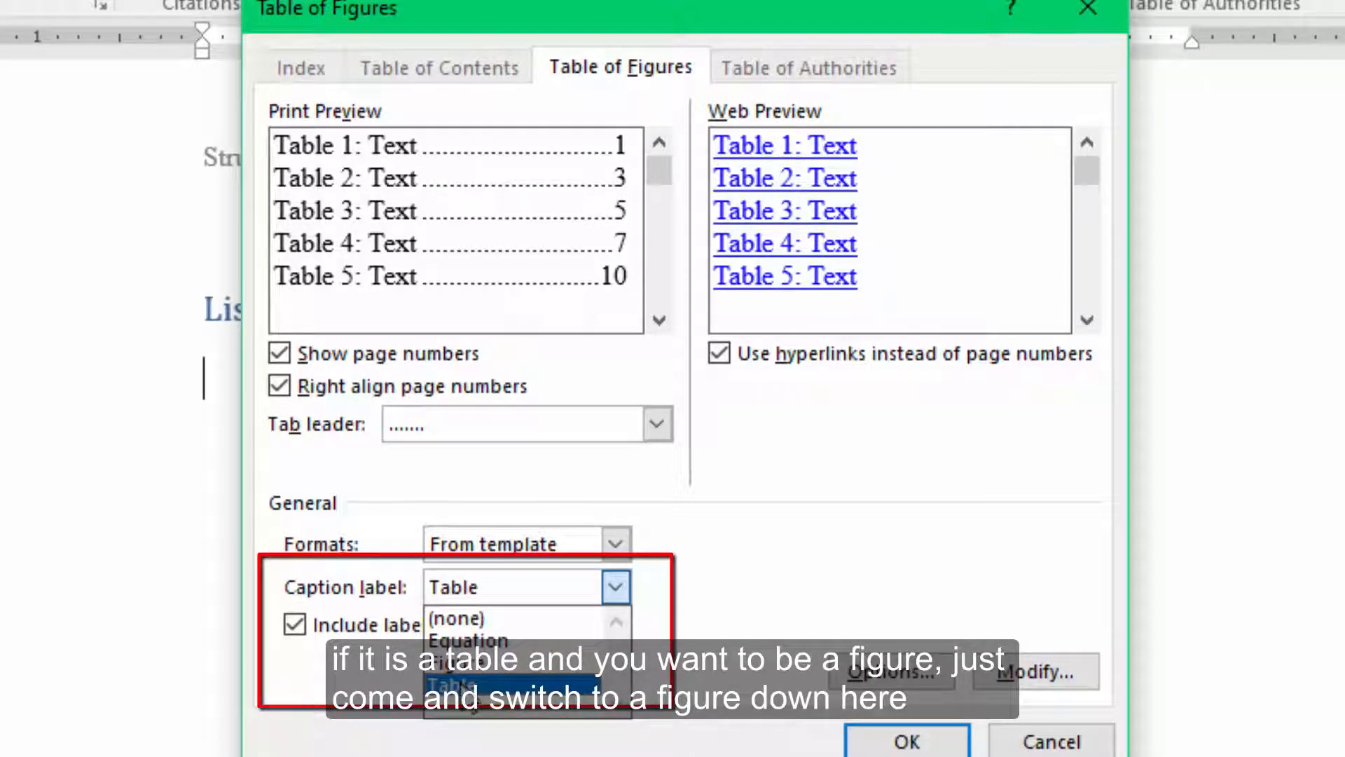
mouse_move(467, 682)
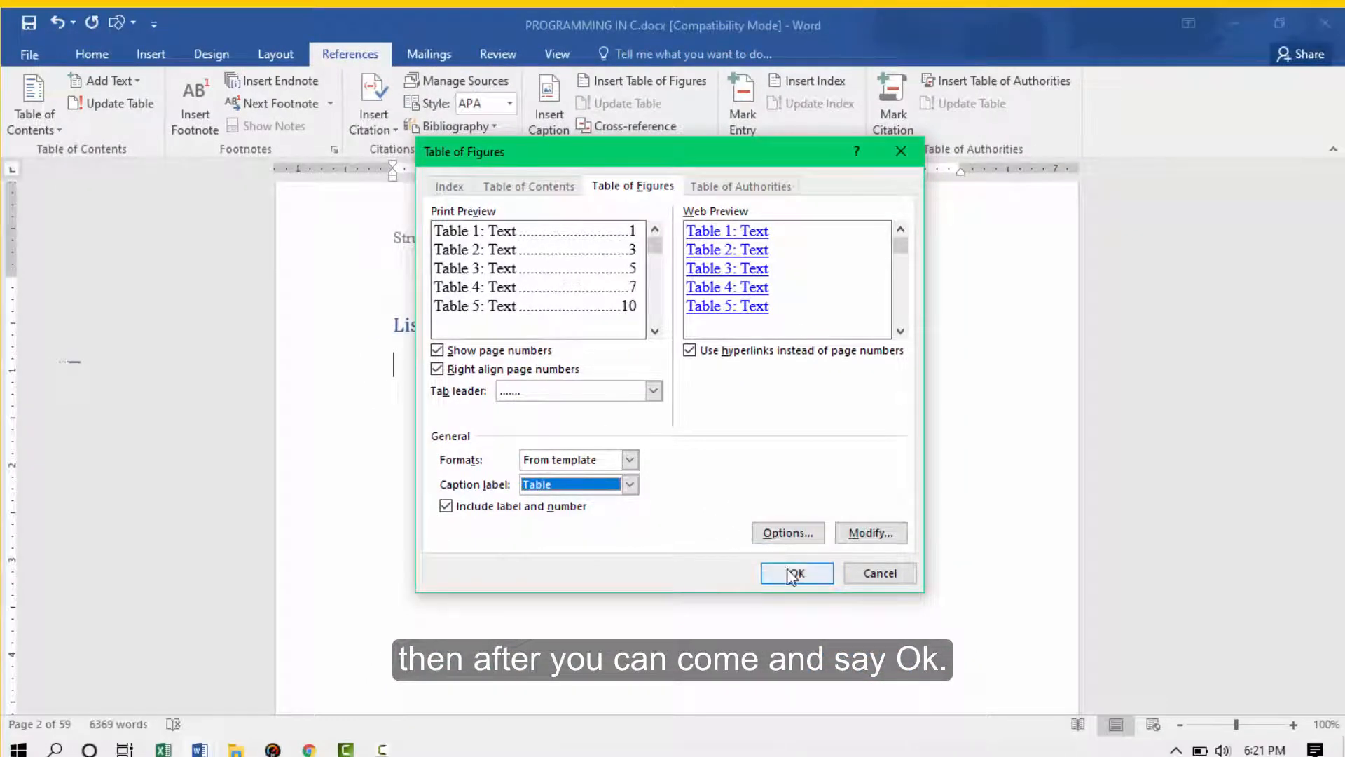
- Insert the list of Tables 1–6 with page numbers, then follow the Table 1 link
click(796, 573)
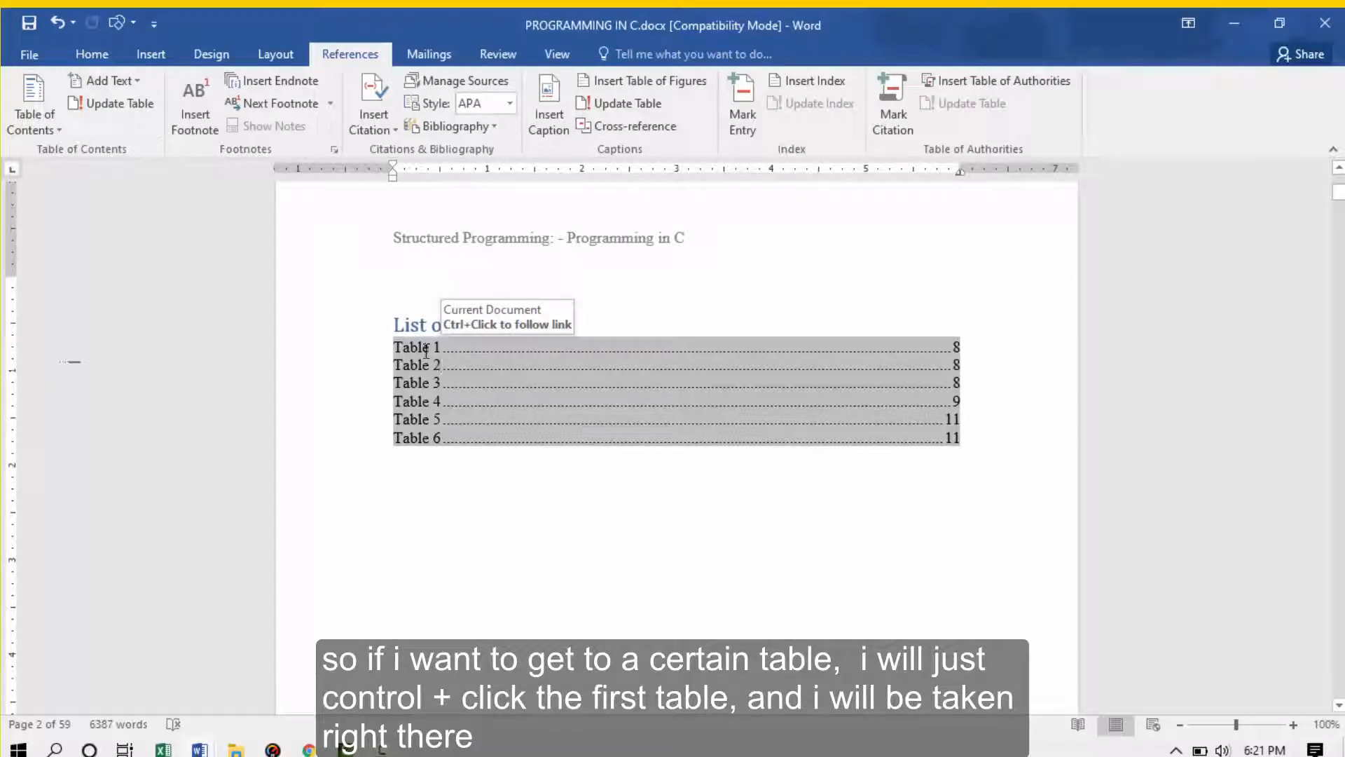
click(416, 348)
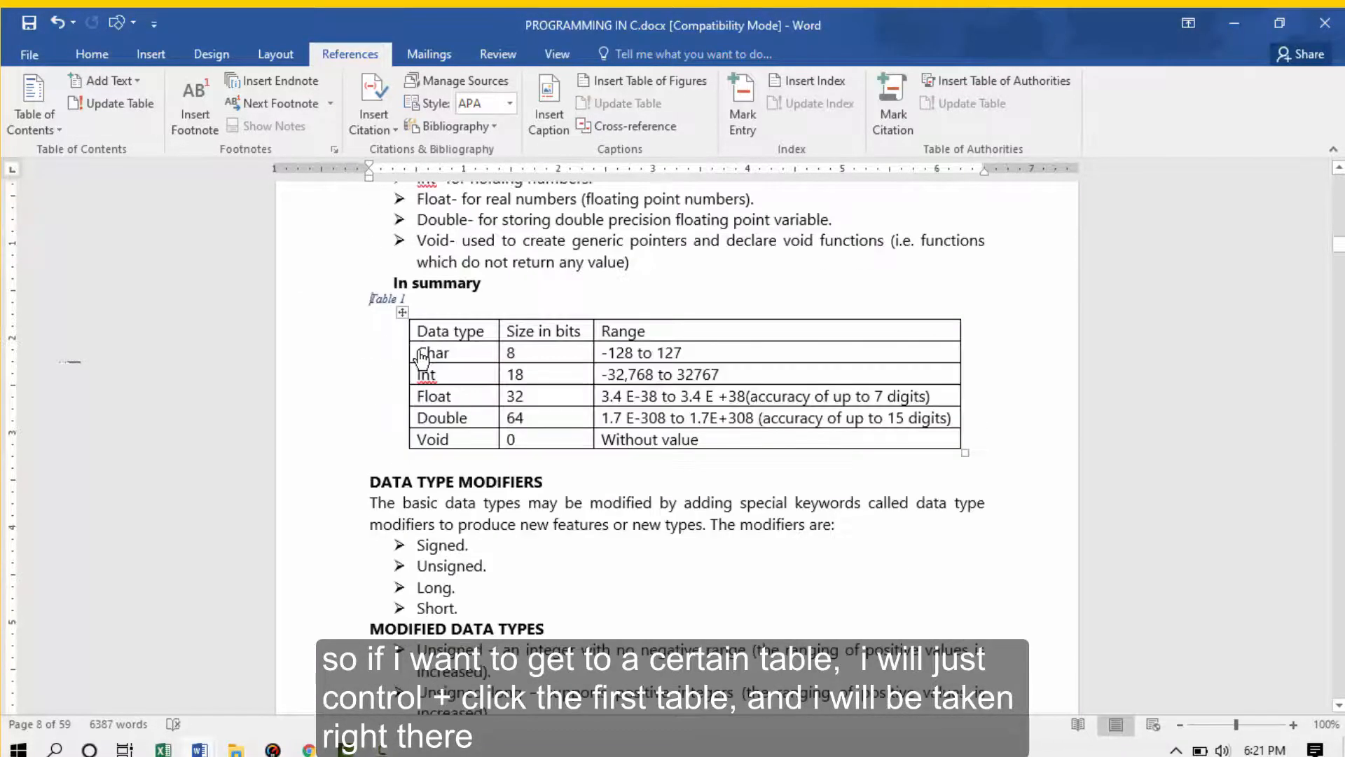
scroll(up, 3)
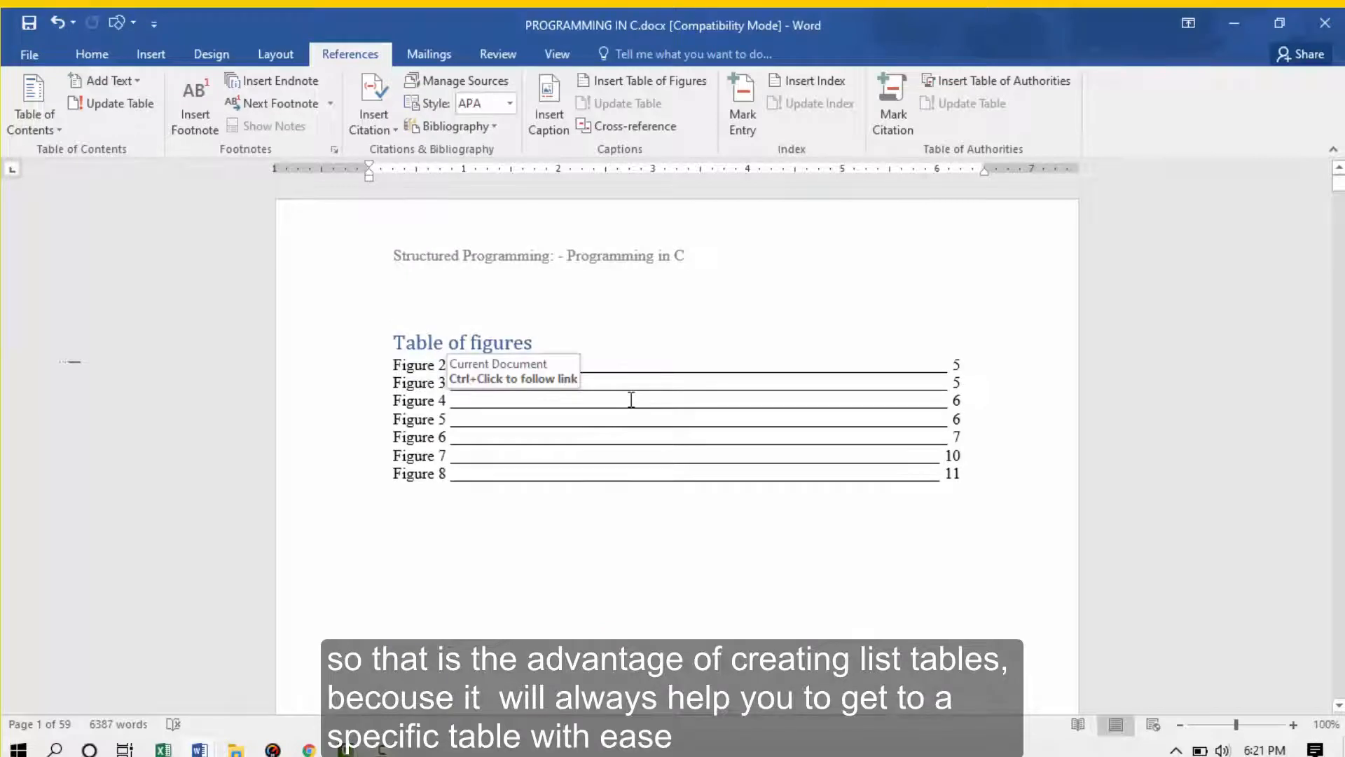
mouse_move(759, 365)
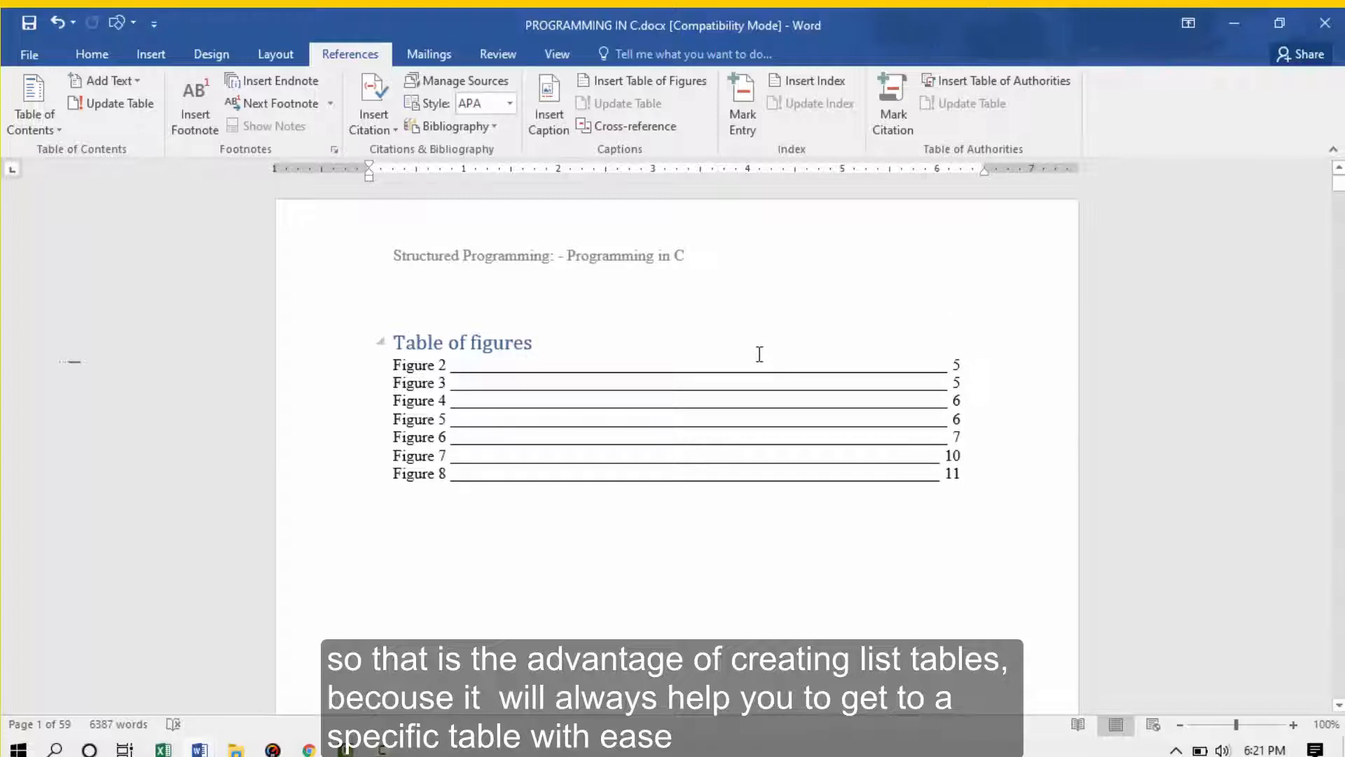
scroll(down, 3)
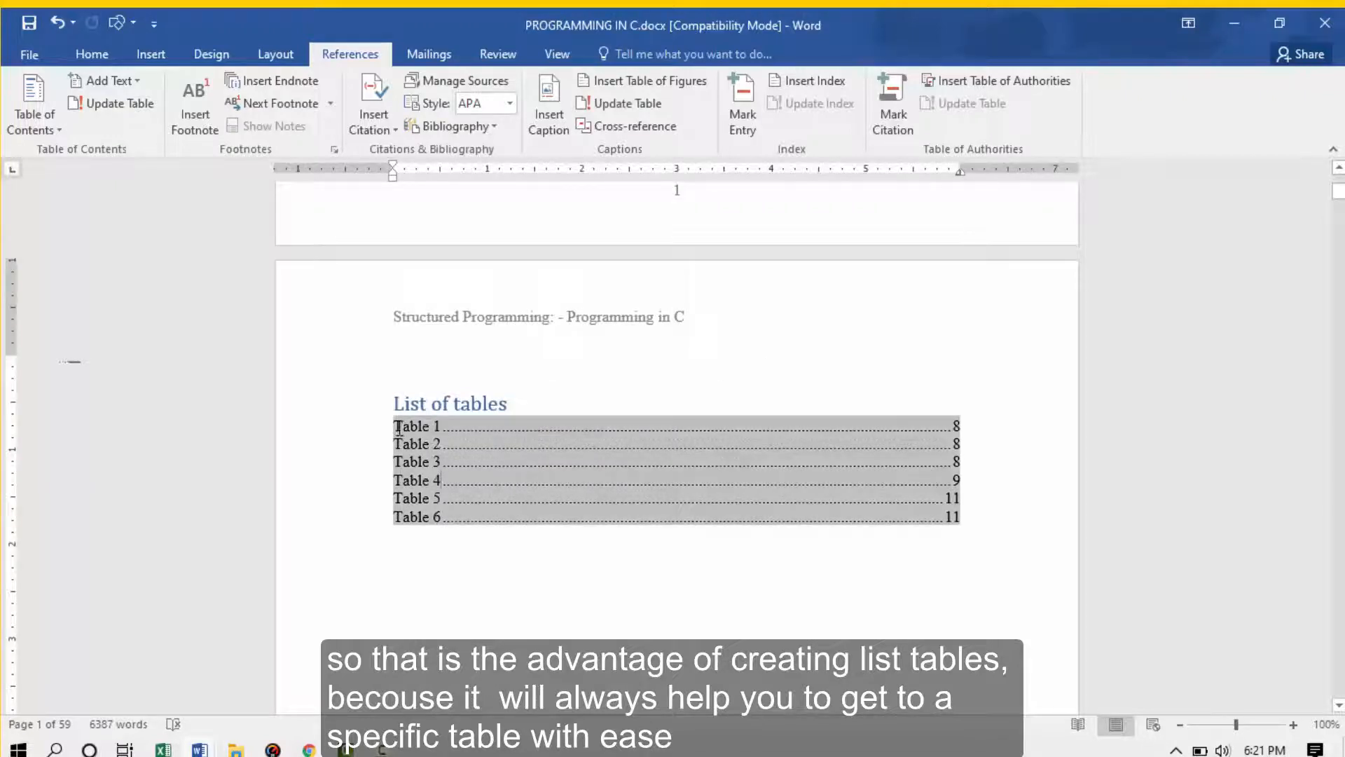
click(412, 489)
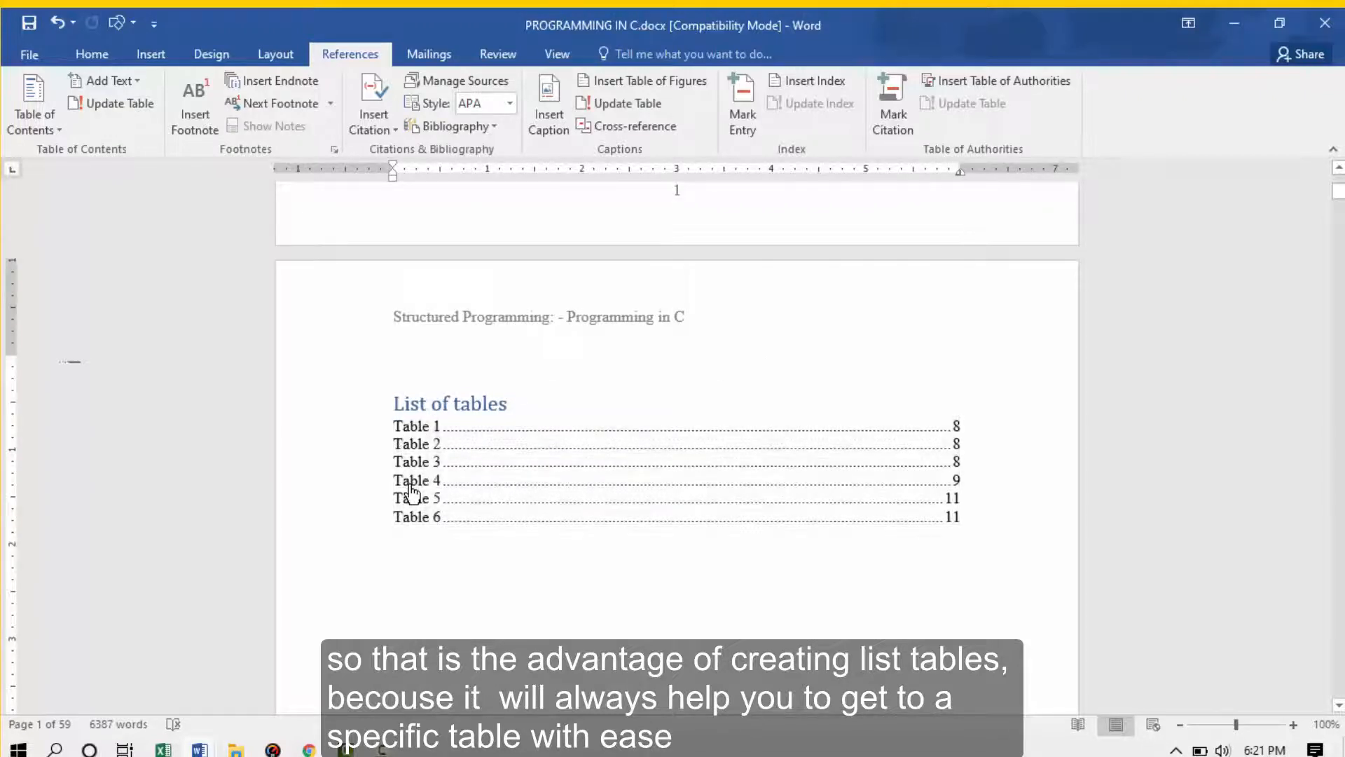